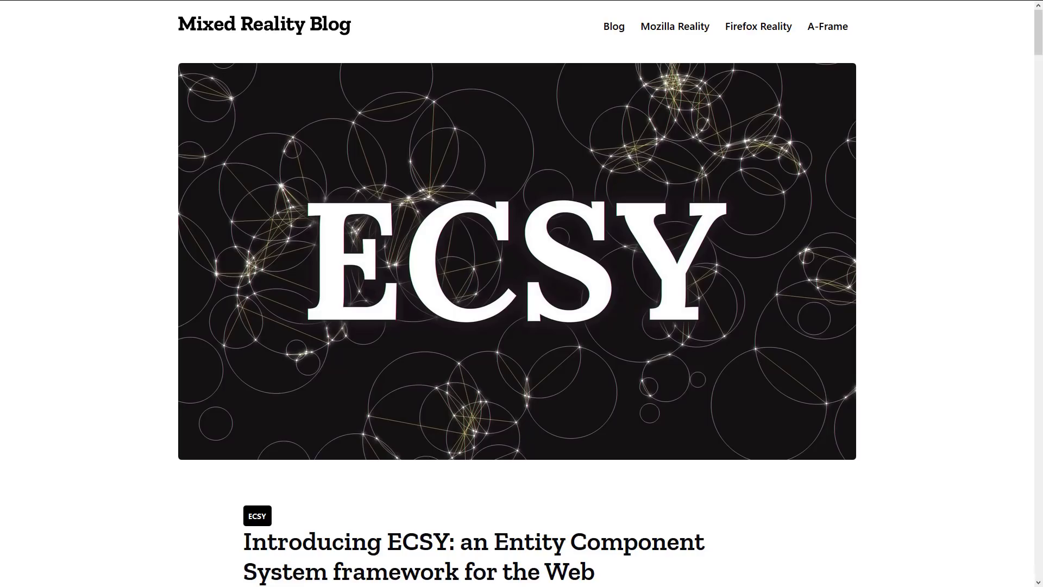
{"action": "mouse_move", "coordinate": [428, 87]}
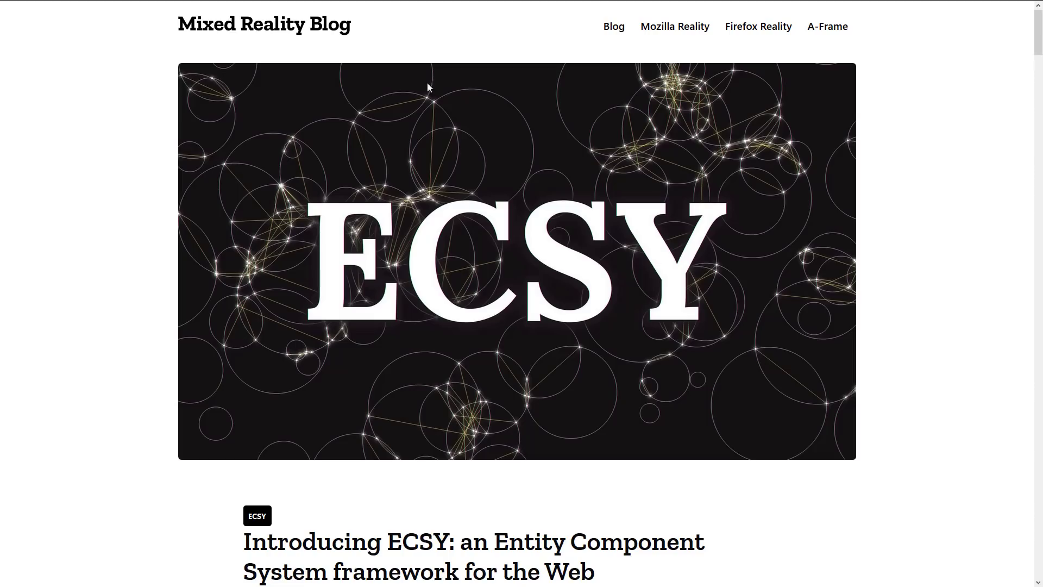
Step: Scroll past the ECSY header image to the introduction and the ideal framework requirements list
{"action": "scroll", "scroll_direction": "down", "scroll_amount": 3}
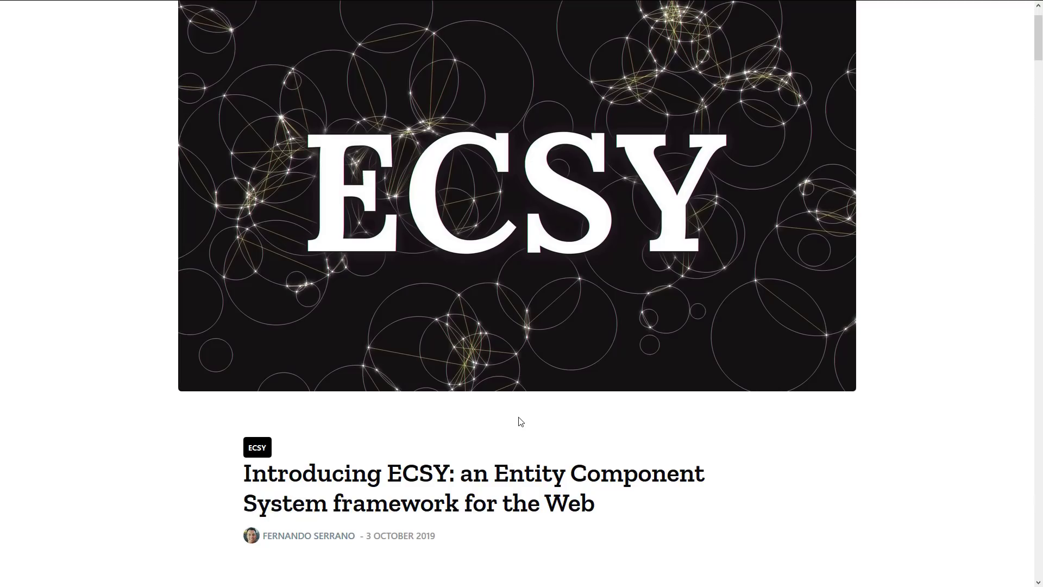
{"action": "scroll", "scroll_direction": "down", "scroll_amount": 3}
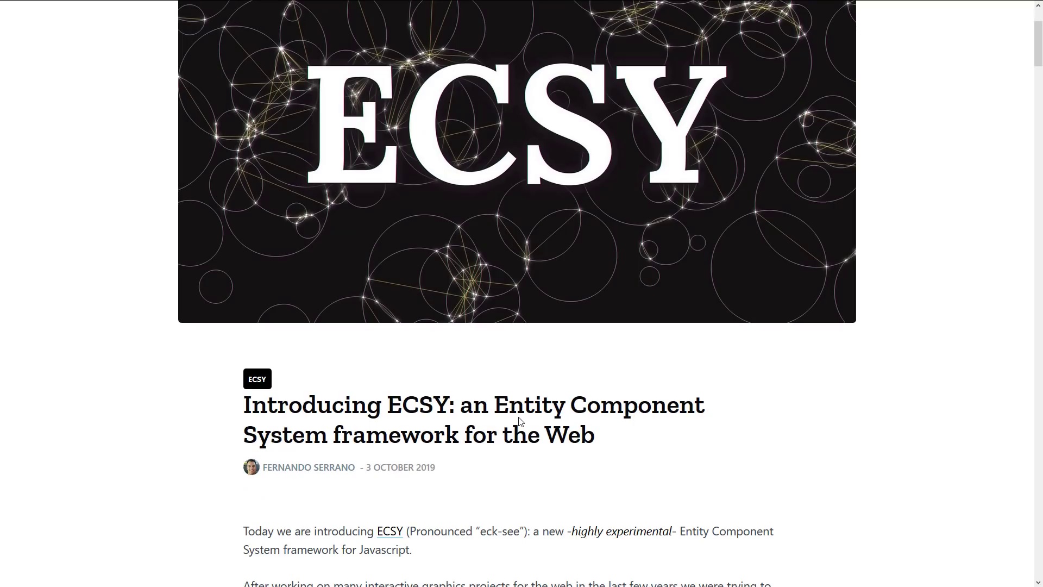
{"action": "scroll", "scroll_direction": "down", "scroll_amount": 3}
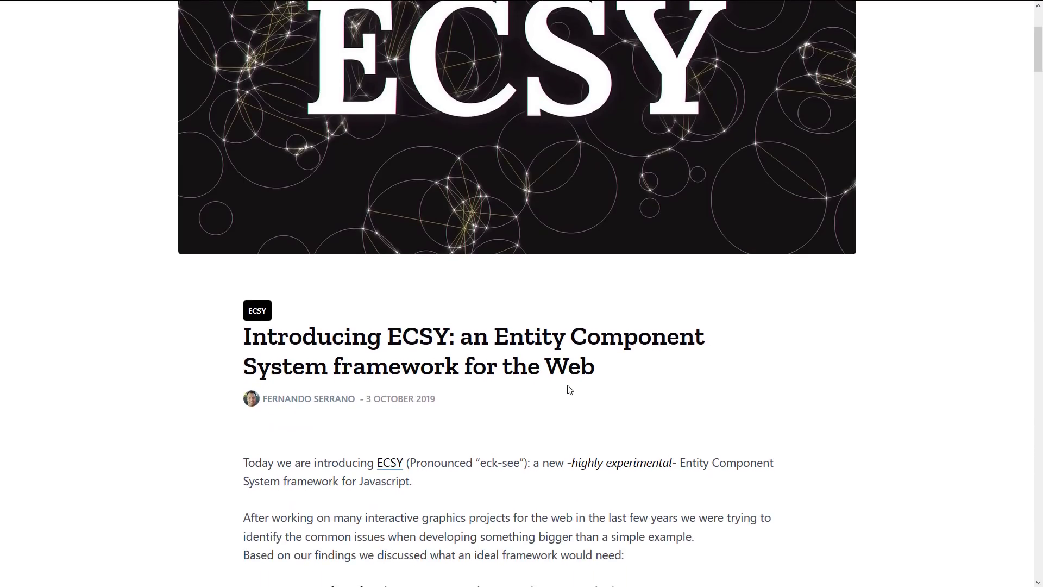
{"action": "mouse_move", "coordinate": [863, 449]}
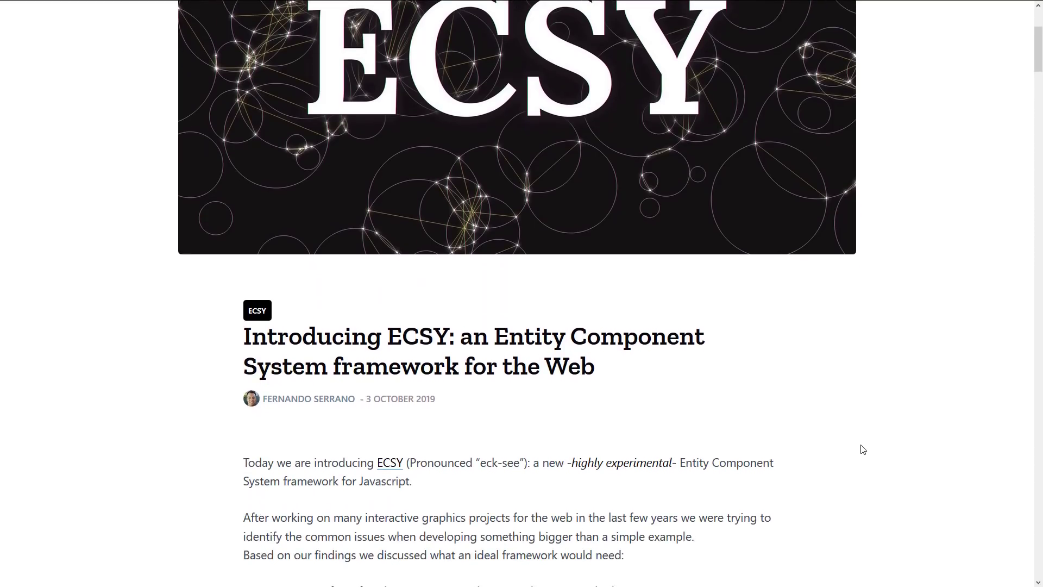
{"action": "scroll", "scroll_direction": "down", "scroll_amount": 3}
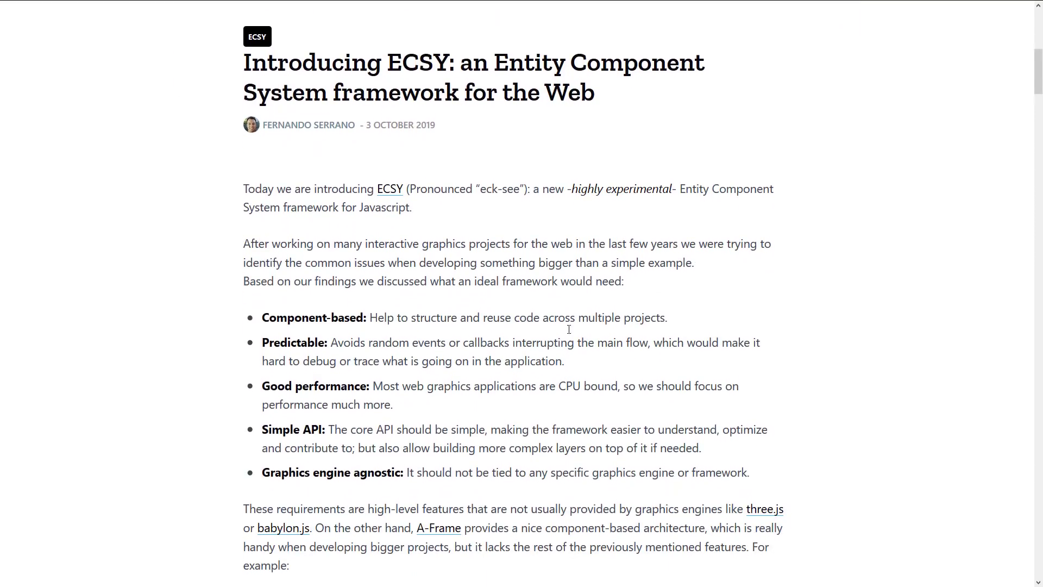
Step: Mark 'a new highly experimental' and 'Graphics engine agnostic', reading down to the technology stack diagram
{"action": "left_click_drag", "start_coordinate": [539, 189], "coordinate": [679, 189]}
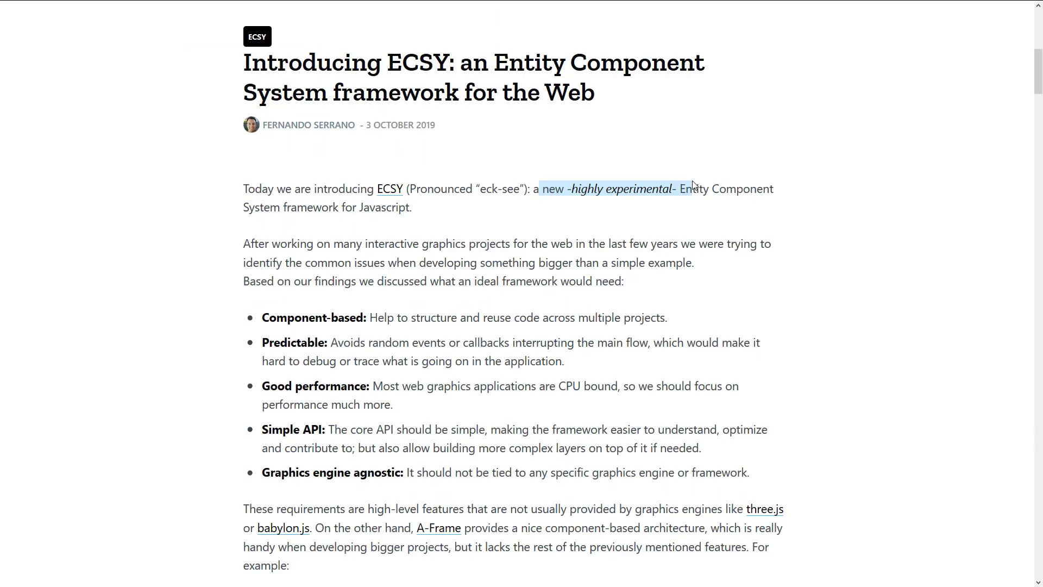
{"action": "left_click", "coordinate": [682, 234]}
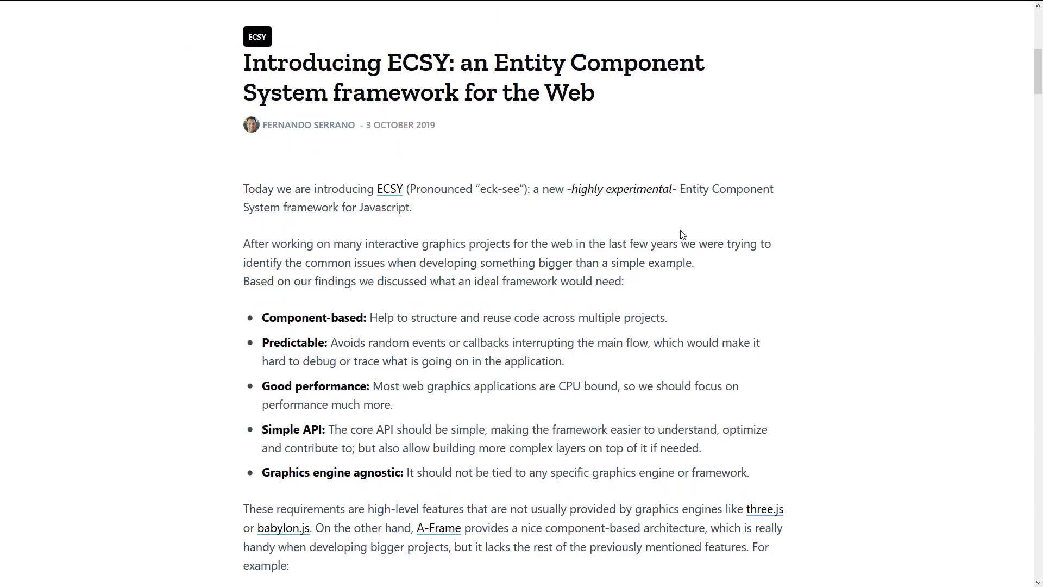
{"action": "mouse_move", "coordinate": [685, 259]}
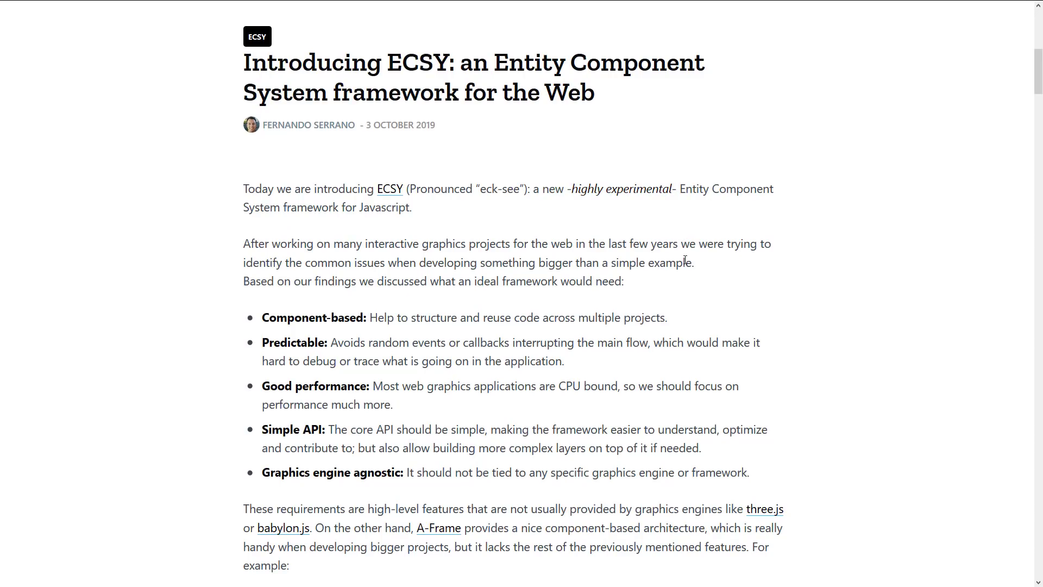
{"action": "scroll", "scroll_direction": "down", "scroll_amount": 3}
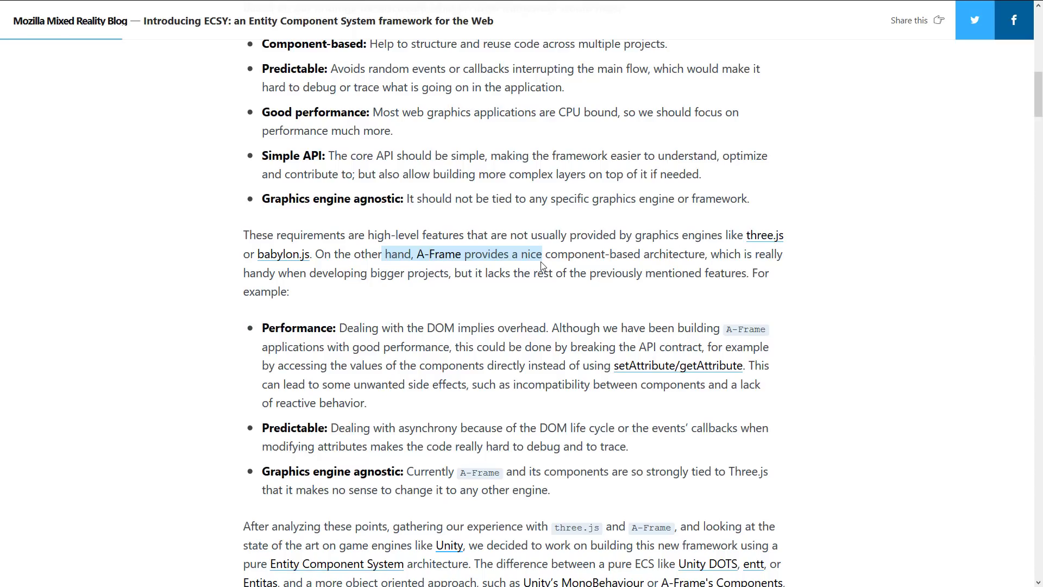
{"action": "mouse_move", "coordinate": [617, 258]}
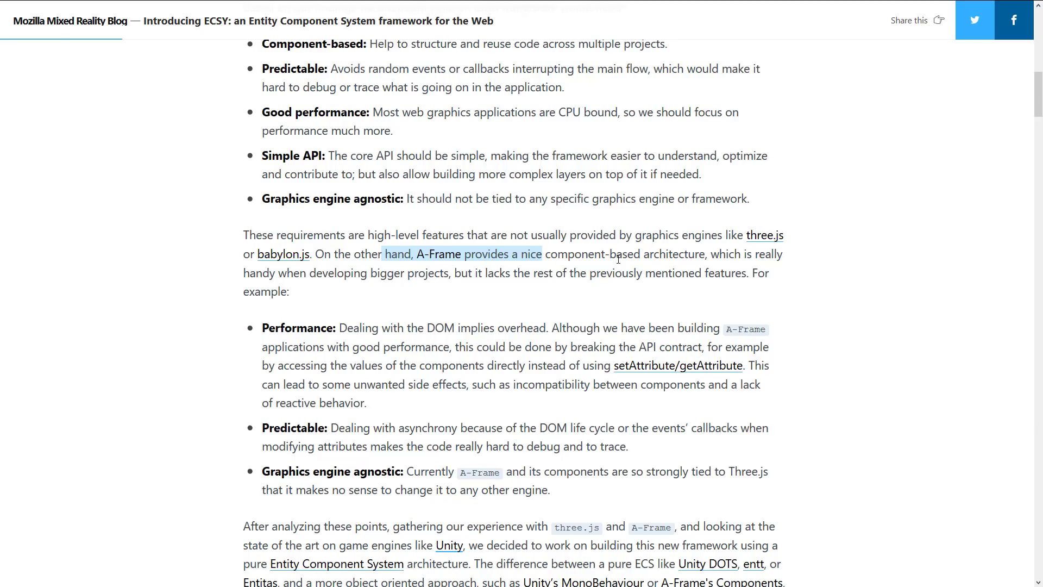
{"action": "scroll", "scroll_direction": "down", "scroll_amount": 3}
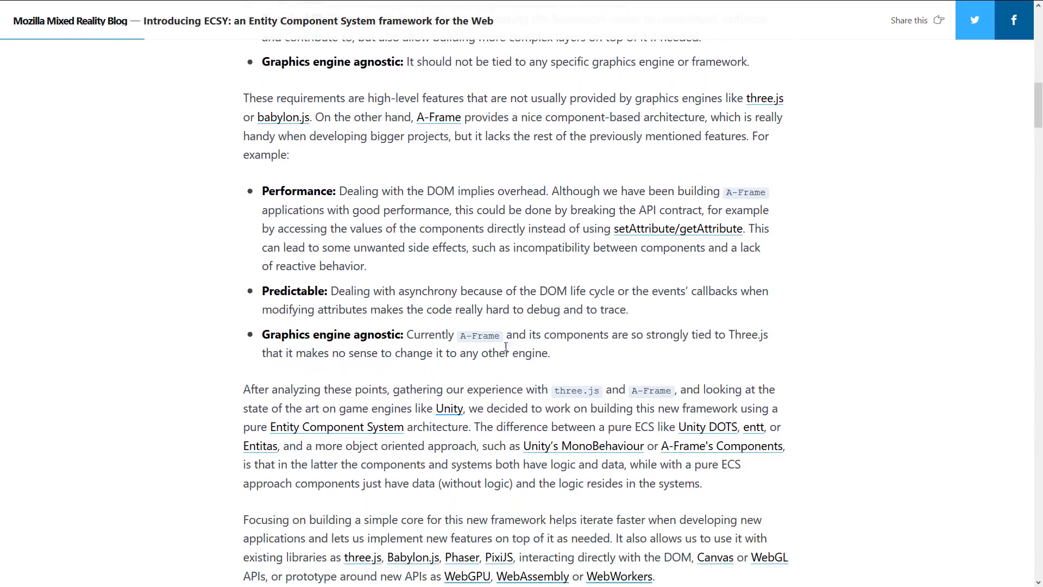
{"action": "left_click_drag", "start_coordinate": [404, 334], "coordinate": [550, 353]}
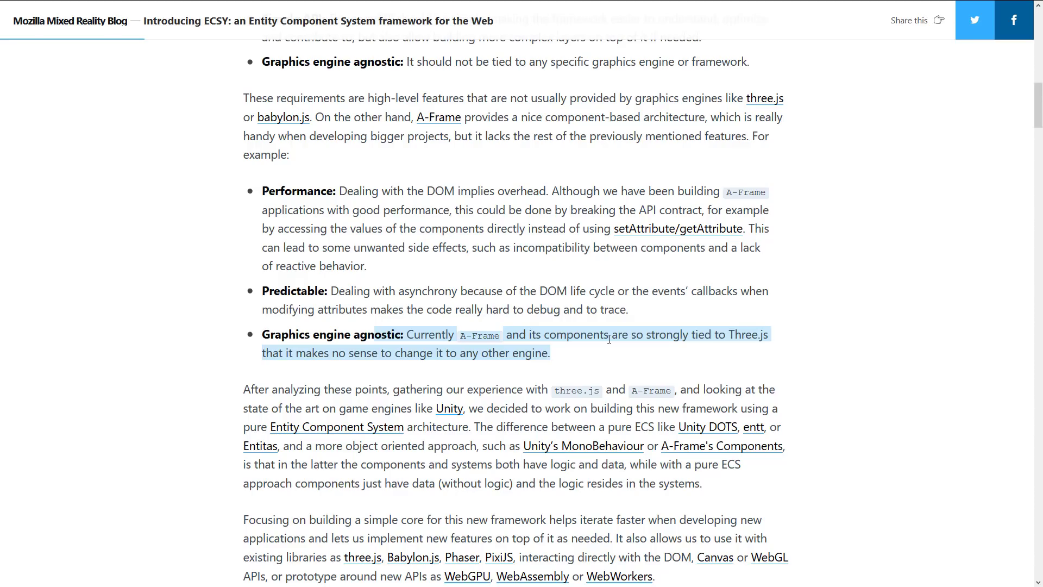
{"action": "scroll", "scroll_direction": "down", "scroll_amount": 3}
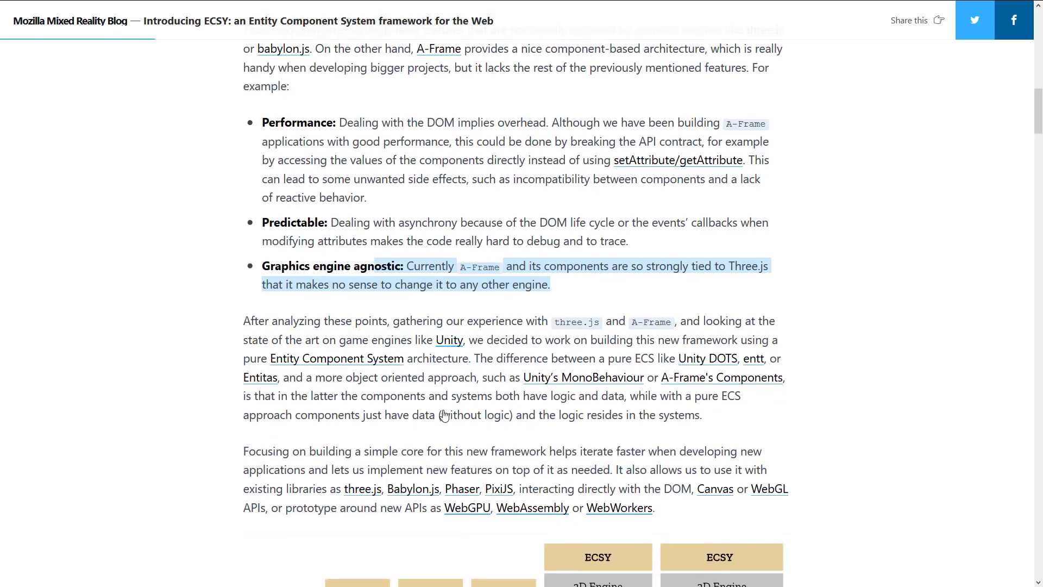
{"action": "scroll", "scroll_direction": "down", "scroll_amount": 3}
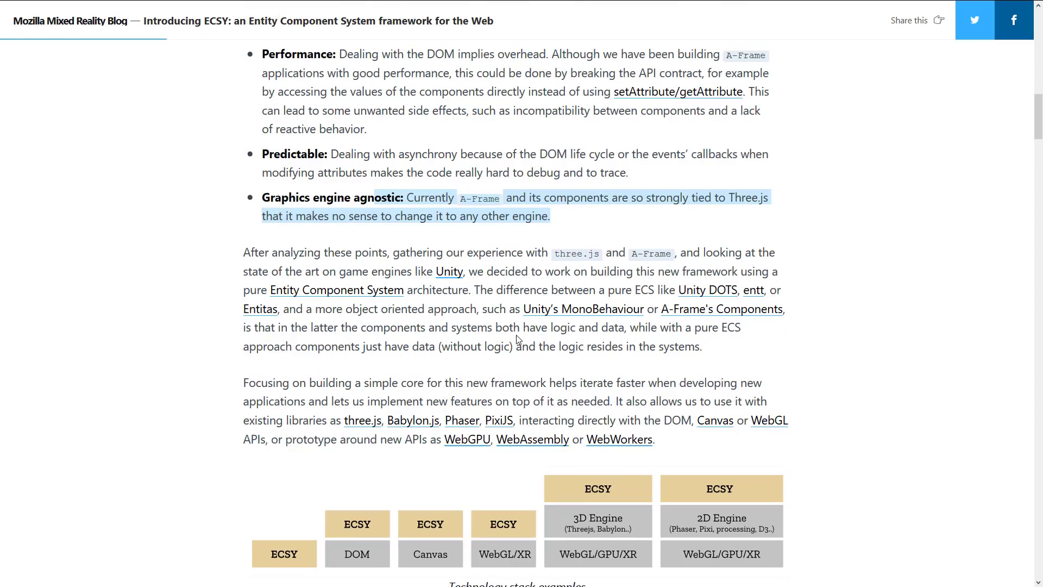
{"action": "mouse_move", "coordinate": [708, 291]}
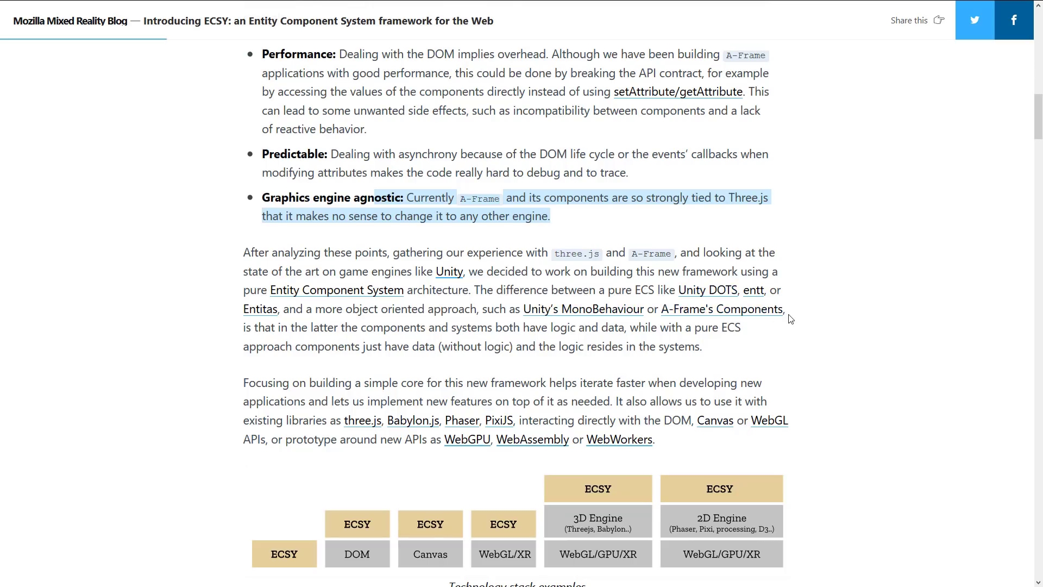
Step: Scroll past the technology stack diagram to the Architecture heading and its entities, systems, queries and world definitions
{"action": "scroll", "scroll_direction": "down", "scroll_amount": 3}
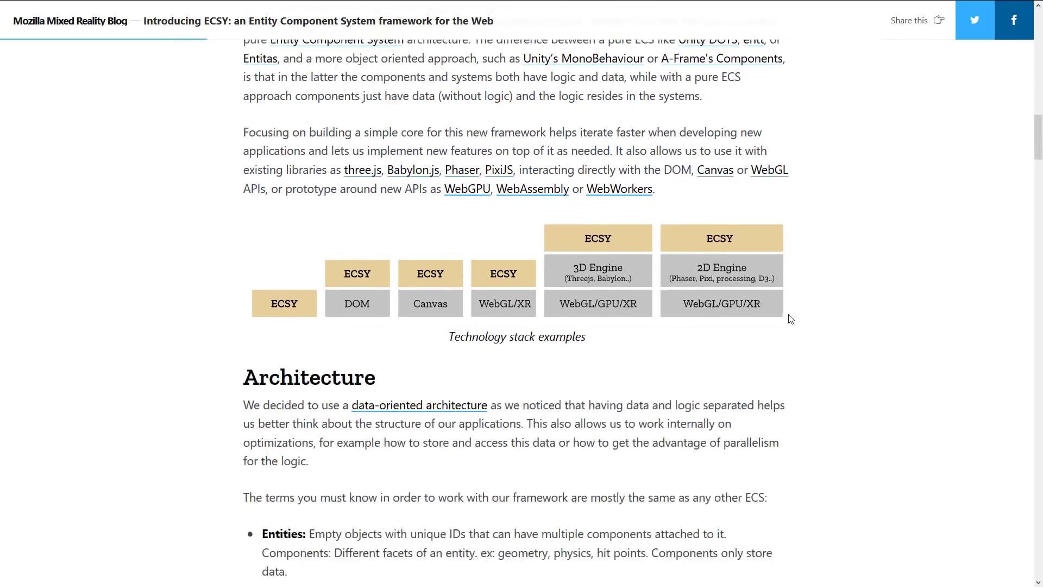
{"action": "scroll", "scroll_direction": "down", "scroll_amount": 3}
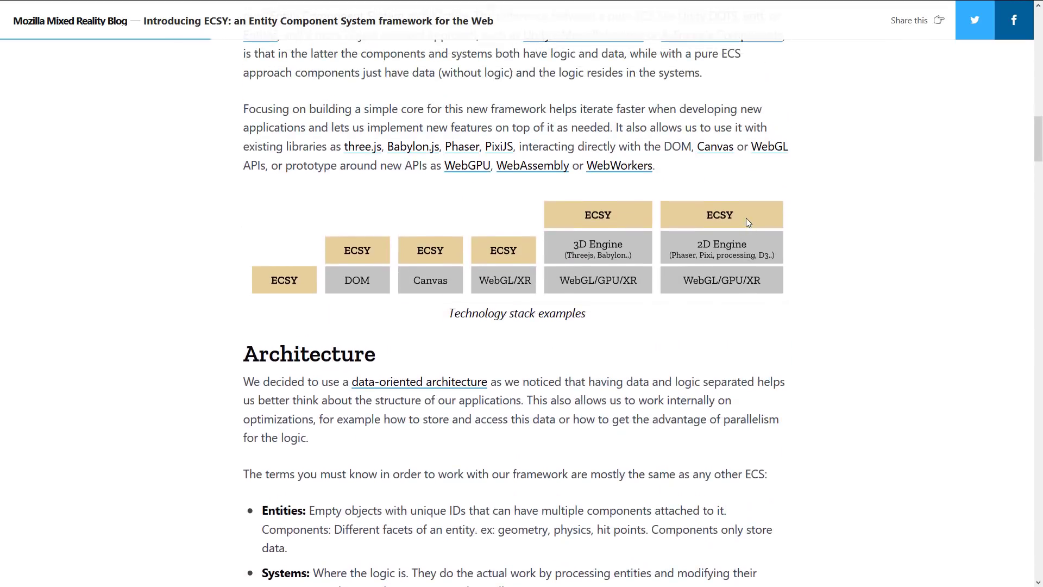
{"action": "mouse_move", "coordinate": [443, 213]}
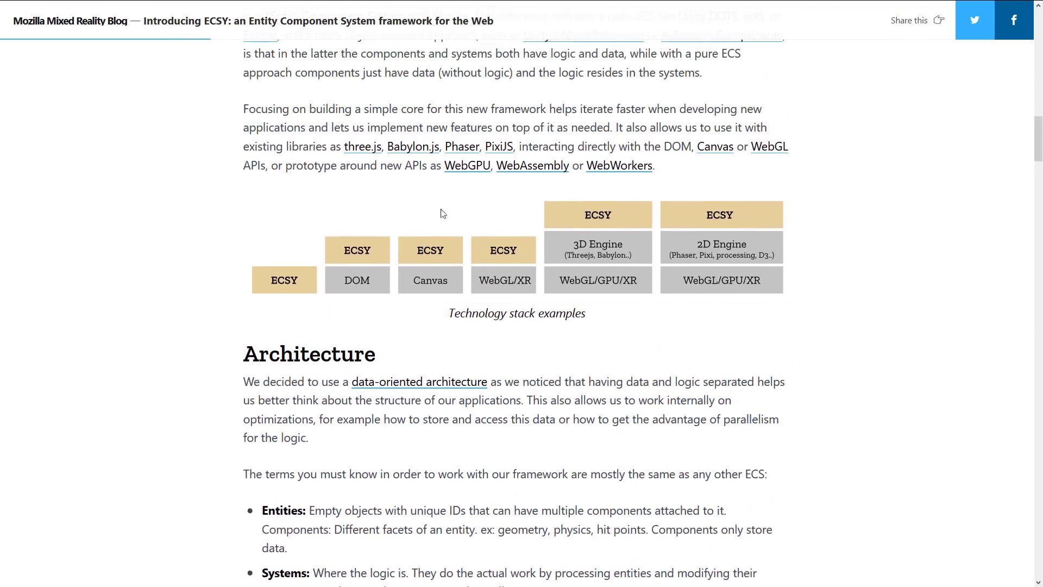
{"action": "mouse_move", "coordinate": [377, 248]}
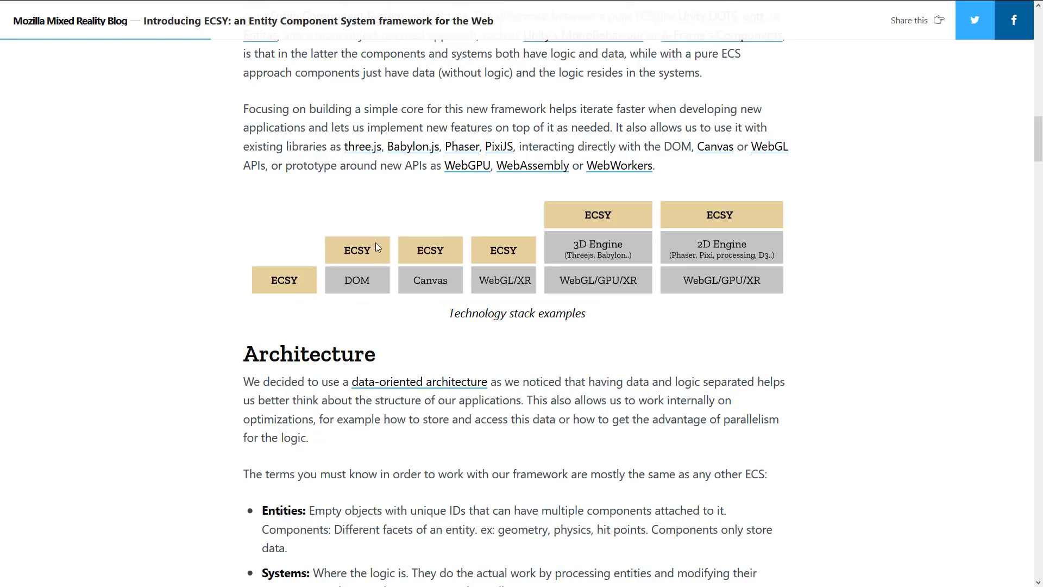
{"action": "mouse_move", "coordinate": [479, 264]}
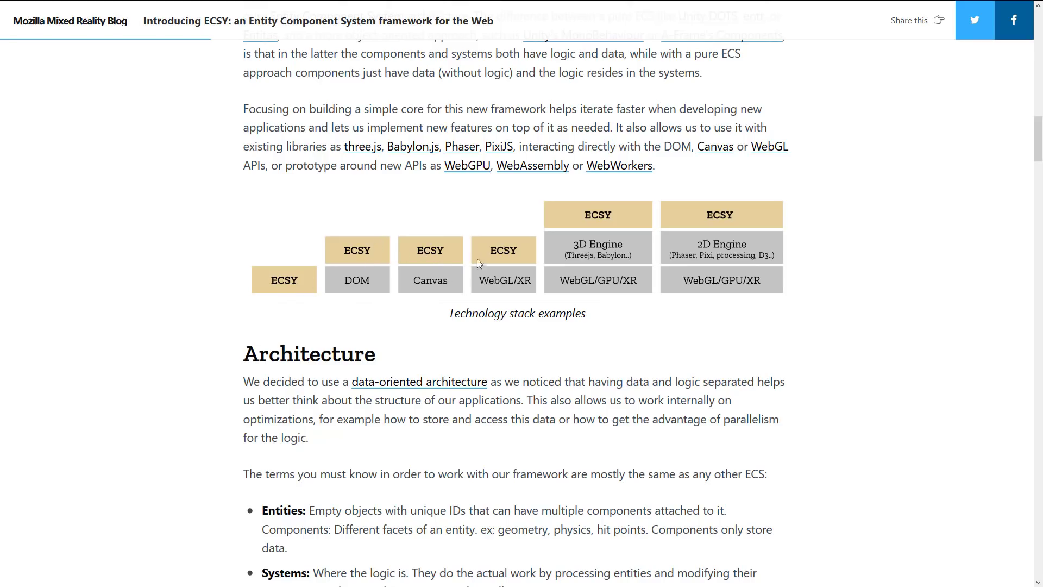
{"action": "mouse_move", "coordinate": [576, 237]}
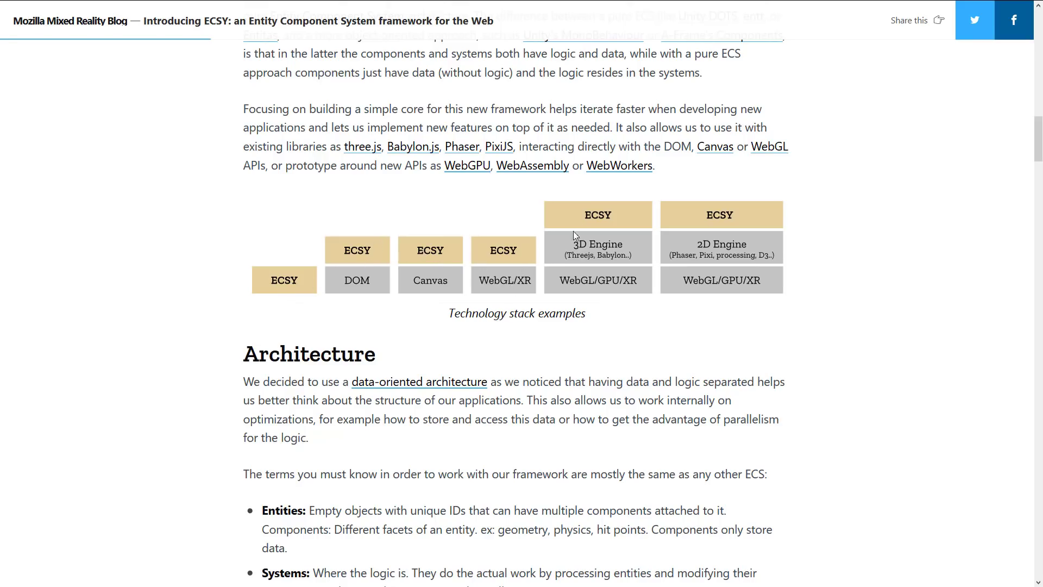
{"action": "mouse_move", "coordinate": [606, 257]}
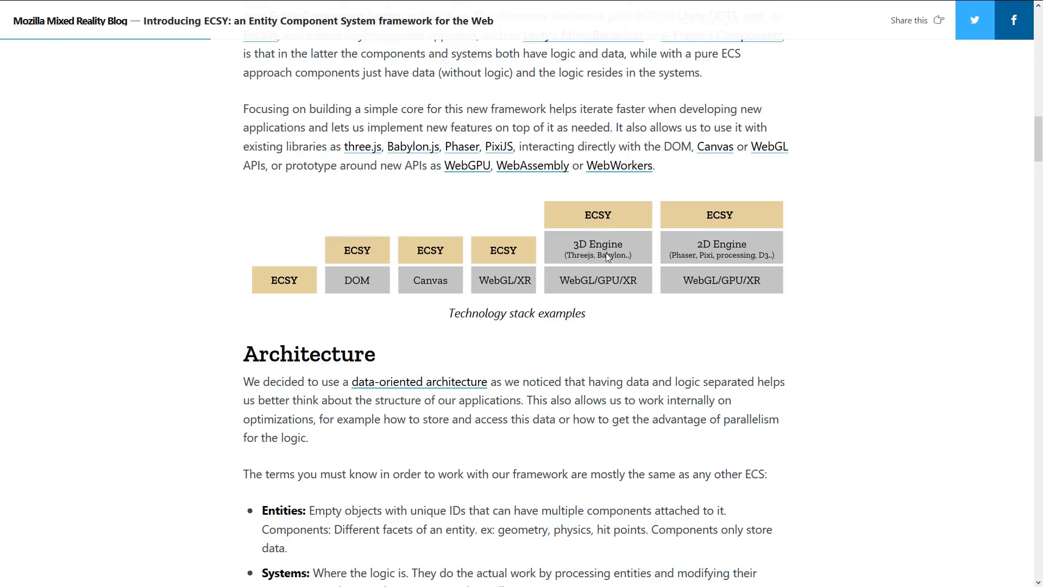
{"action": "mouse_move", "coordinate": [700, 254]}
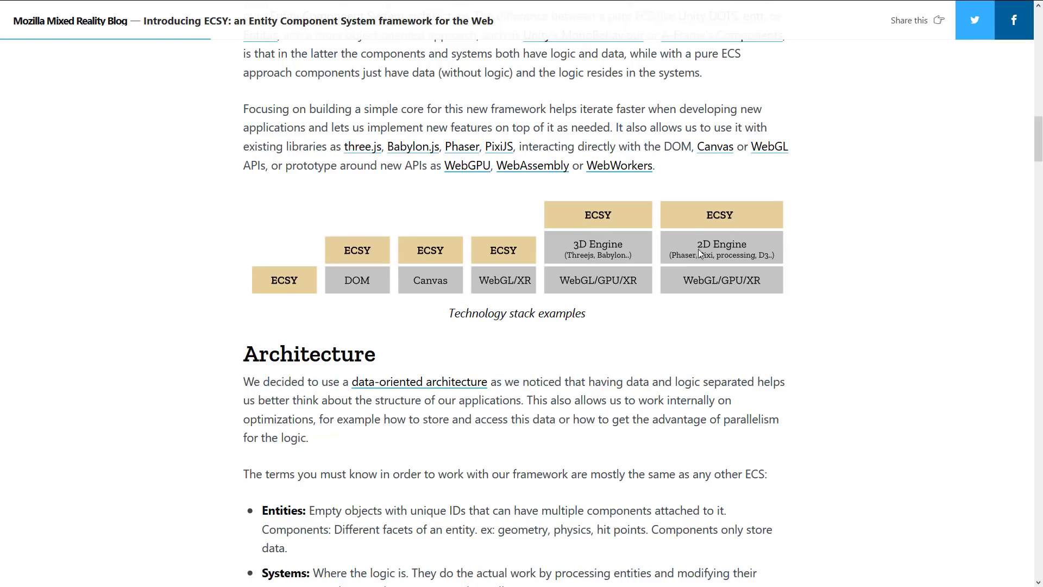
{"action": "mouse_move", "coordinate": [30, 213]}
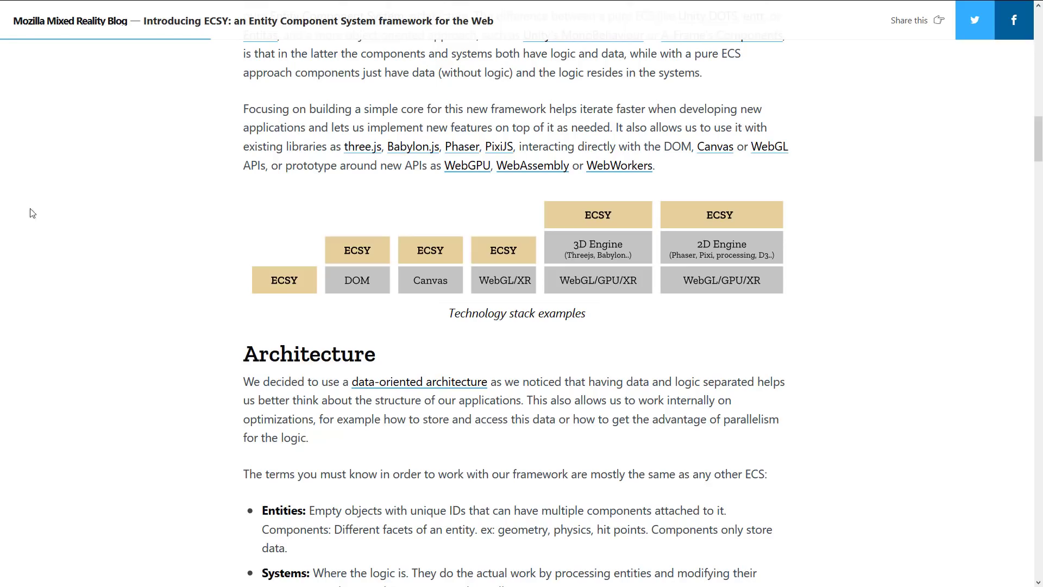
{"action": "mouse_move", "coordinate": [20, 235]}
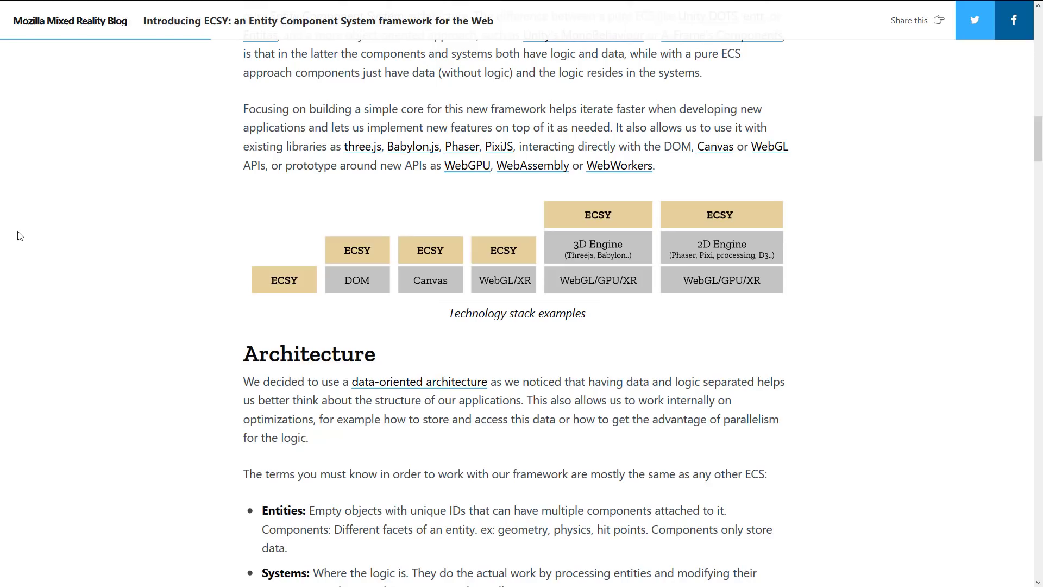
{"action": "mouse_move", "coordinate": [379, 260]}
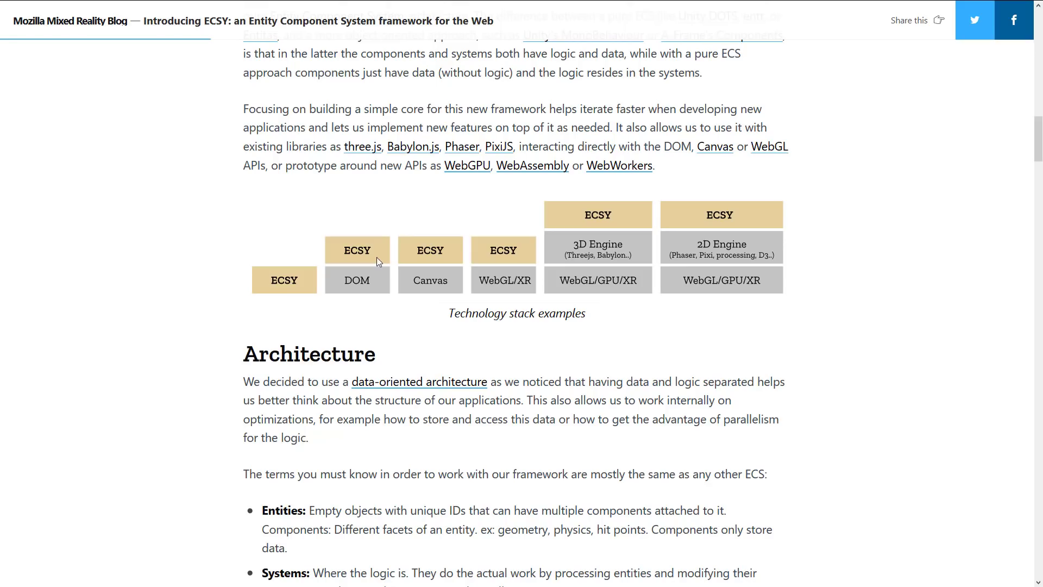
{"action": "scroll", "scroll_direction": "down", "scroll_amount": 3}
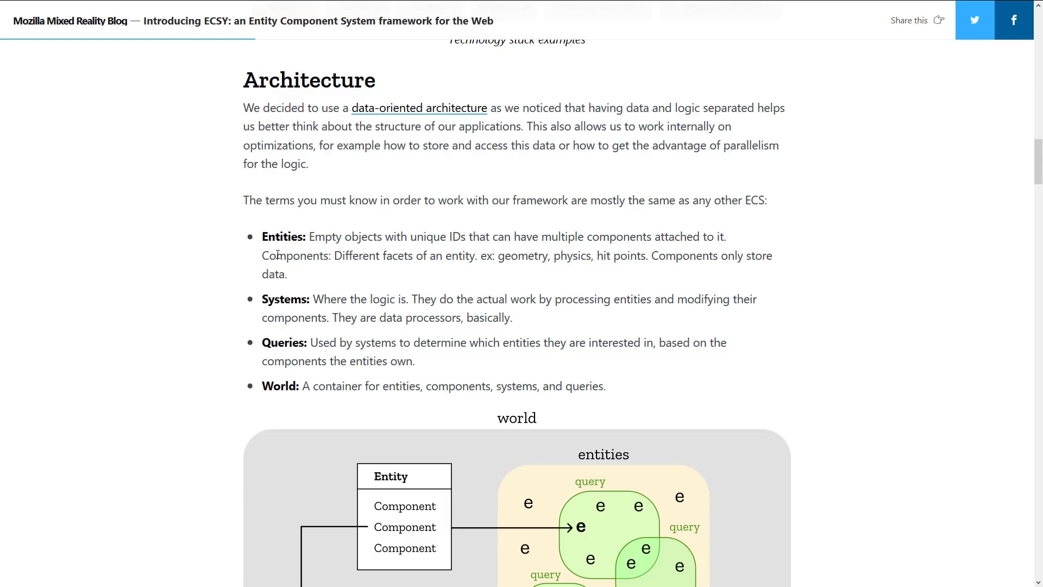
Step: Highlight 'Components' in the Entities bullet and scroll to the entity-component world diagram
{"action": "double_click", "coordinate": [295, 256]}
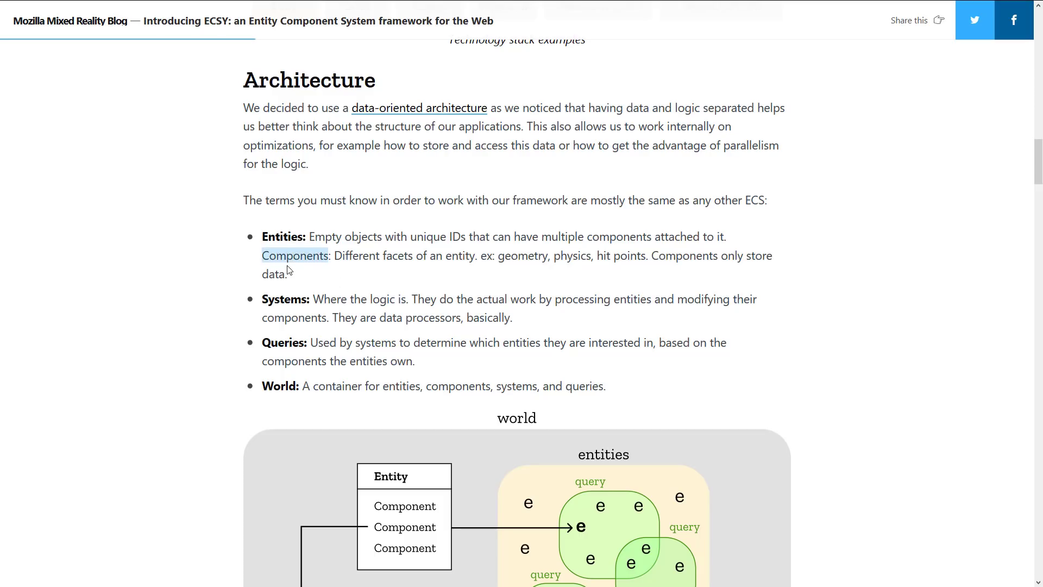
{"action": "mouse_move", "coordinate": [300, 284]}
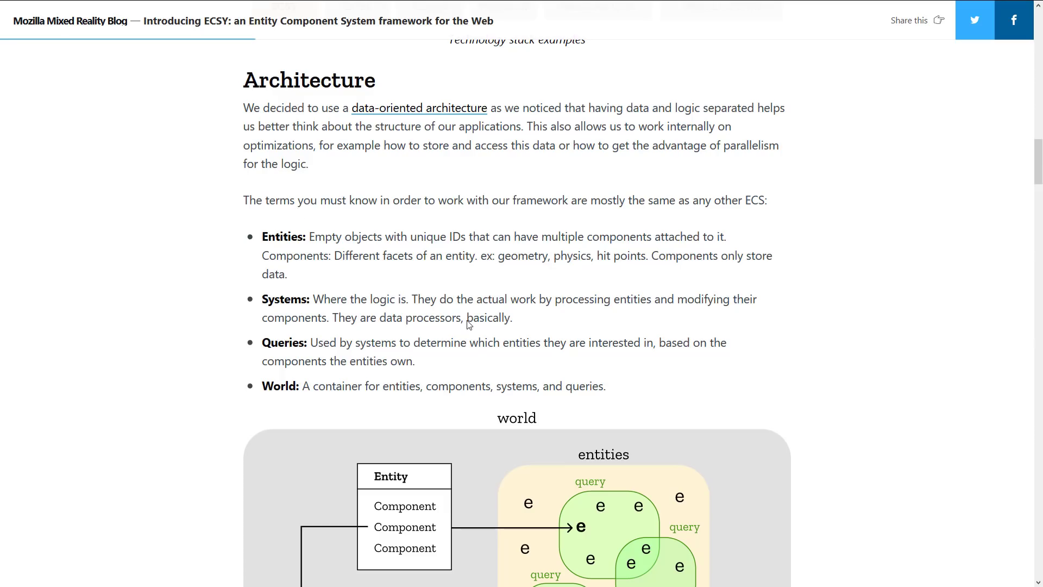
{"action": "scroll", "scroll_direction": "down", "scroll_amount": 3}
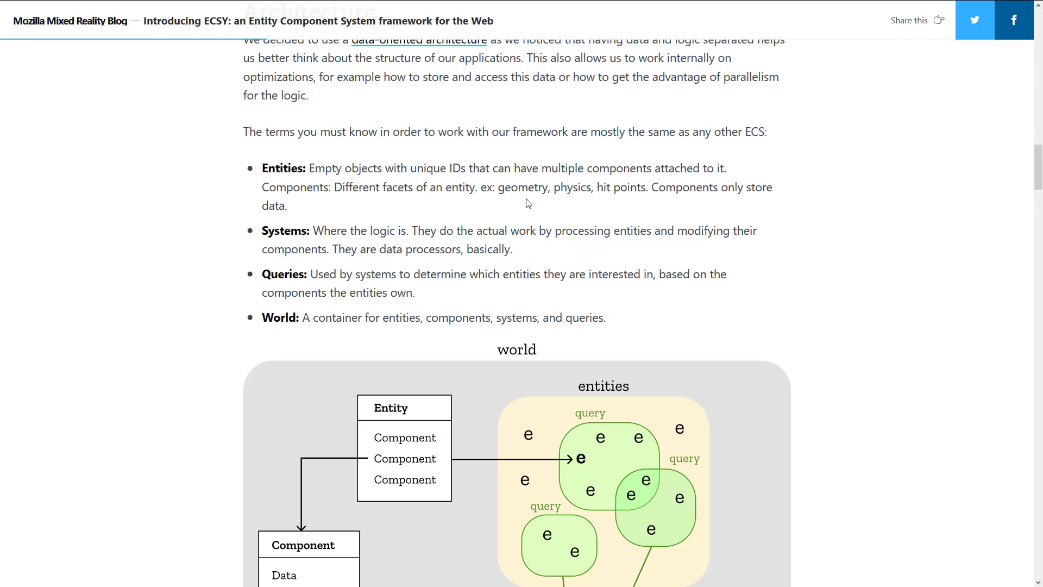
Step: Scroll until the ECSY Architecture diagram with system queries, execute and data transform is fully visible
{"action": "double_click", "coordinate": [329, 231]}
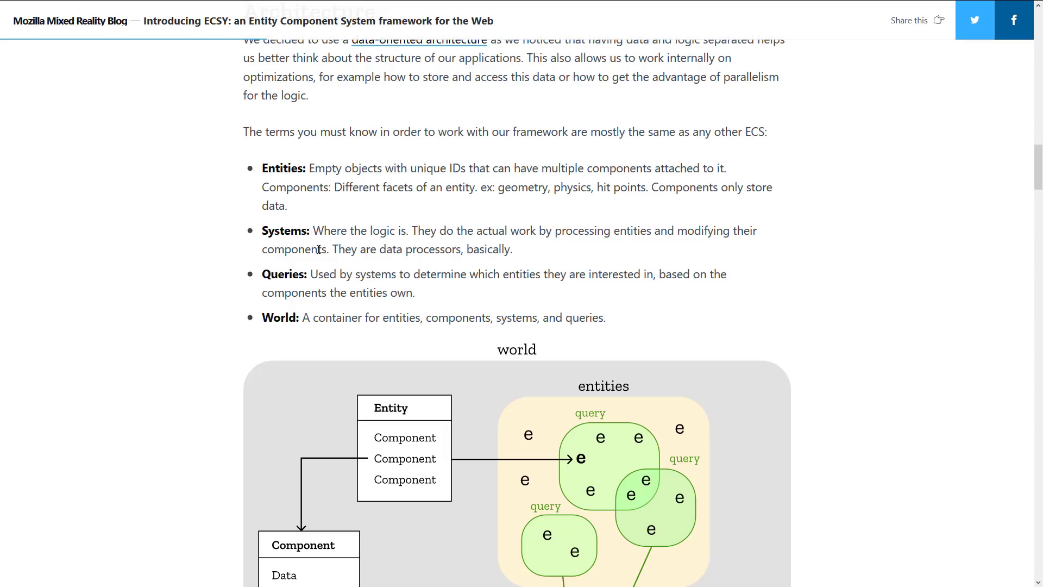
{"action": "scroll", "scroll_direction": "down", "scroll_amount": 3}
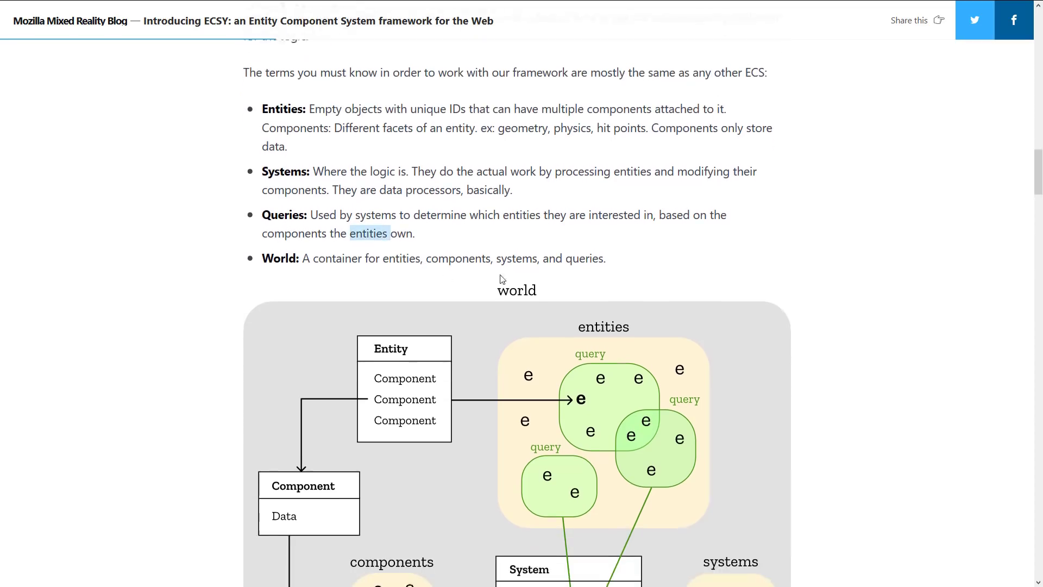
{"action": "scroll", "scroll_direction": "down", "scroll_amount": 3}
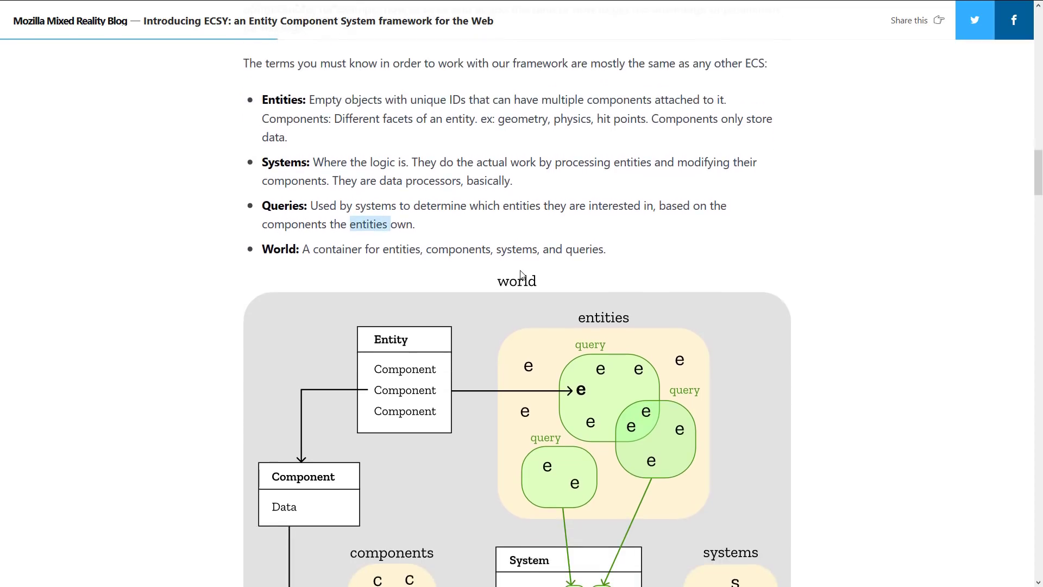
{"action": "mouse_move", "coordinate": [533, 273]}
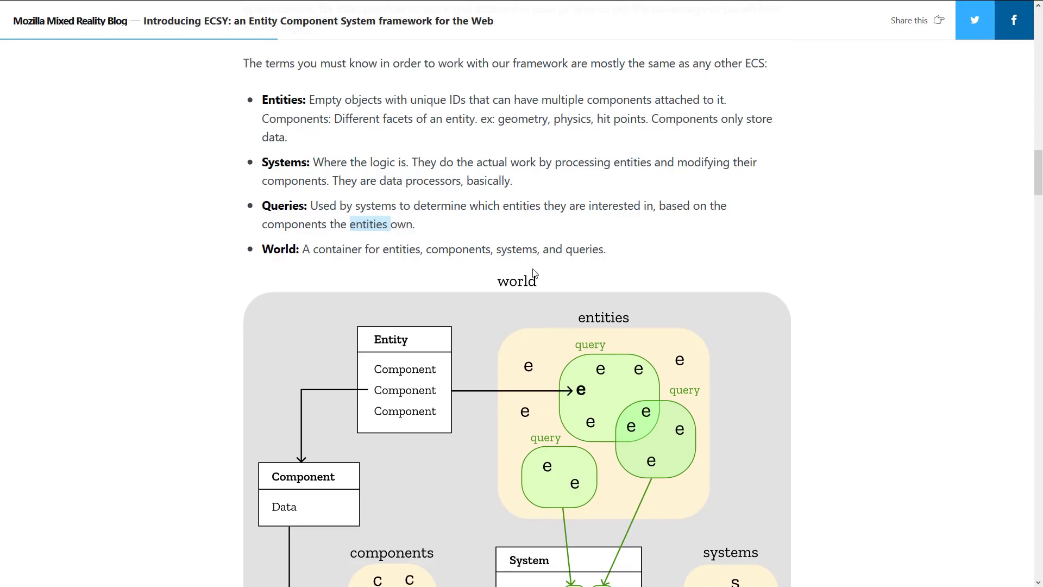
{"action": "scroll", "scroll_direction": "down", "scroll_amount": 3}
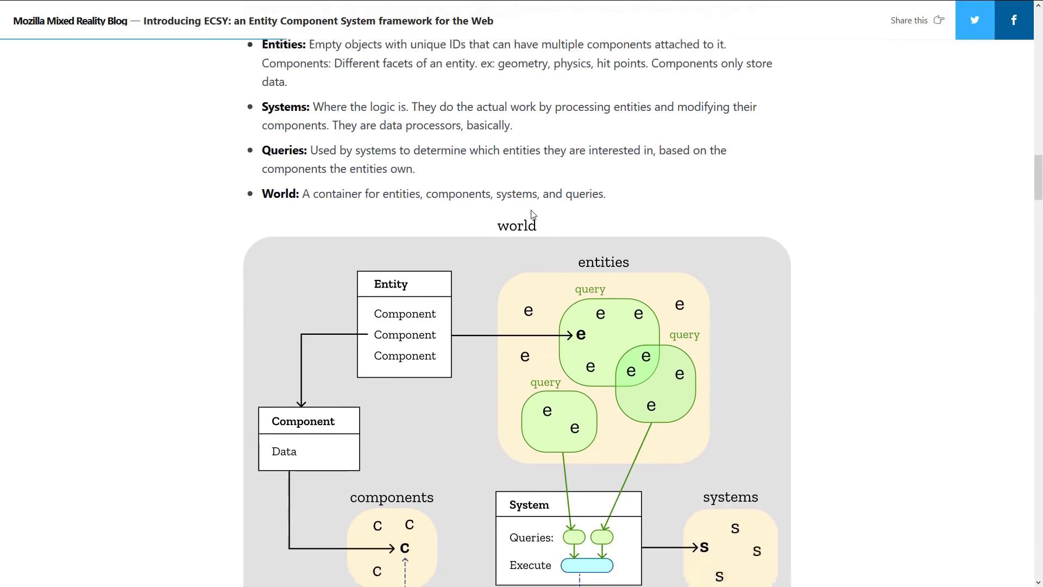
{"action": "scroll", "scroll_direction": "down", "scroll_amount": 3}
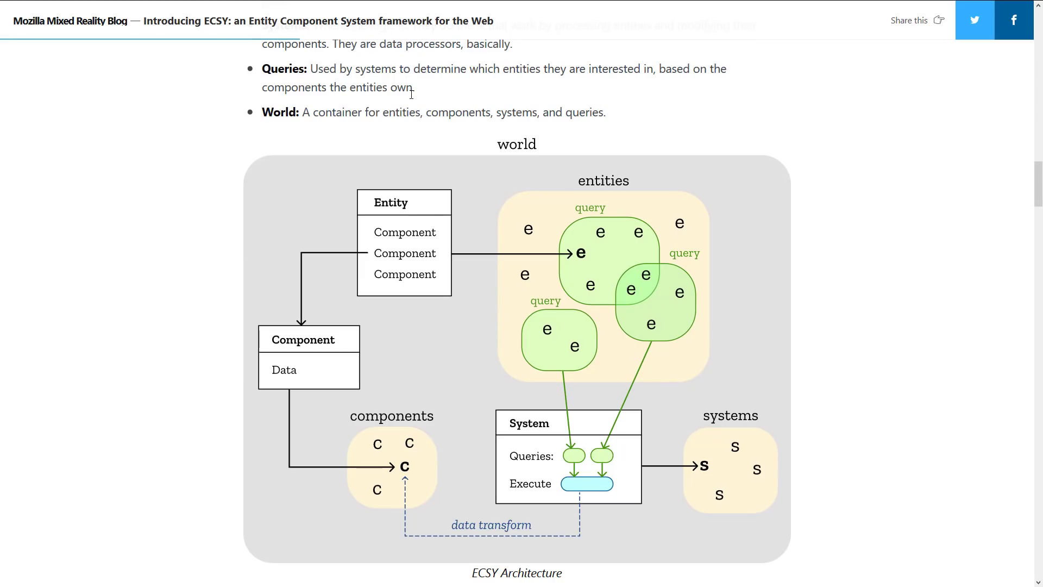
{"action": "mouse_move", "coordinate": [310, 377]}
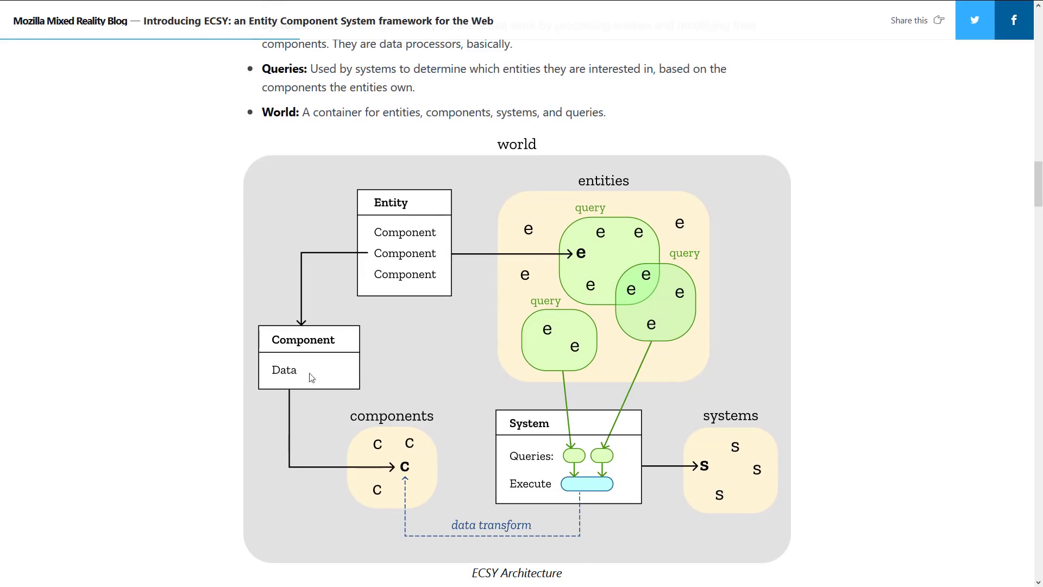
{"action": "mouse_move", "coordinate": [380, 241]}
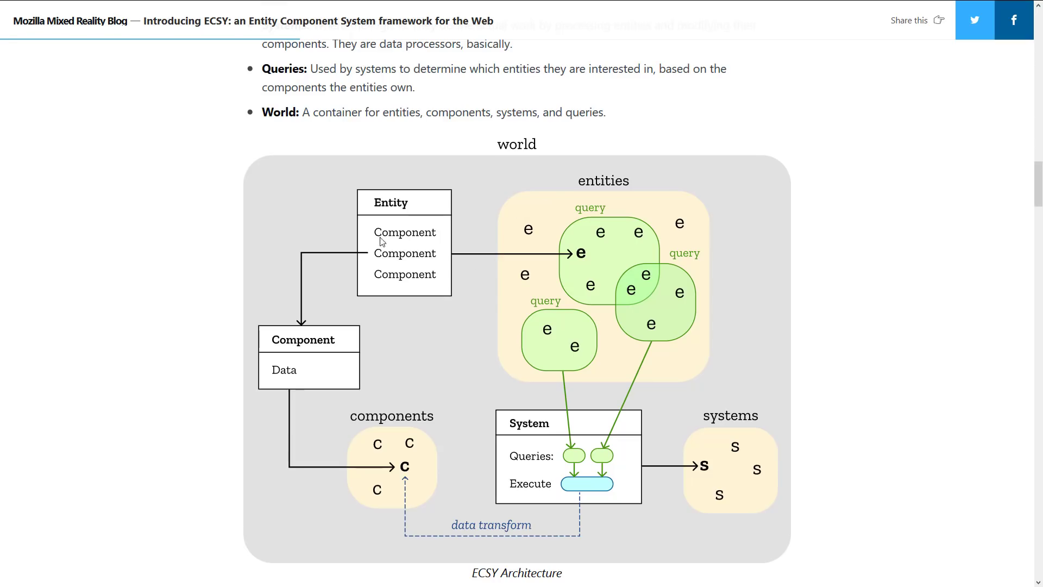
{"action": "mouse_move", "coordinate": [431, 248]}
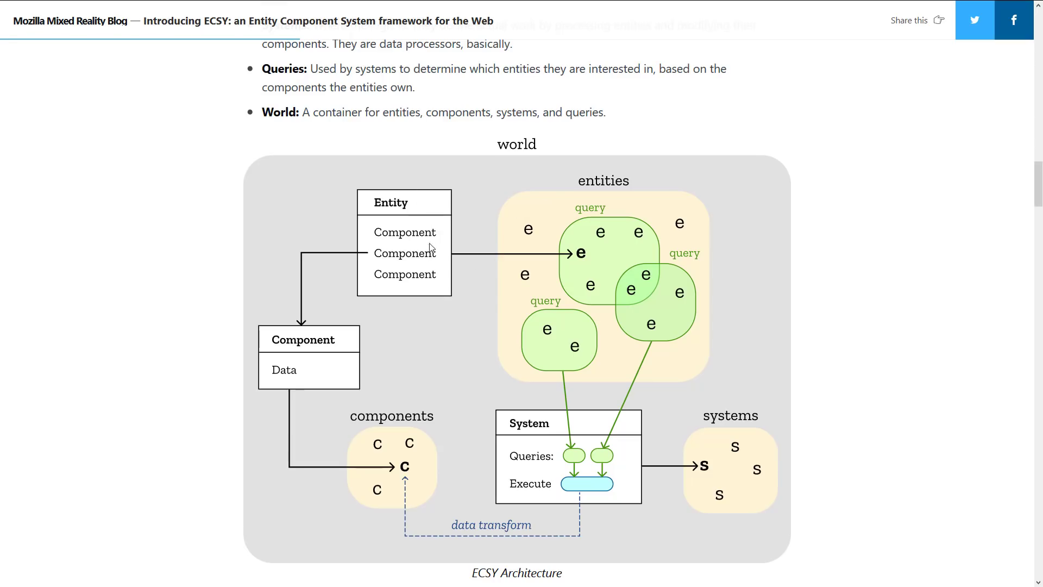
{"action": "mouse_move", "coordinate": [732, 324]}
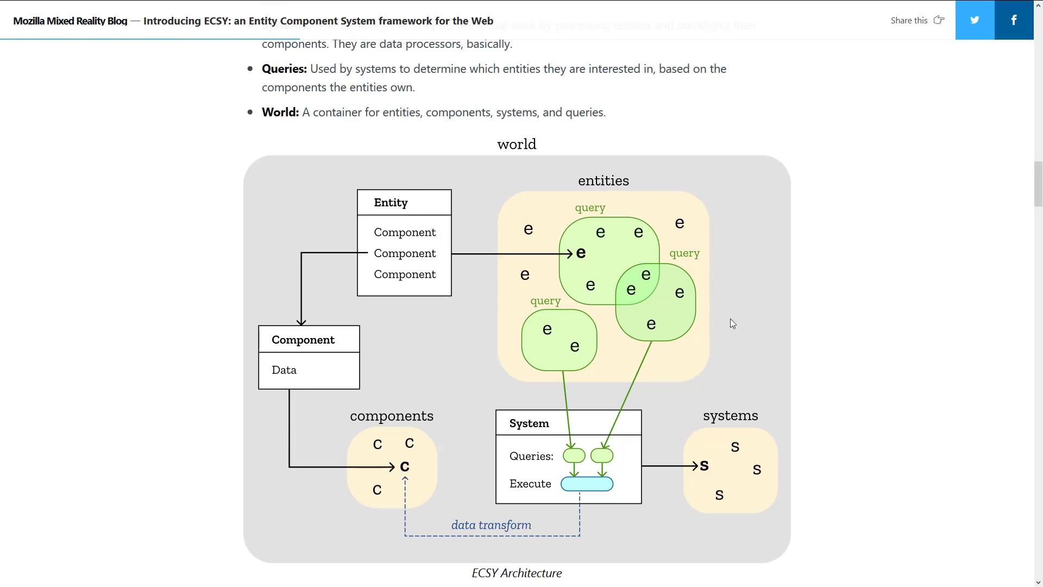
{"action": "mouse_move", "coordinate": [673, 359]}
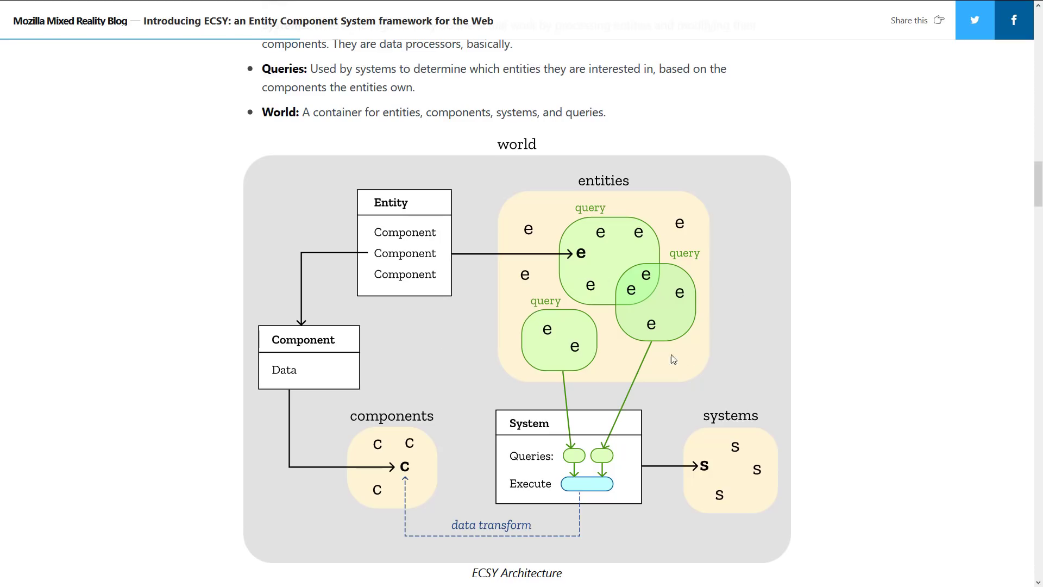
{"action": "mouse_move", "coordinate": [549, 475]}
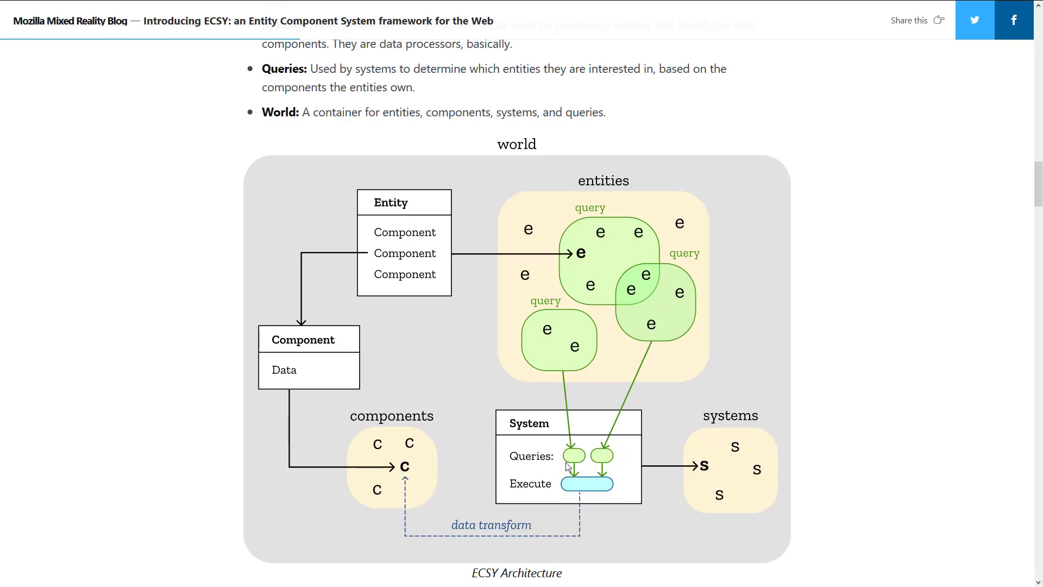
{"action": "mouse_move", "coordinate": [417, 454]}
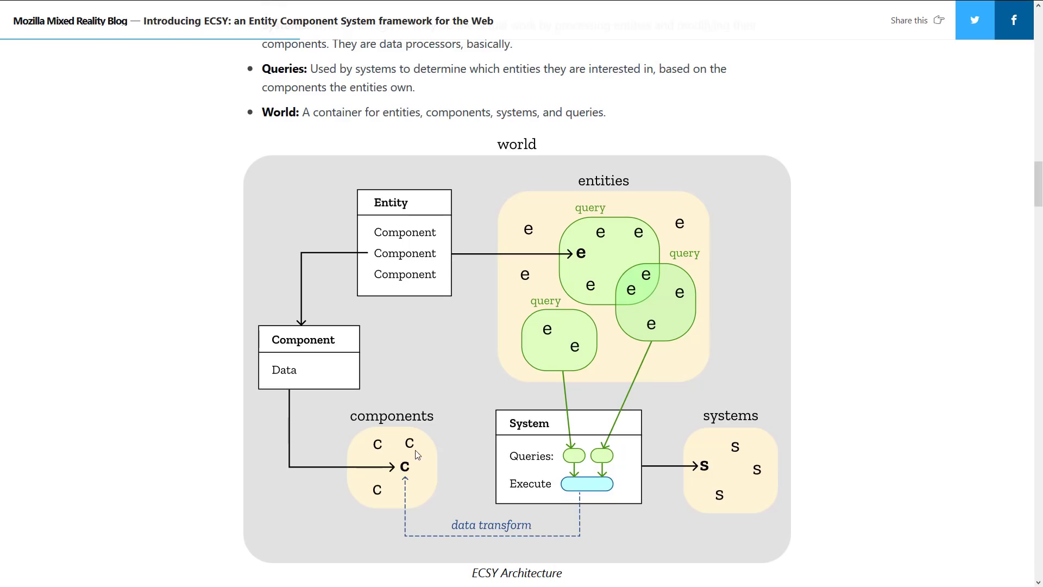
{"action": "mouse_move", "coordinate": [425, 262]}
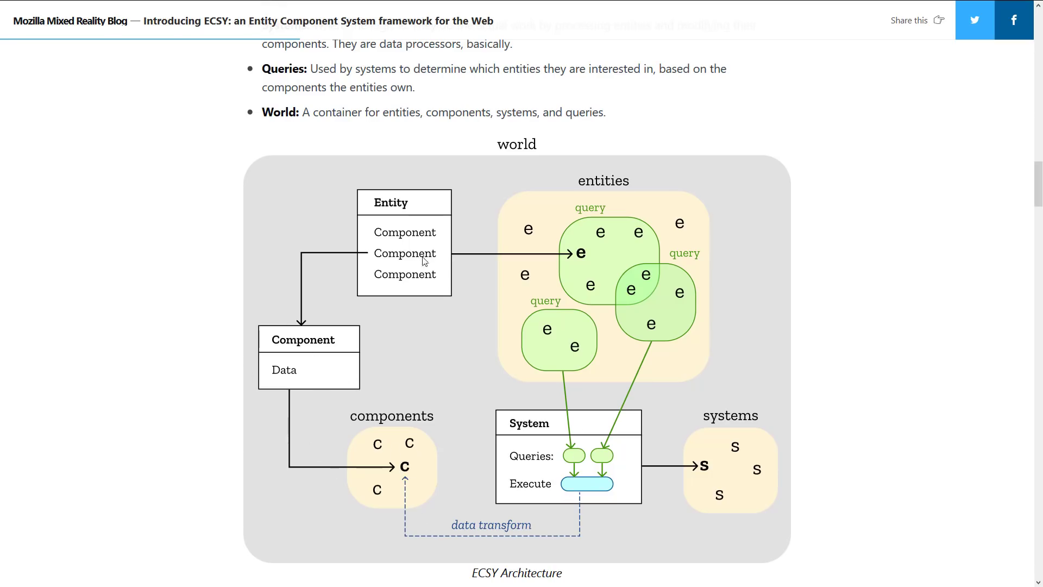
Step: Scroll down to the Example section's components and systems list and the circles-and-balls design figure
{"action": "scroll", "scroll_direction": "down", "scroll_amount": 3}
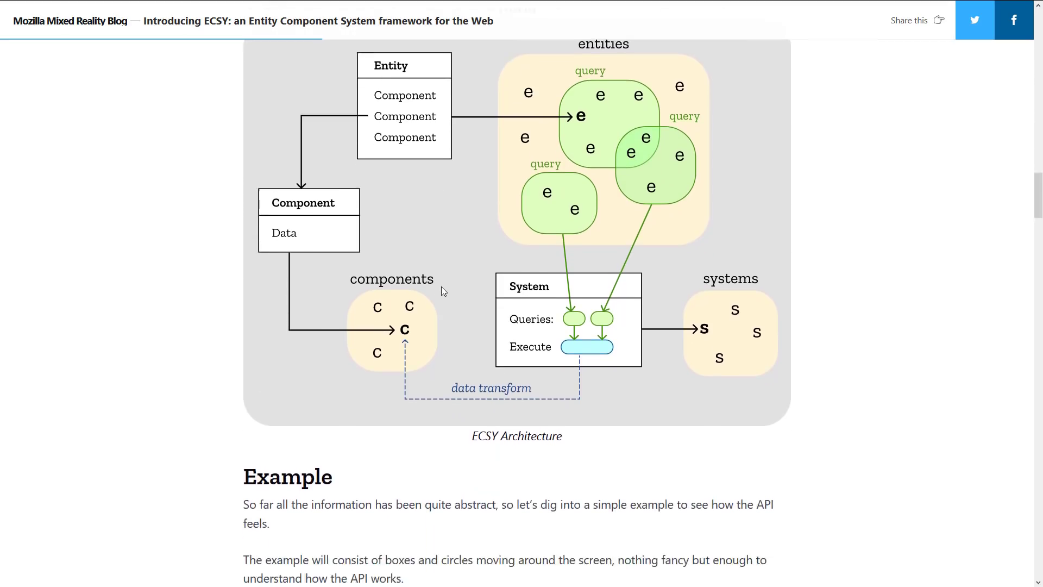
{"action": "scroll", "scroll_direction": "down", "scroll_amount": 3}
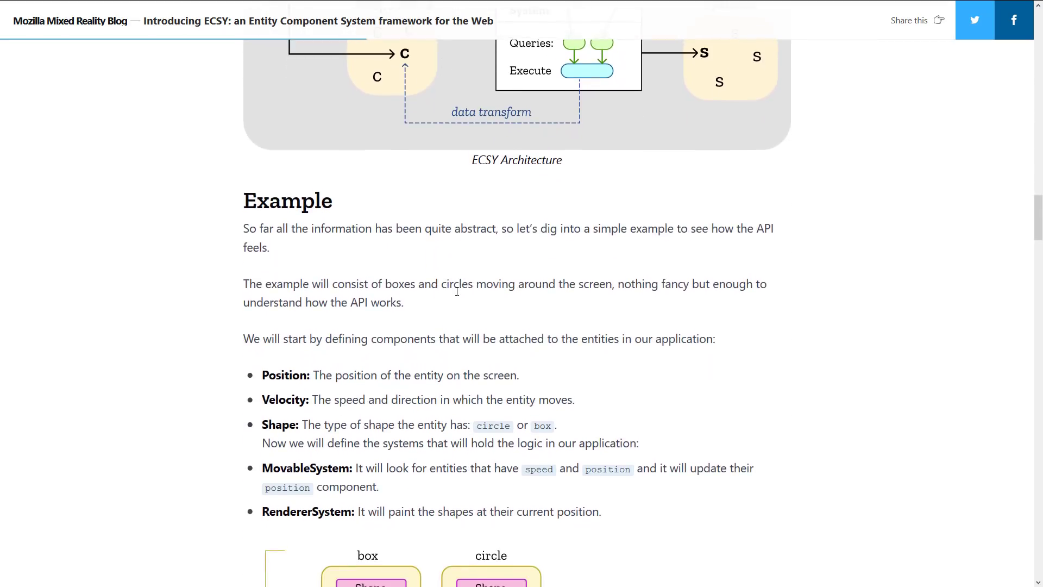
{"action": "scroll", "scroll_direction": "down", "scroll_amount": 3}
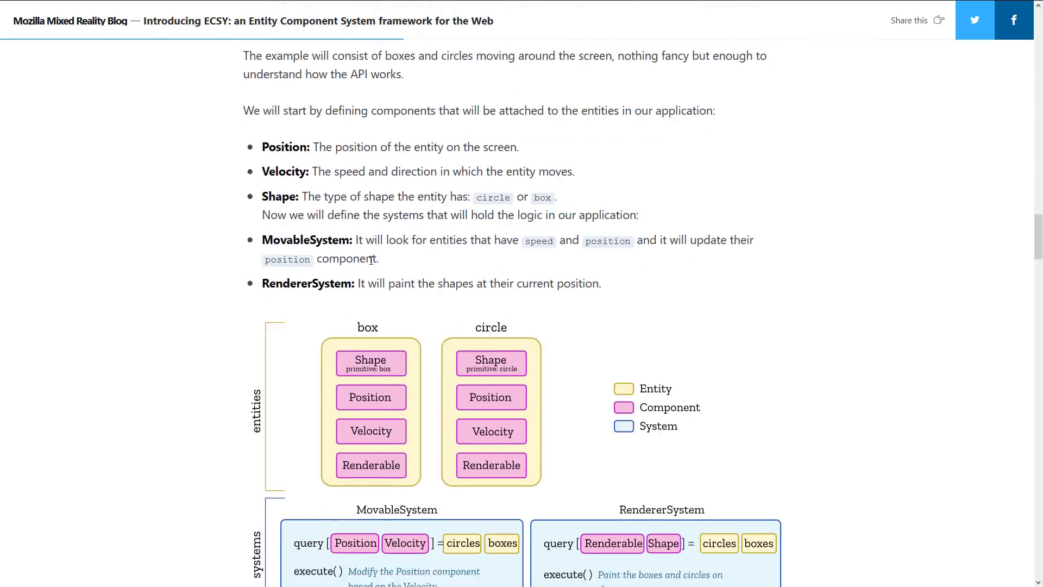
{"action": "scroll", "scroll_direction": "down", "scroll_amount": 3}
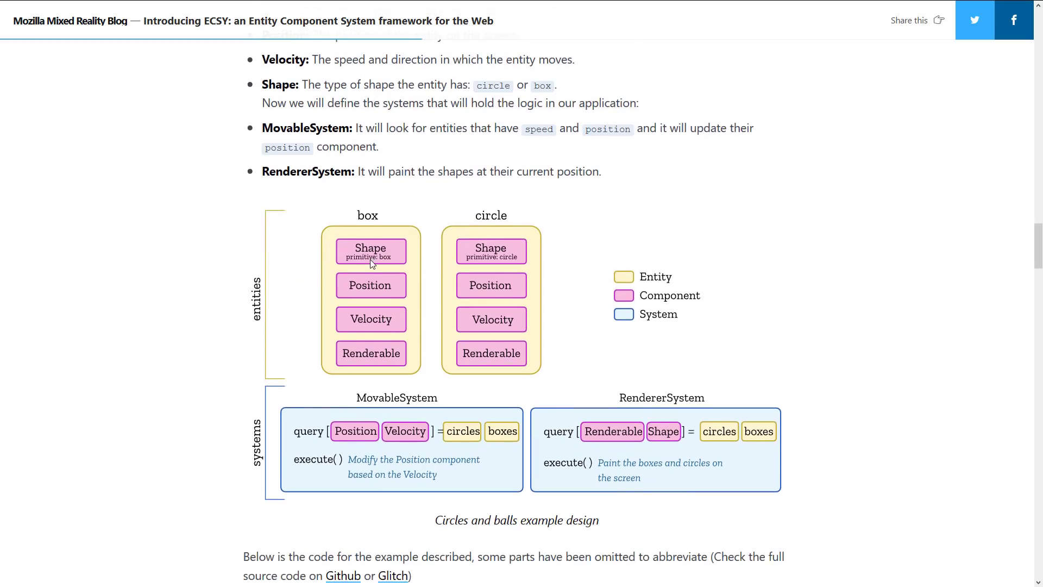
{"action": "mouse_move", "coordinate": [623, 281]}
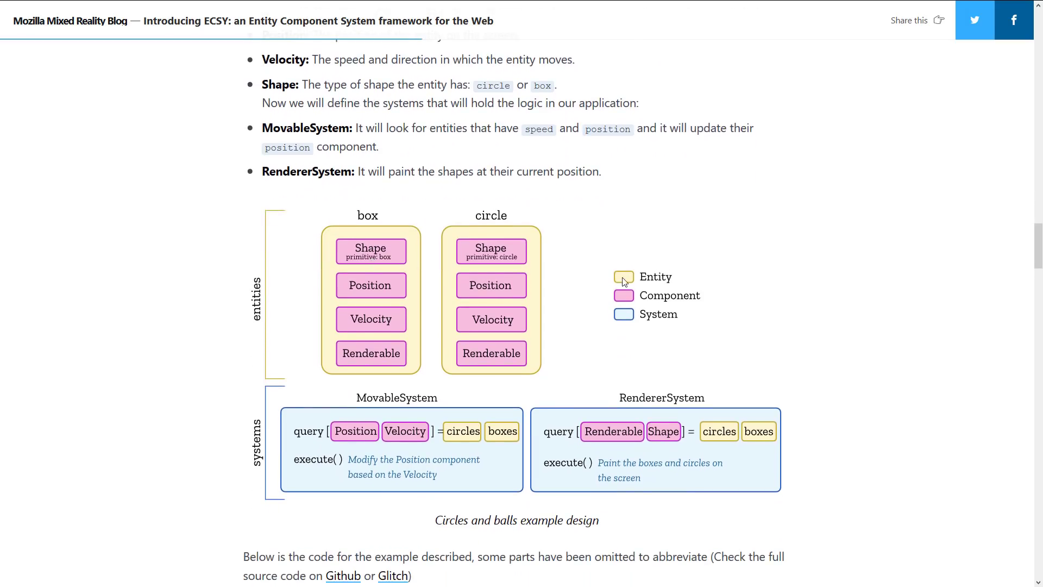
{"action": "mouse_move", "coordinate": [359, 237]}
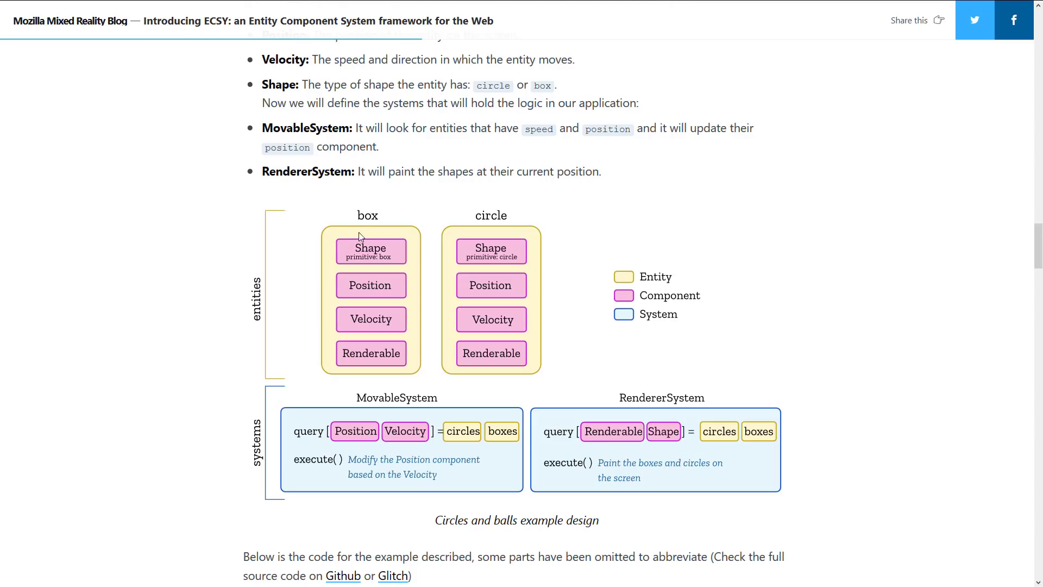
{"action": "mouse_move", "coordinate": [379, 247]}
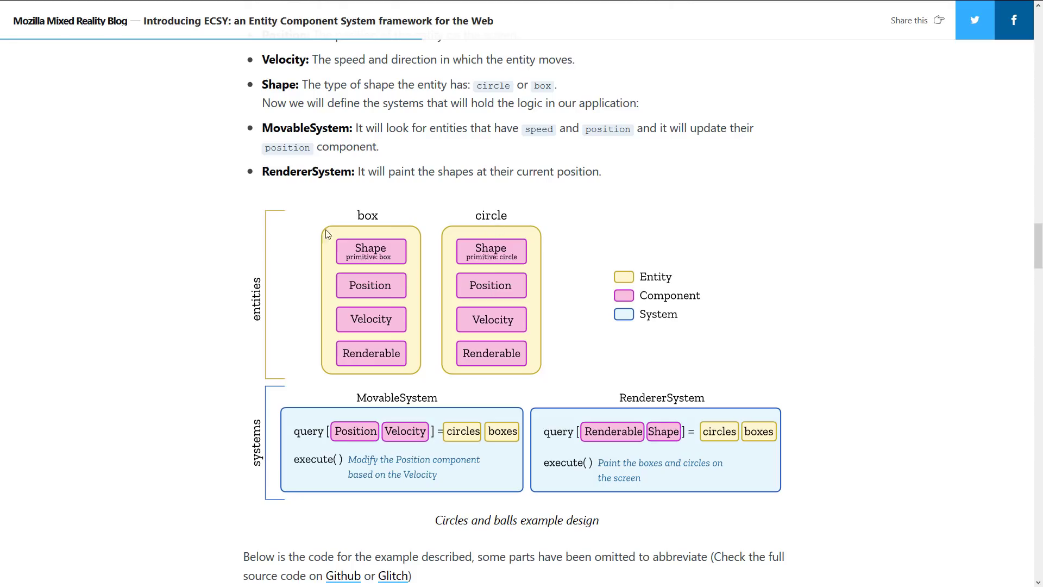
{"action": "mouse_move", "coordinate": [509, 339]}
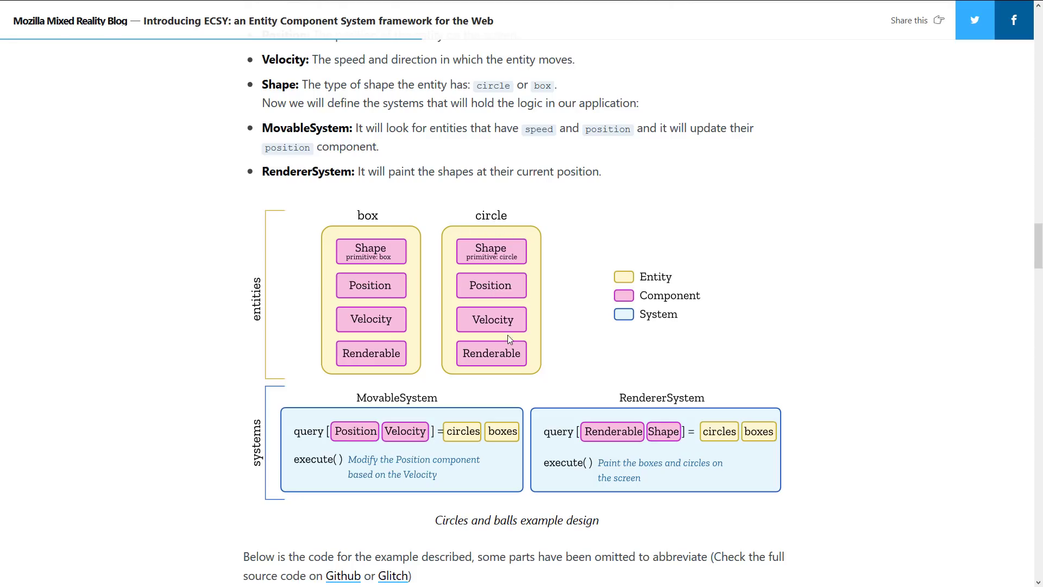
{"action": "mouse_move", "coordinate": [513, 303]}
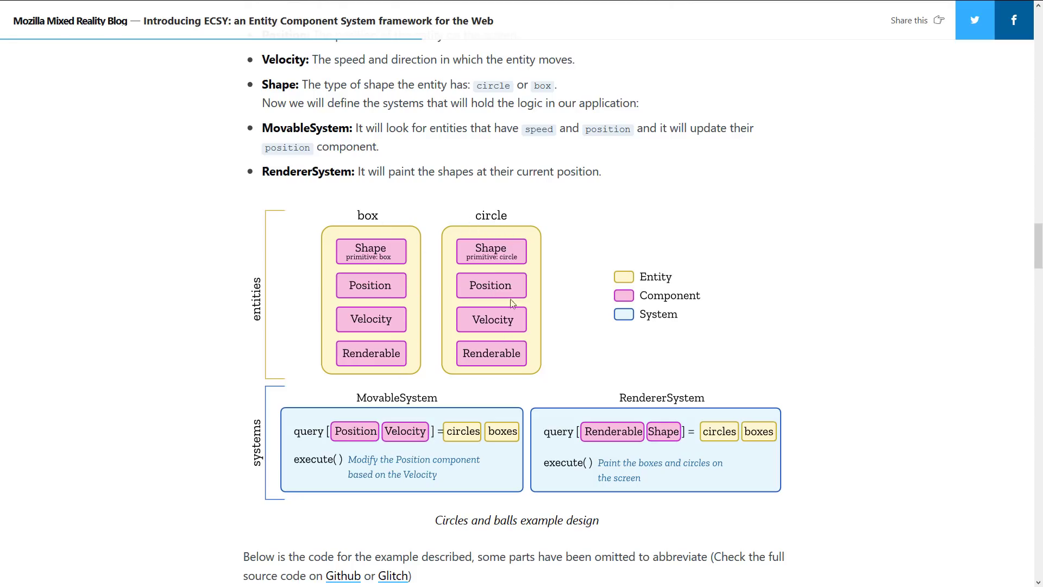
{"action": "mouse_move", "coordinate": [469, 183]}
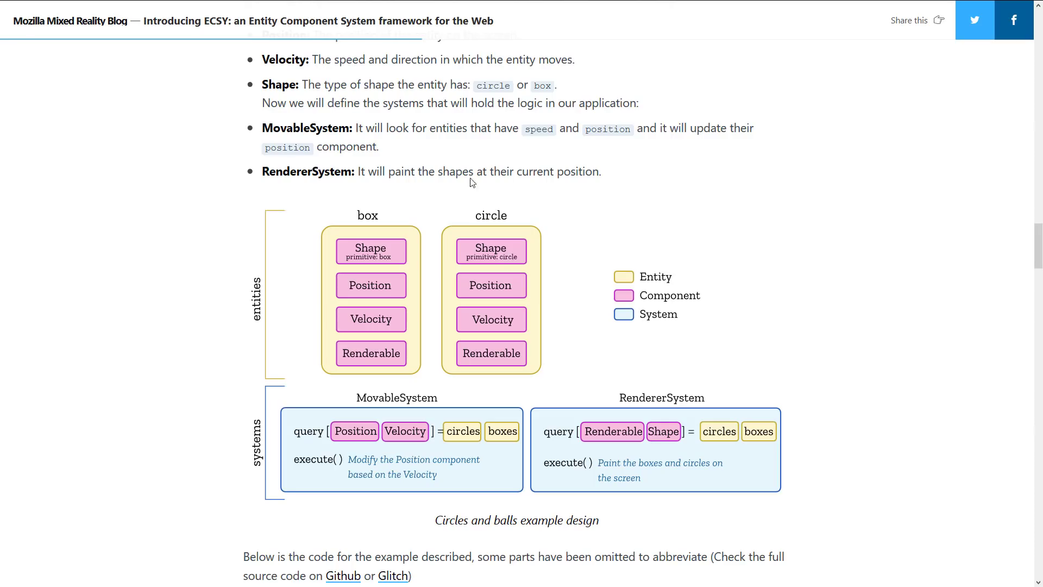
{"action": "mouse_move", "coordinate": [368, 220]}
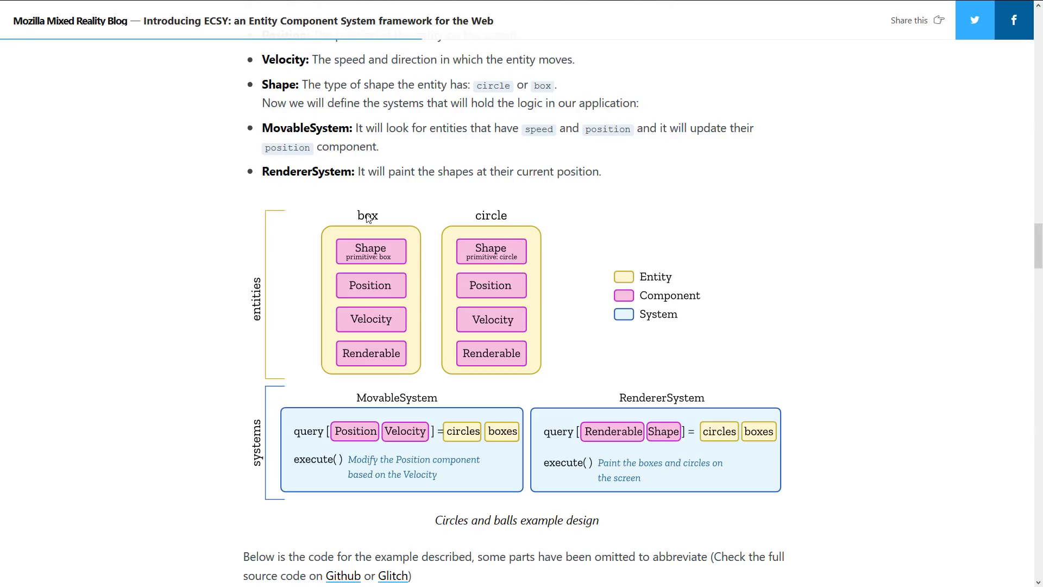
{"action": "mouse_move", "coordinate": [392, 233]}
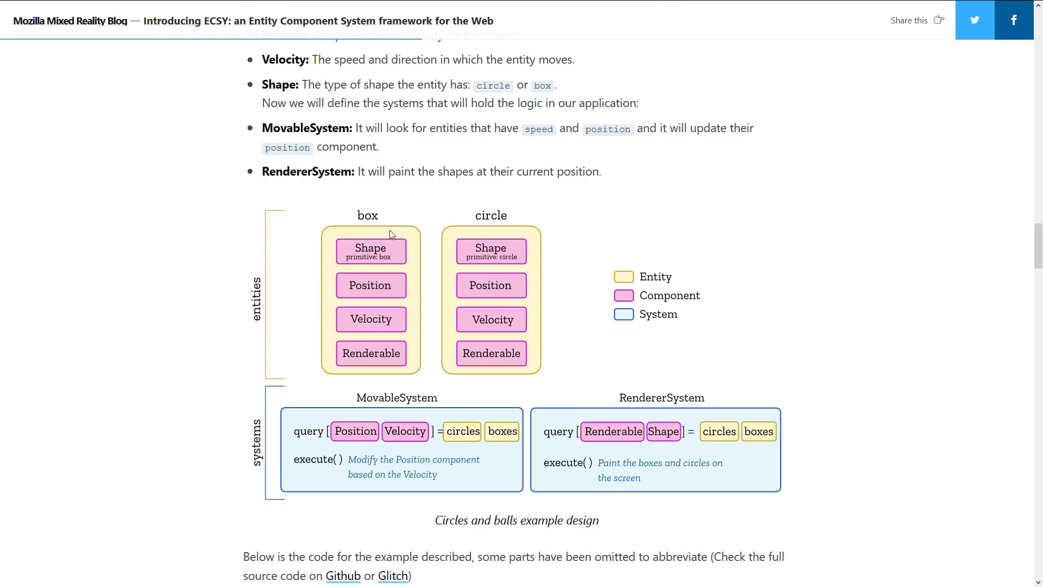
{"action": "mouse_move", "coordinate": [361, 320]}
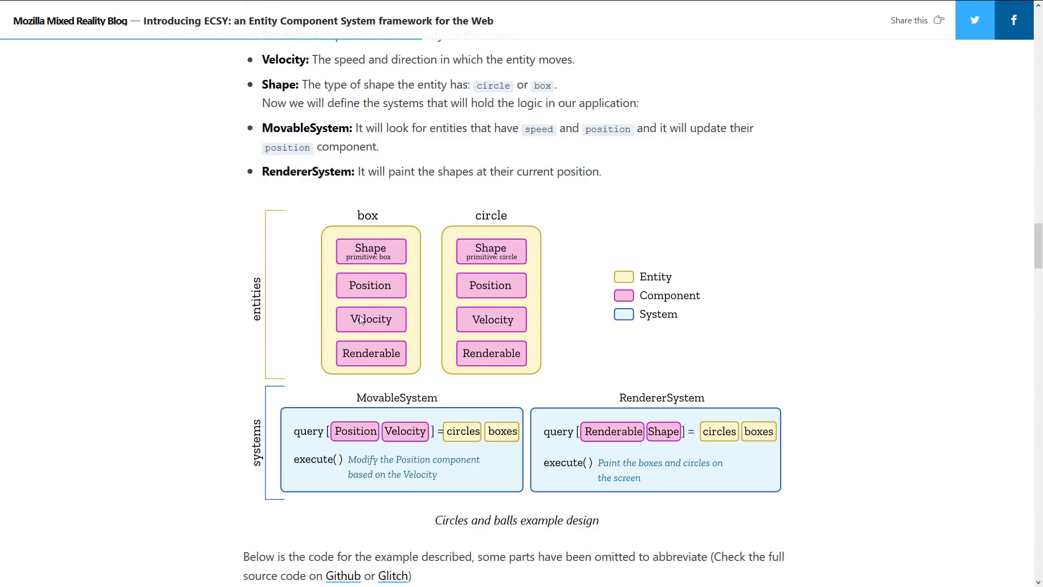
{"action": "mouse_move", "coordinate": [326, 270]}
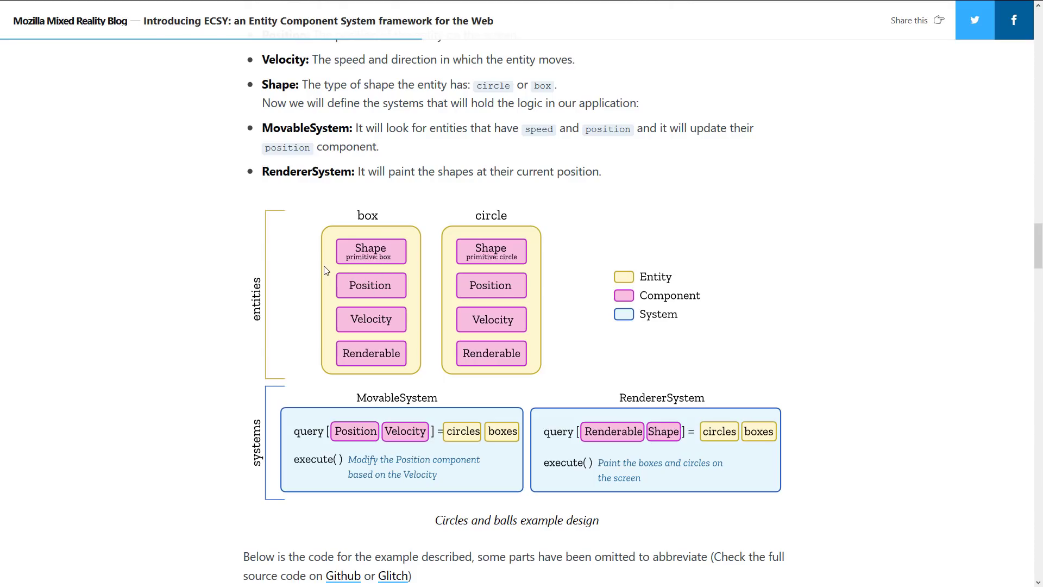
Step: Scroll past the embedded Glitch demo to the JavaScript component classes code block
{"action": "scroll", "scroll_direction": "down", "scroll_amount": 3}
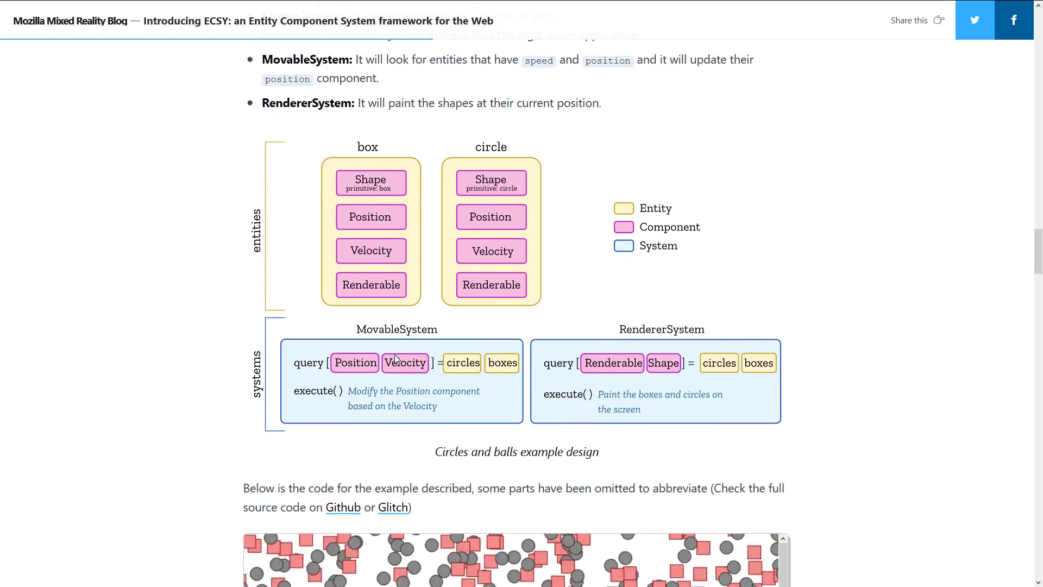
{"action": "mouse_move", "coordinate": [632, 341]}
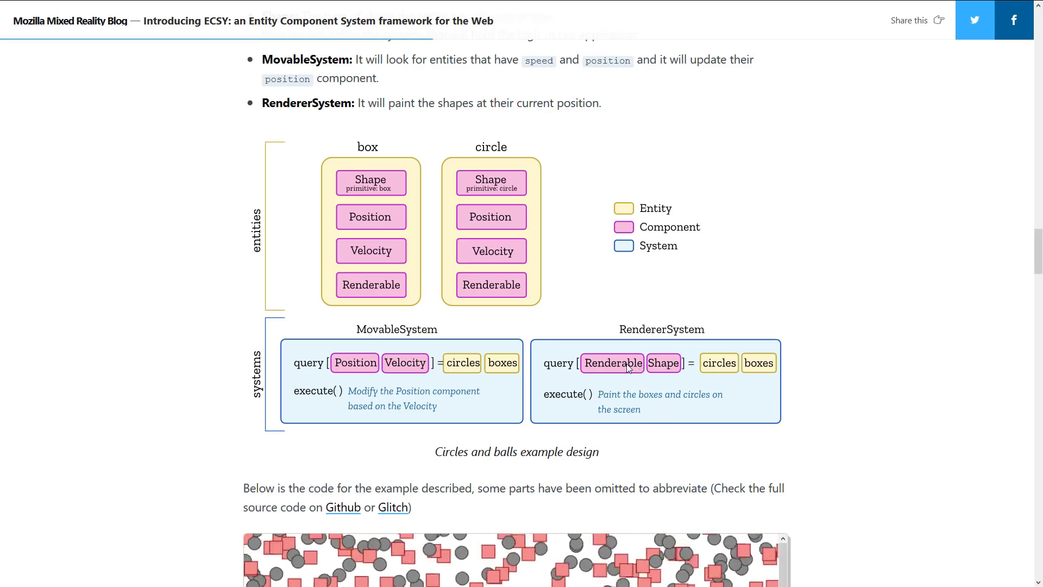
{"action": "mouse_move", "coordinate": [617, 388]}
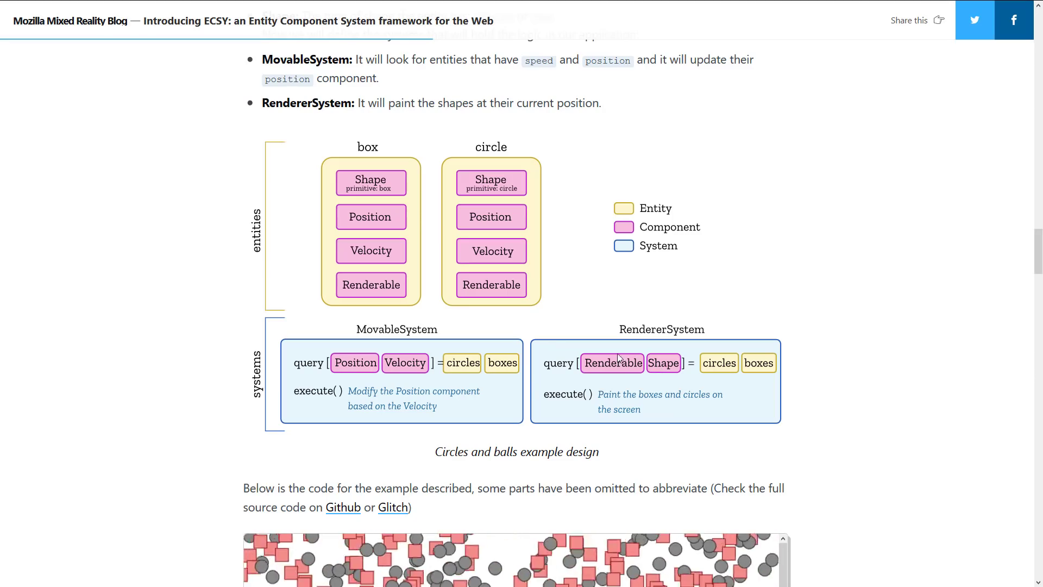
{"action": "scroll", "scroll_direction": "down", "scroll_amount": 3}
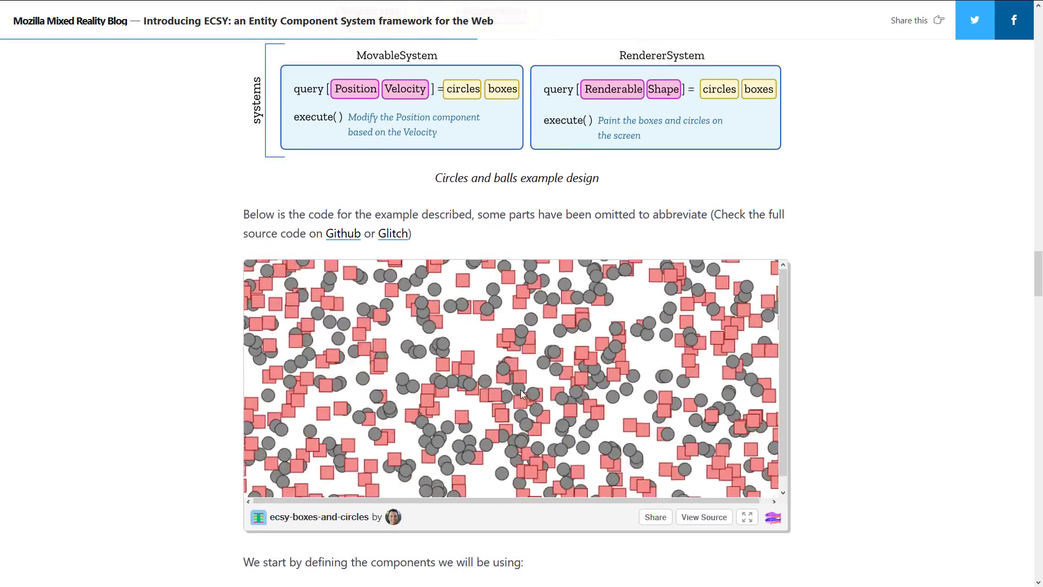
{"action": "mouse_move", "coordinate": [342, 233]}
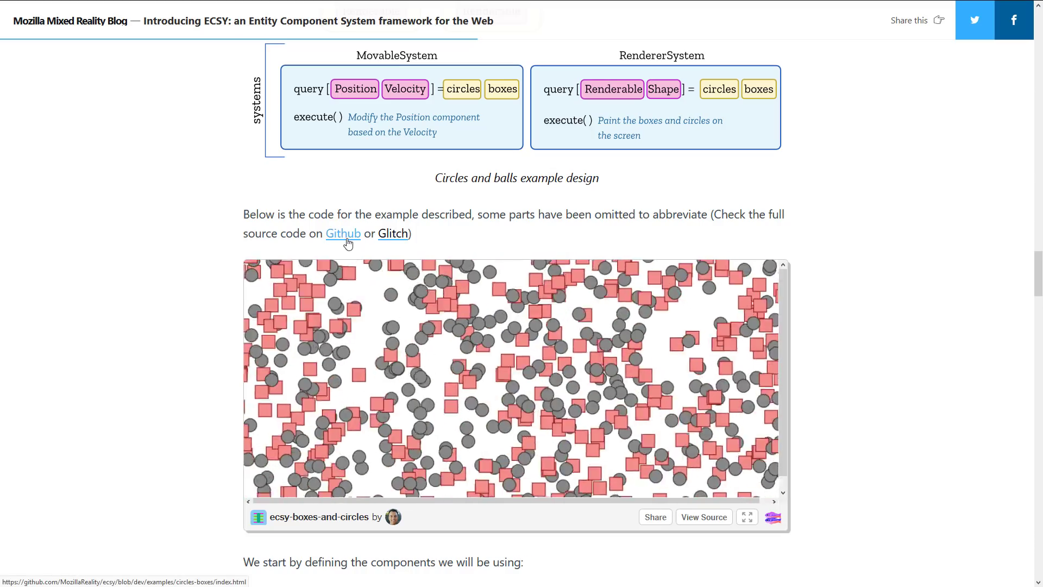
{"action": "scroll", "scroll_direction": "down", "scroll_amount": 3}
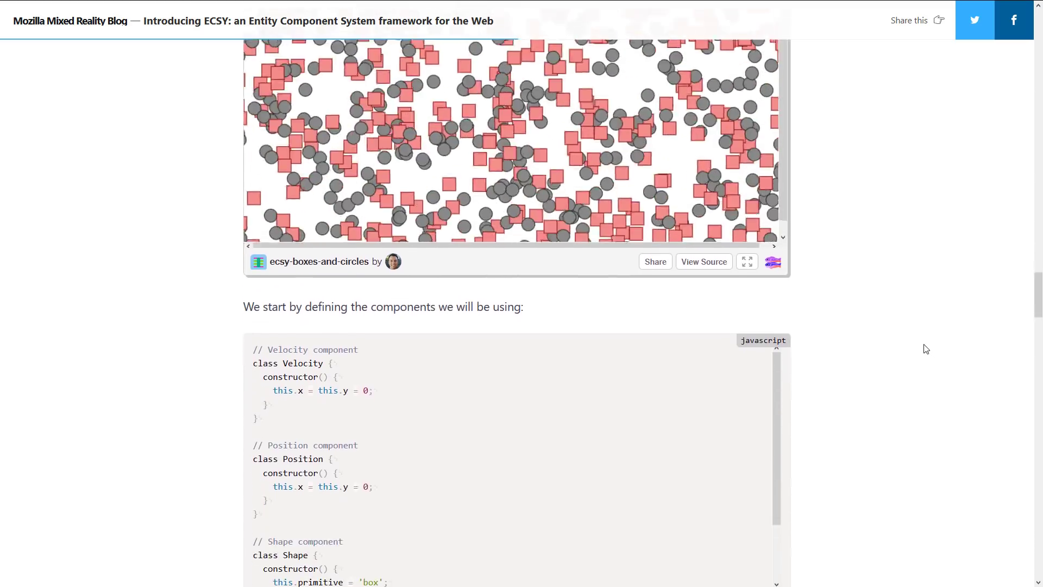
Step: Scroll the components code to reveal the Shape and Renderable tag components
{"action": "scroll", "scroll_direction": "down", "scroll_amount": 3}
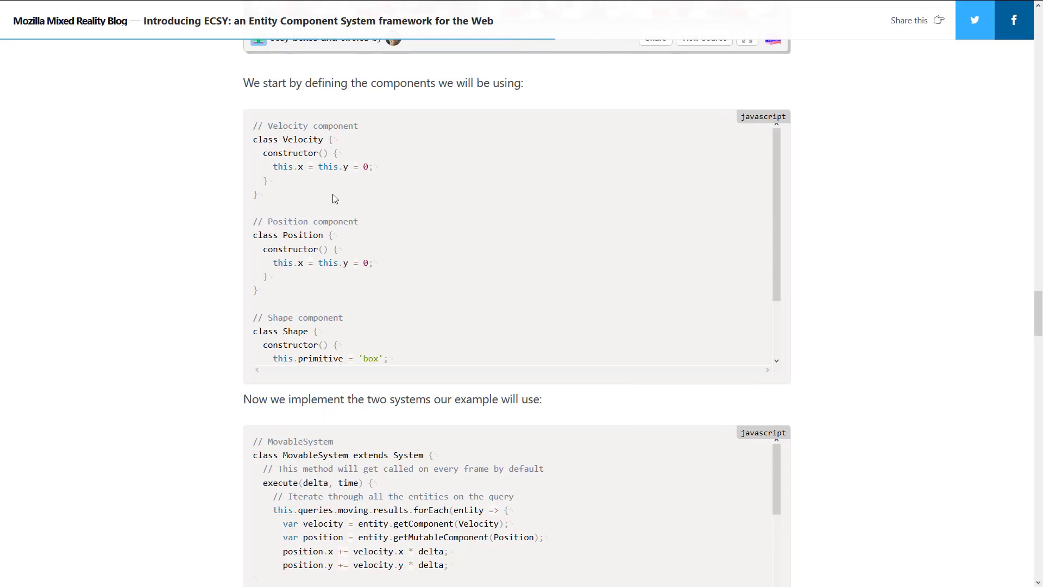
{"action": "mouse_move", "coordinate": [291, 150]}
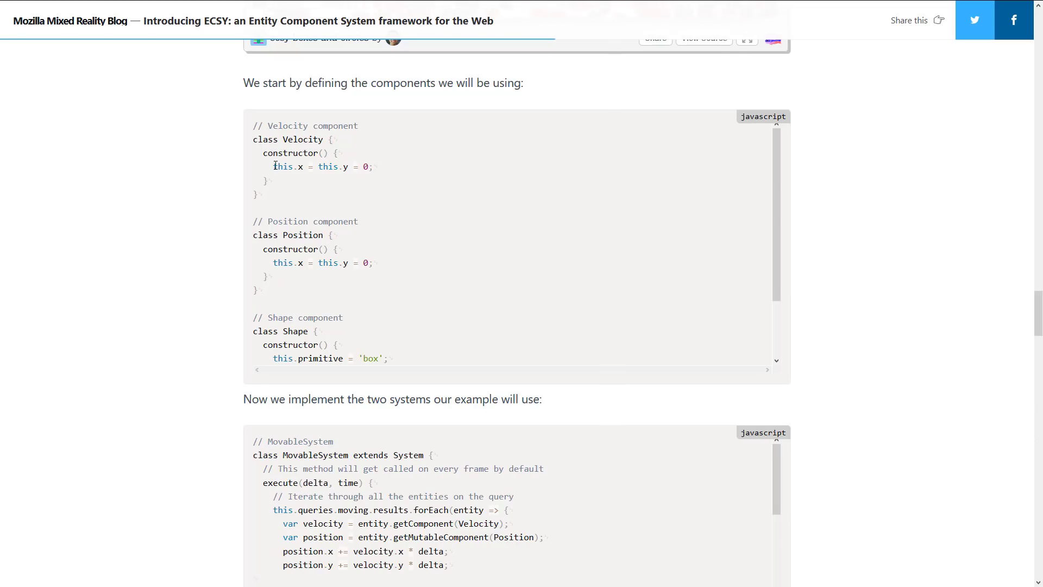
{"action": "scroll", "scroll_direction": "down", "scroll_amount": 3}
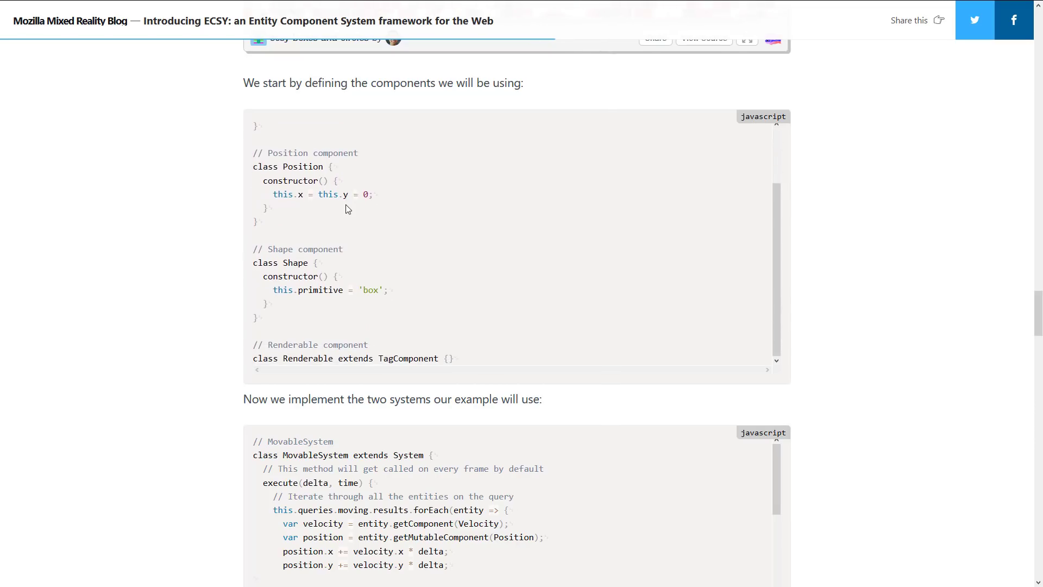
{"action": "mouse_move", "coordinate": [333, 349]}
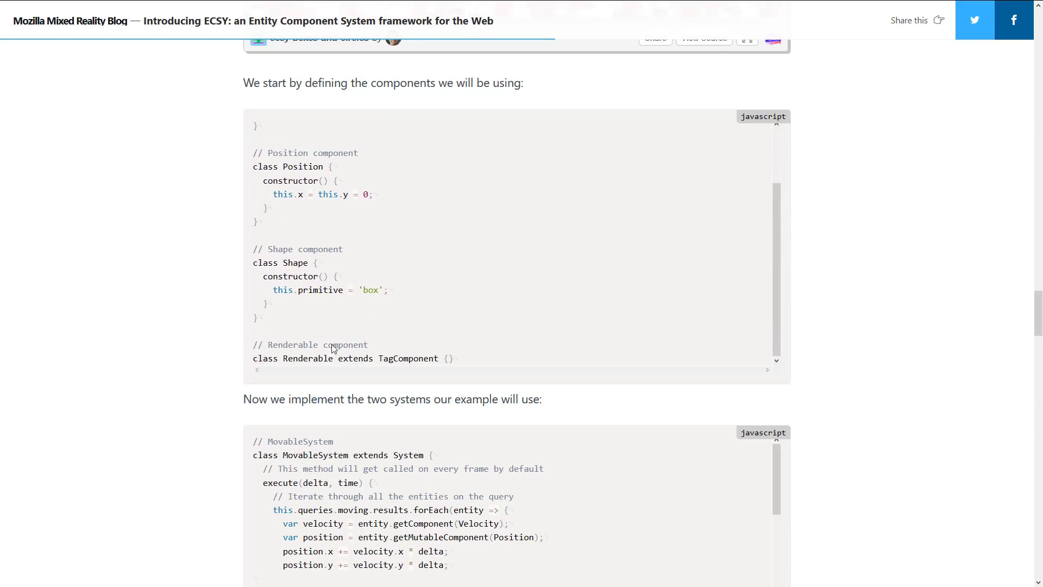
{"action": "mouse_move", "coordinate": [358, 343]}
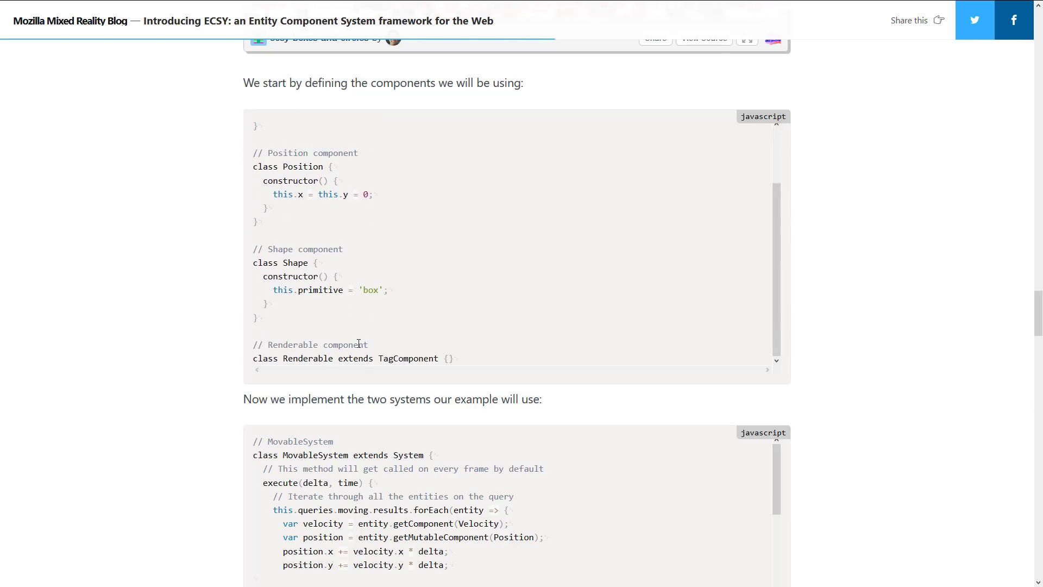
Step: Scroll to the MovableSystem code and highlight forEach in its movement loop
{"action": "scroll", "scroll_direction": "down", "scroll_amount": 3}
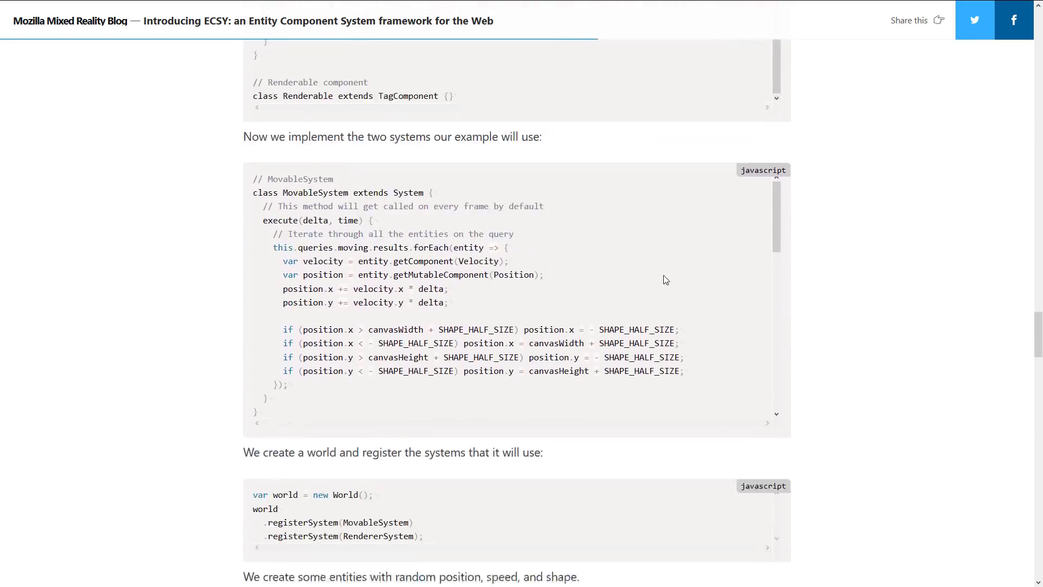
{"action": "scroll", "scroll_direction": "down", "scroll_amount": 3}
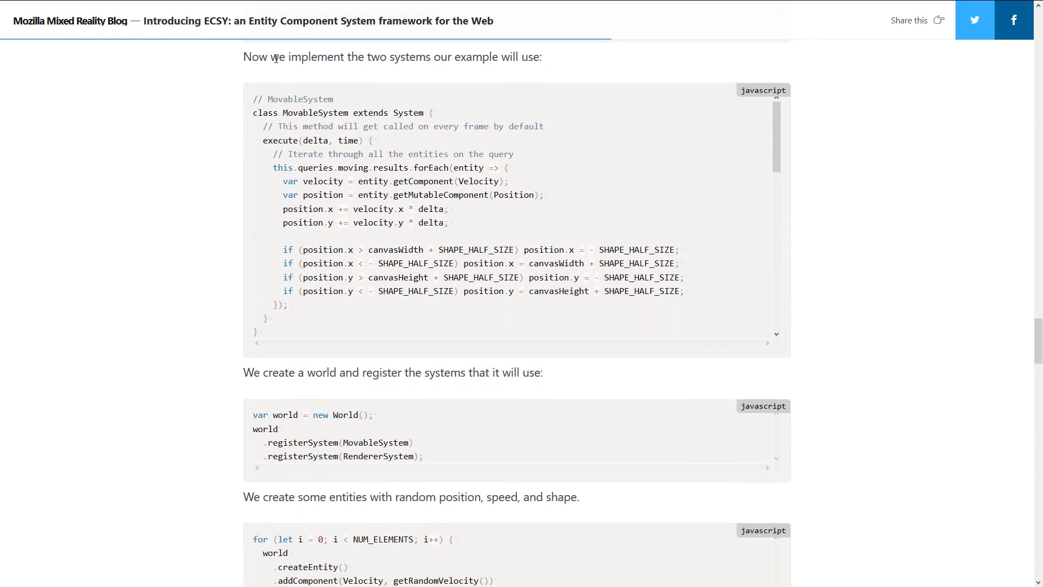
{"action": "mouse_move", "coordinate": [435, 73]}
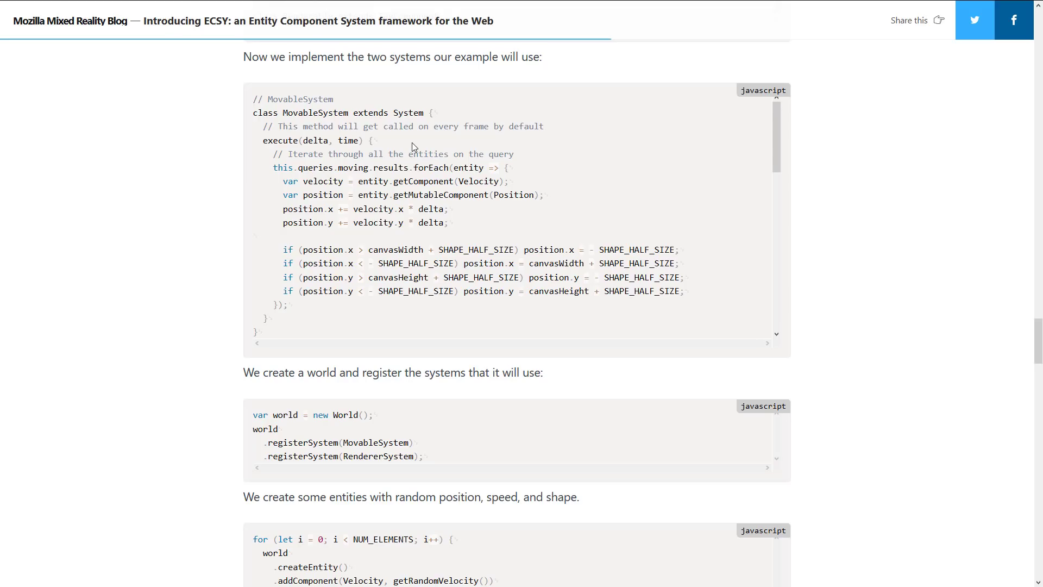
{"action": "mouse_move", "coordinate": [355, 149]}
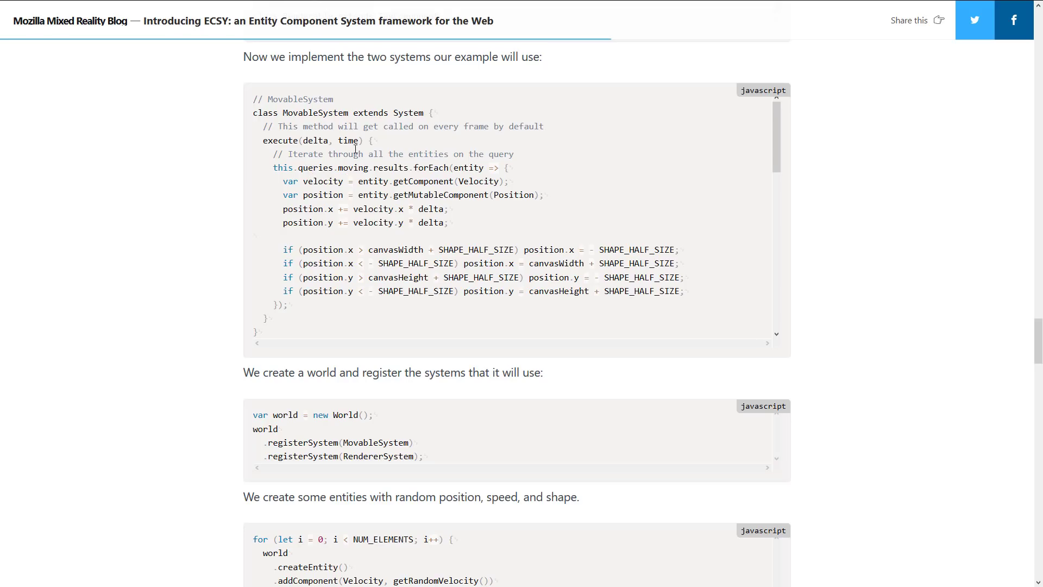
{"action": "scroll", "scroll_direction": "down", "scroll_amount": 3}
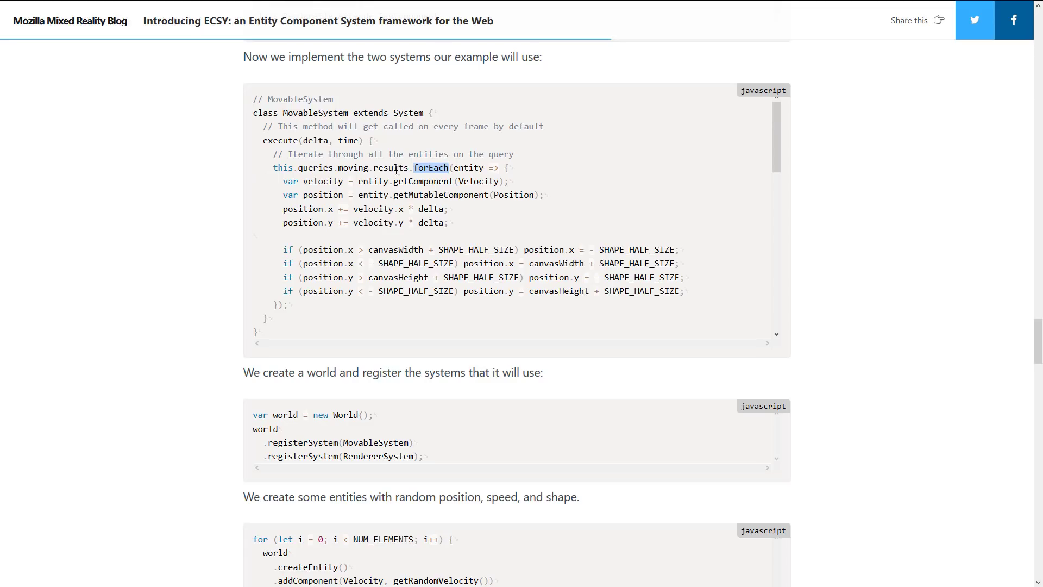
{"action": "double_click", "coordinate": [353, 167]}
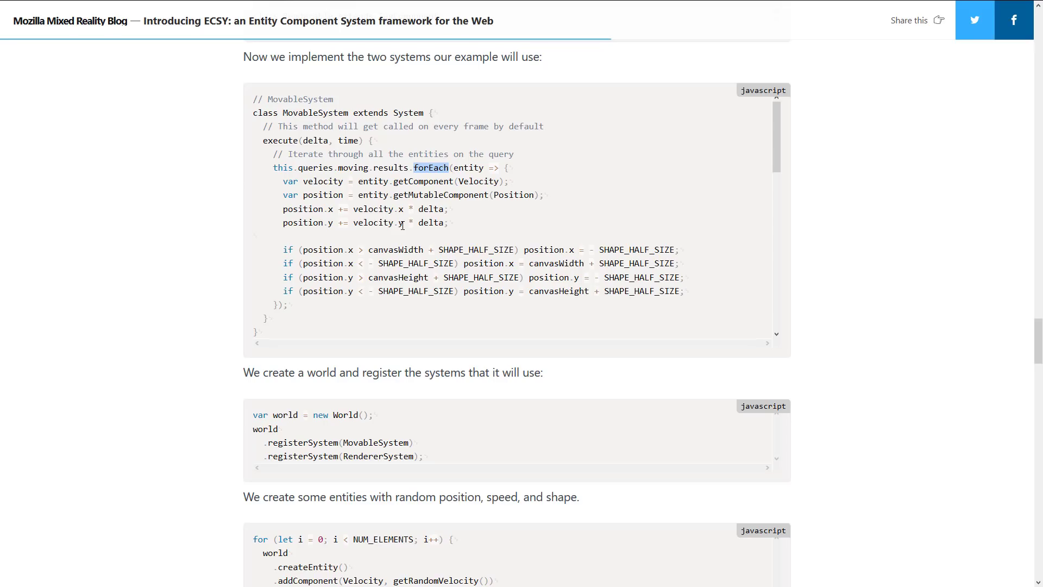
{"action": "mouse_move", "coordinate": [490, 228]}
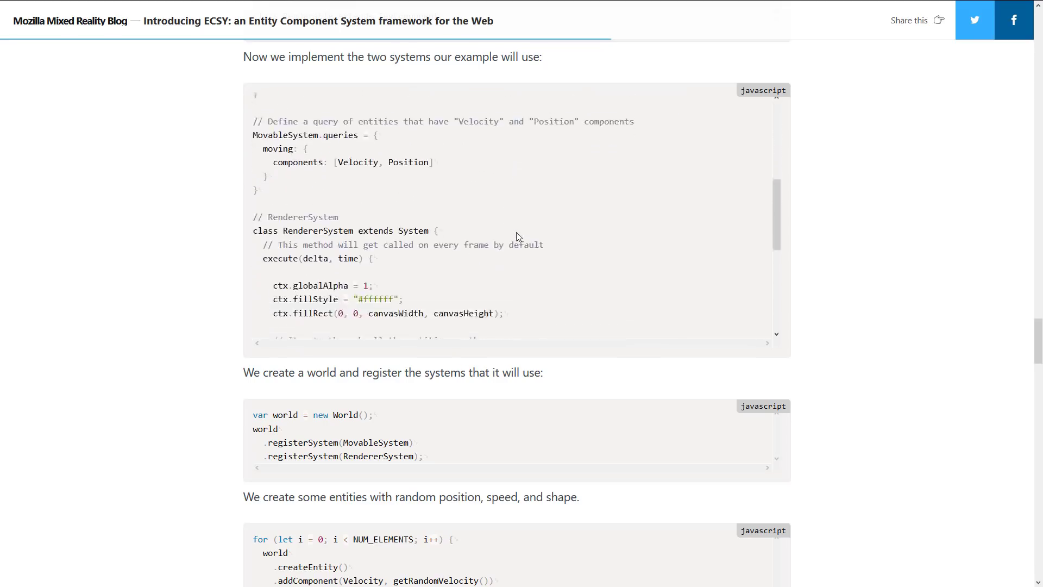
Step: Highlight 'queries' and 'Position' in MovableSystem's query for Velocity and Position entities
{"action": "scroll", "scroll_direction": "down", "scroll_amount": 3}
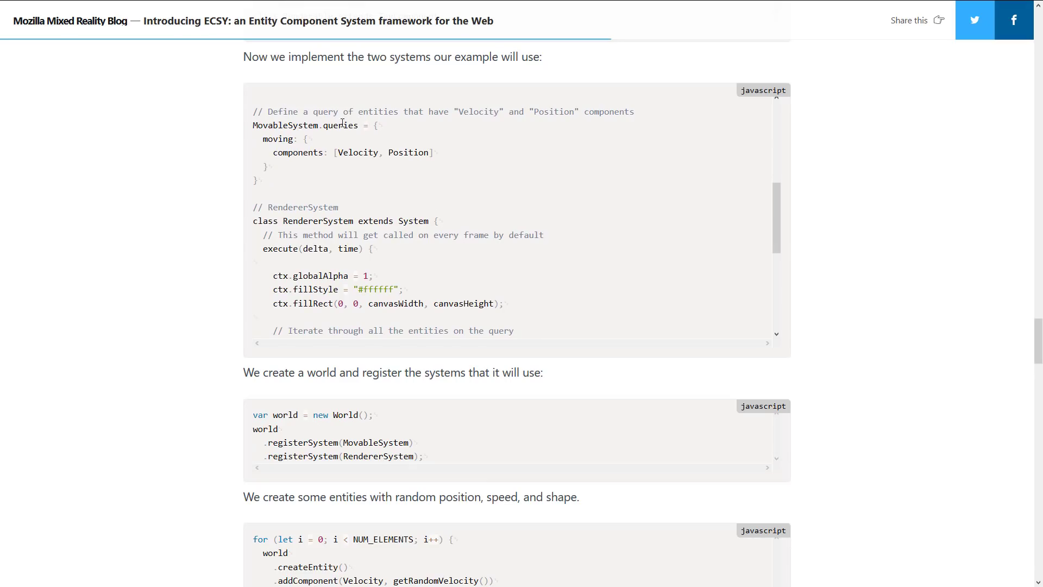
{"action": "mouse_move", "coordinate": [276, 153]}
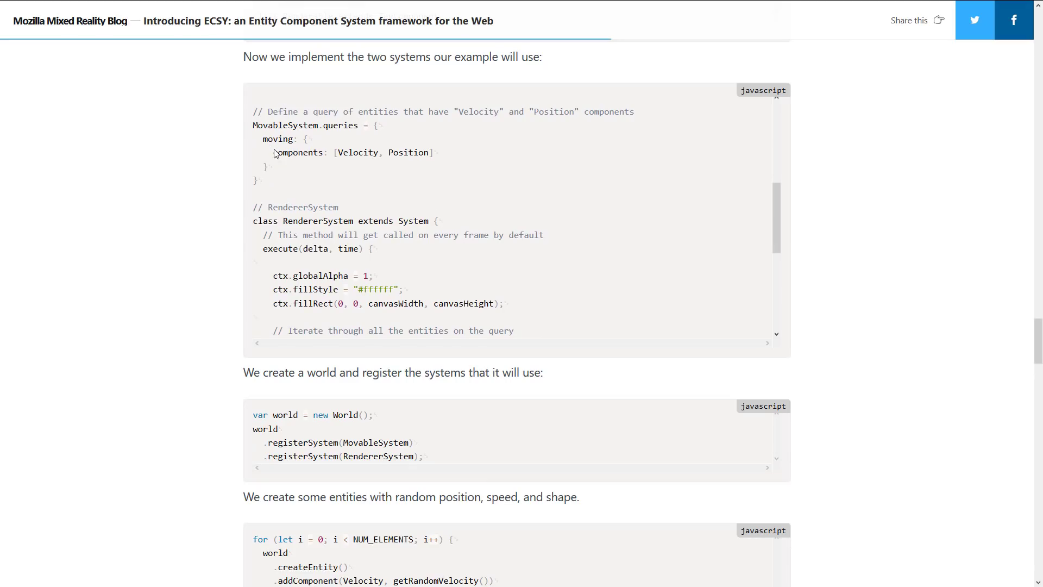
{"action": "double_click", "coordinate": [342, 125]}
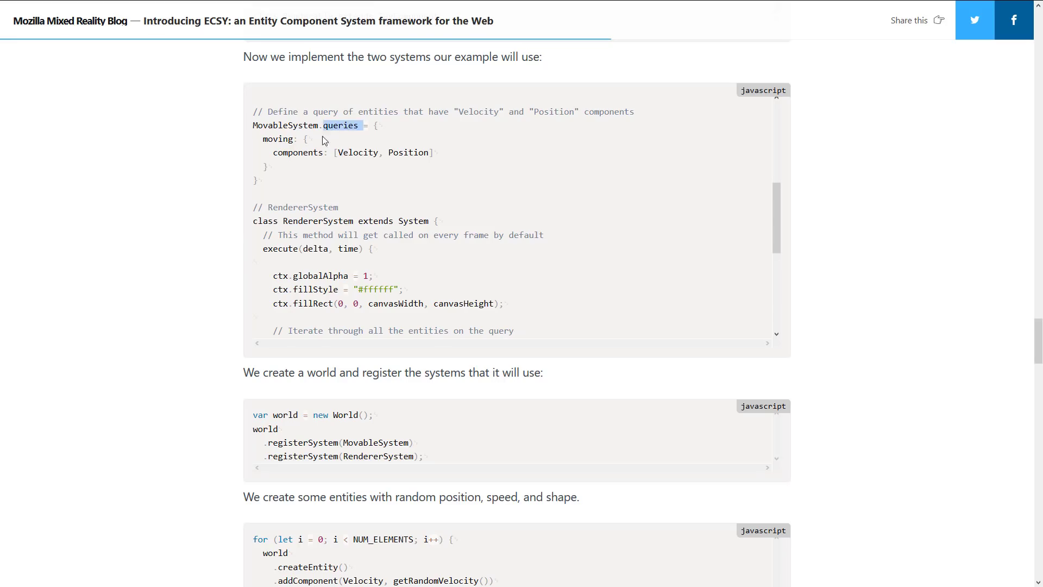
{"action": "scroll", "scroll_direction": "down", "scroll_amount": 3}
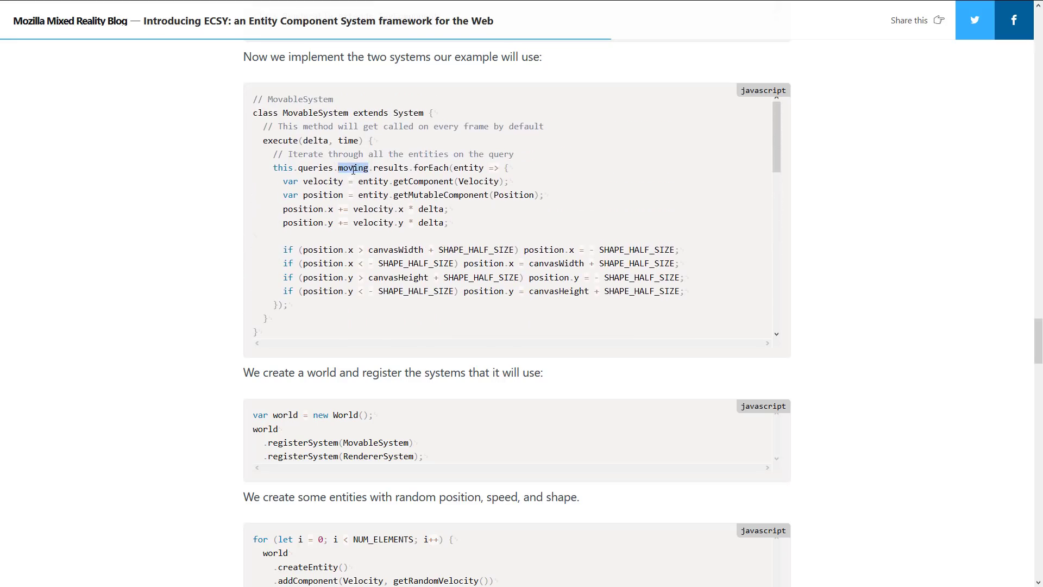
{"action": "mouse_move", "coordinate": [421, 207]}
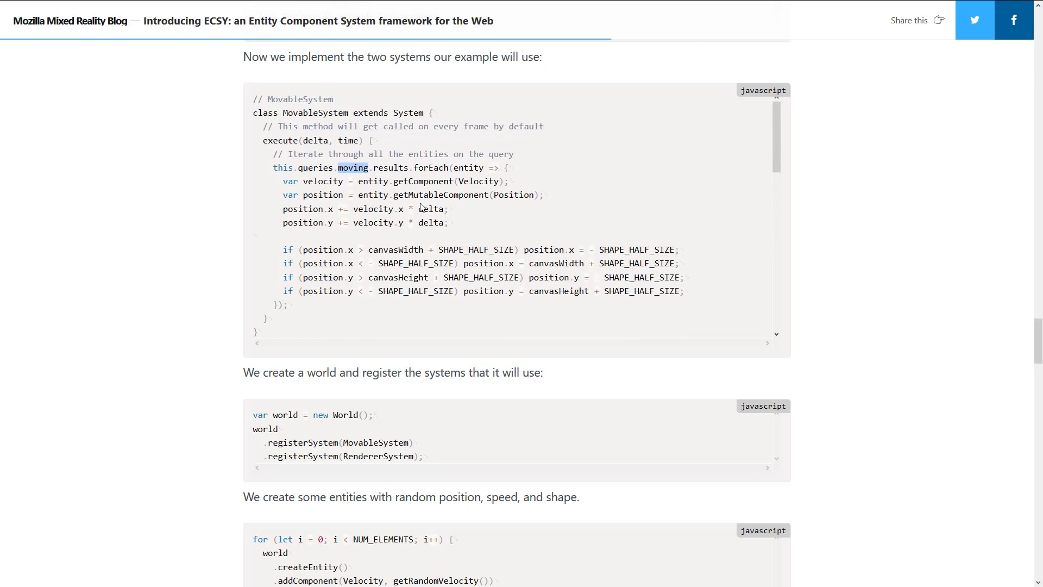
{"action": "scroll", "scroll_direction": "down", "scroll_amount": 3}
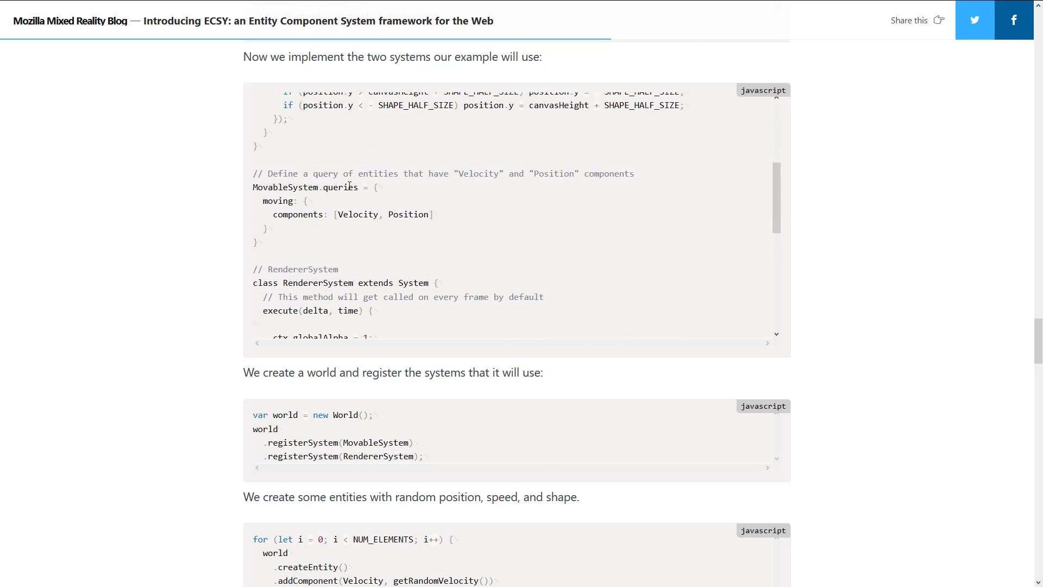
{"action": "mouse_move", "coordinate": [305, 216]}
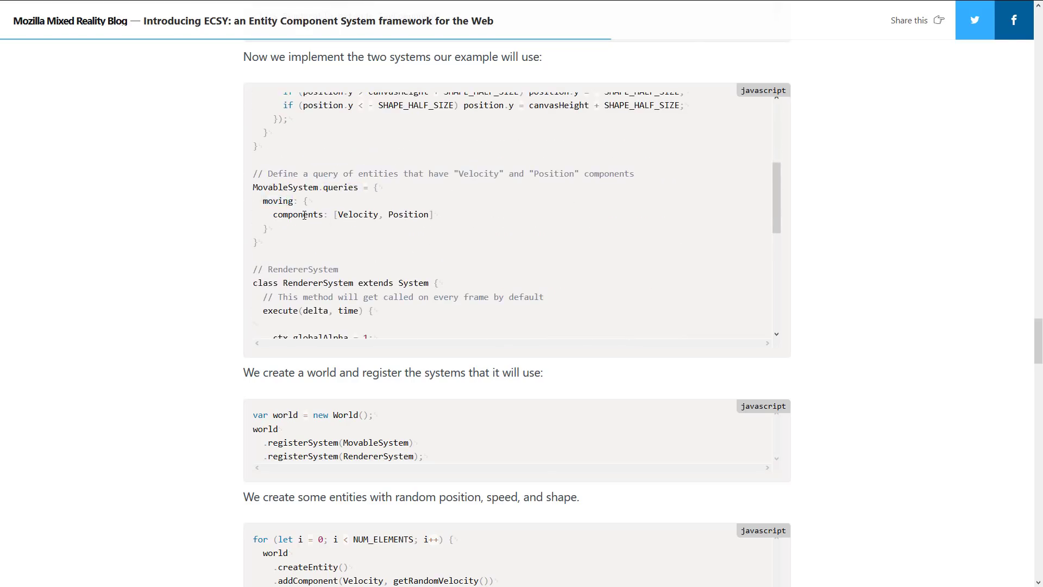
{"action": "double_click", "coordinate": [358, 215]}
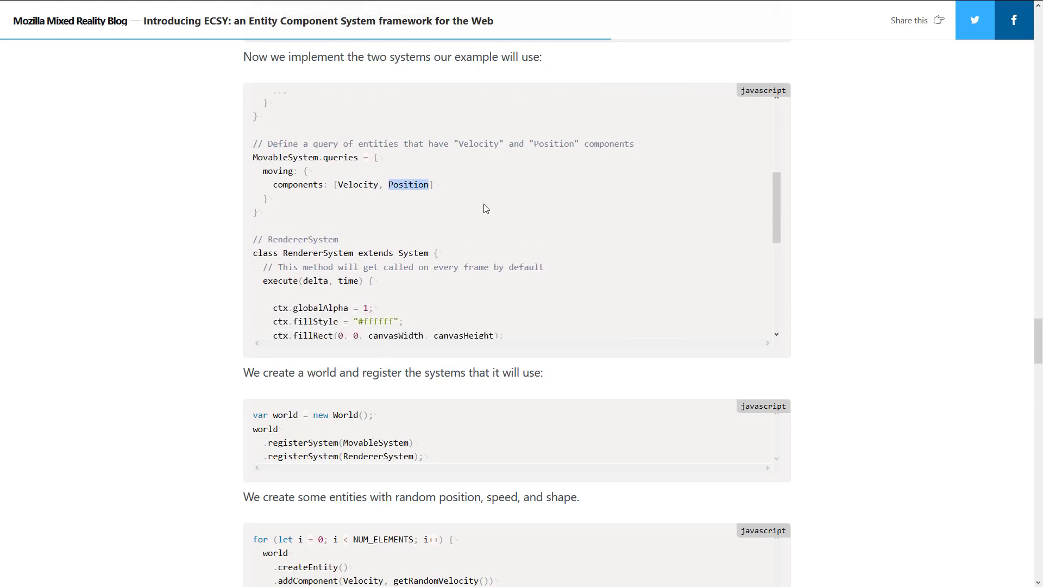
Step: Highlight renderables and position in RendererSystem's drawing loop, returning to the MovableSystem–RendererSystem boundary
{"action": "scroll", "scroll_direction": "down", "scroll_amount": 3}
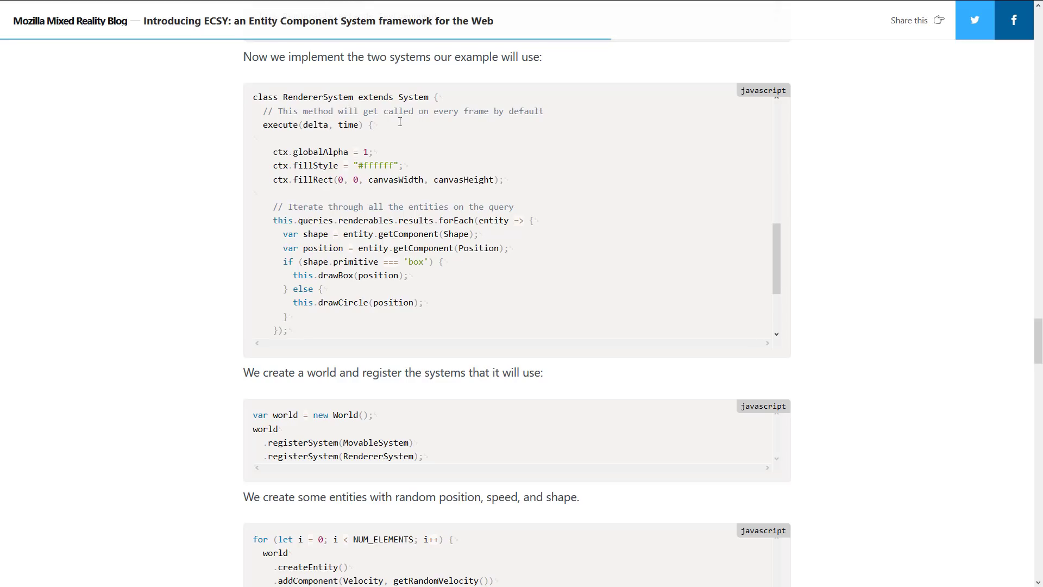
{"action": "scroll", "scroll_direction": "down", "scroll_amount": 3}
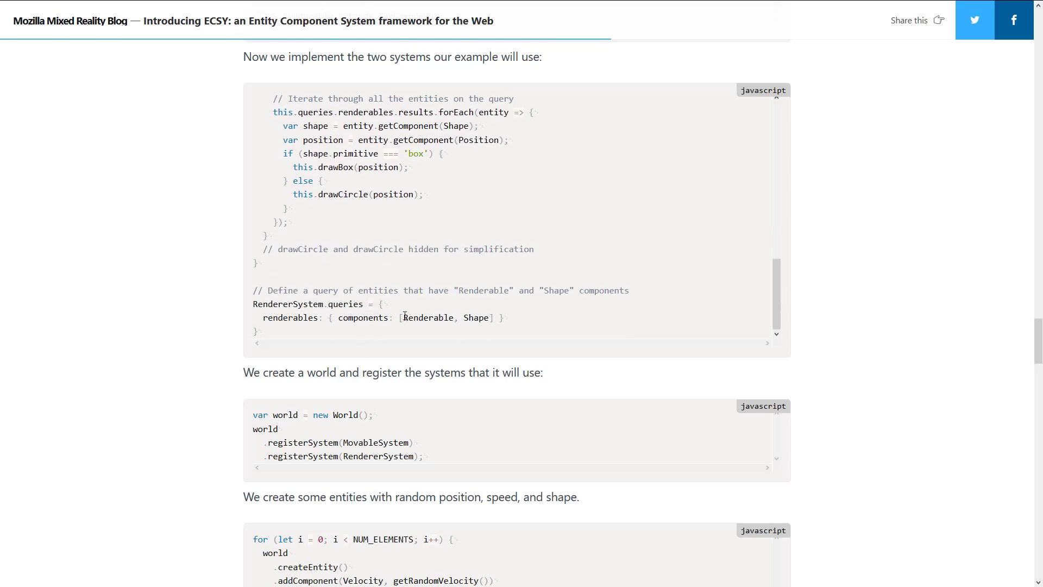
{"action": "double_click", "coordinate": [476, 317]}
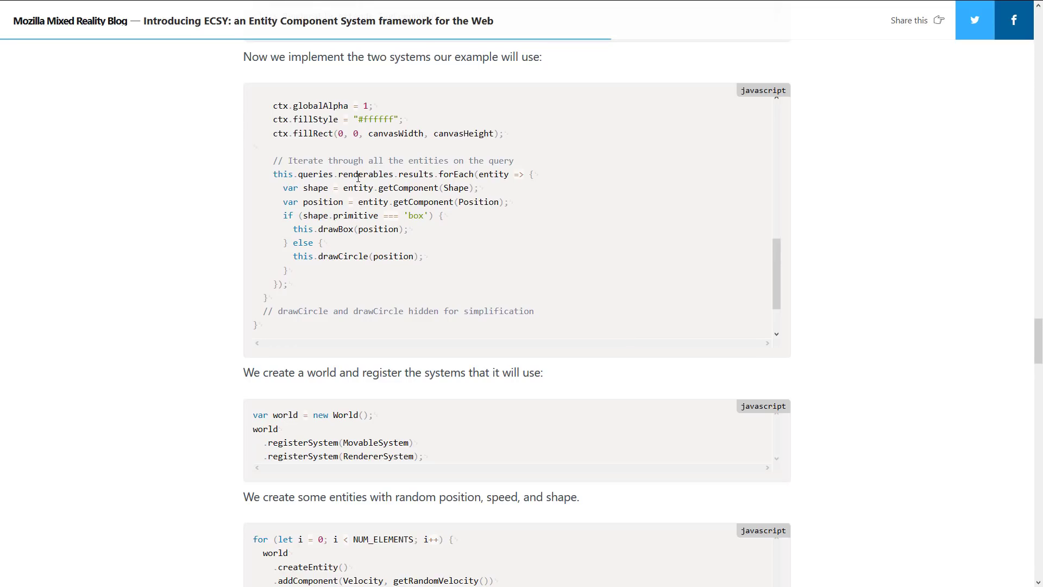
{"action": "double_click", "coordinate": [365, 174]}
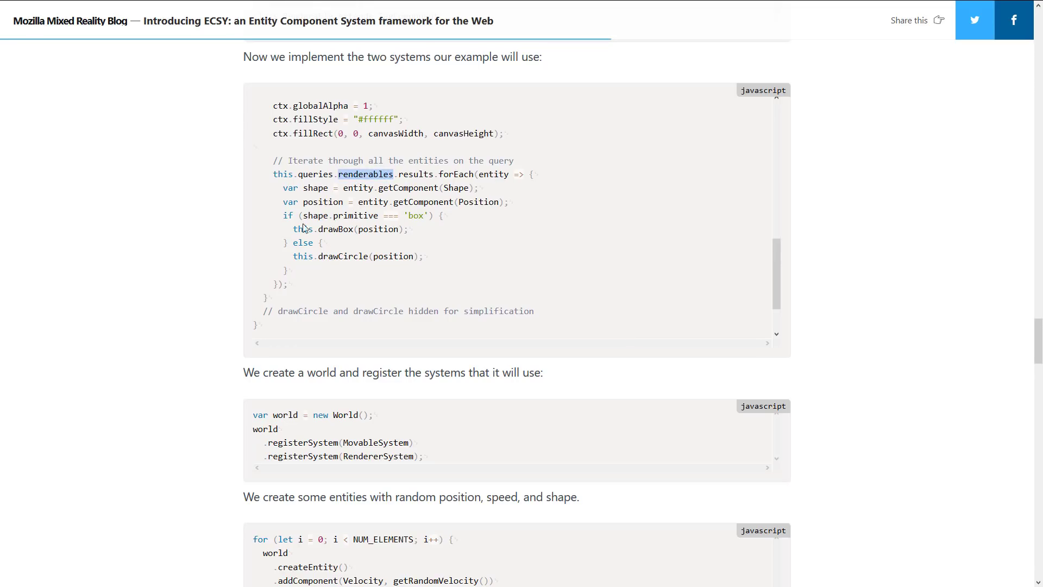
{"action": "mouse_move", "coordinate": [379, 230]}
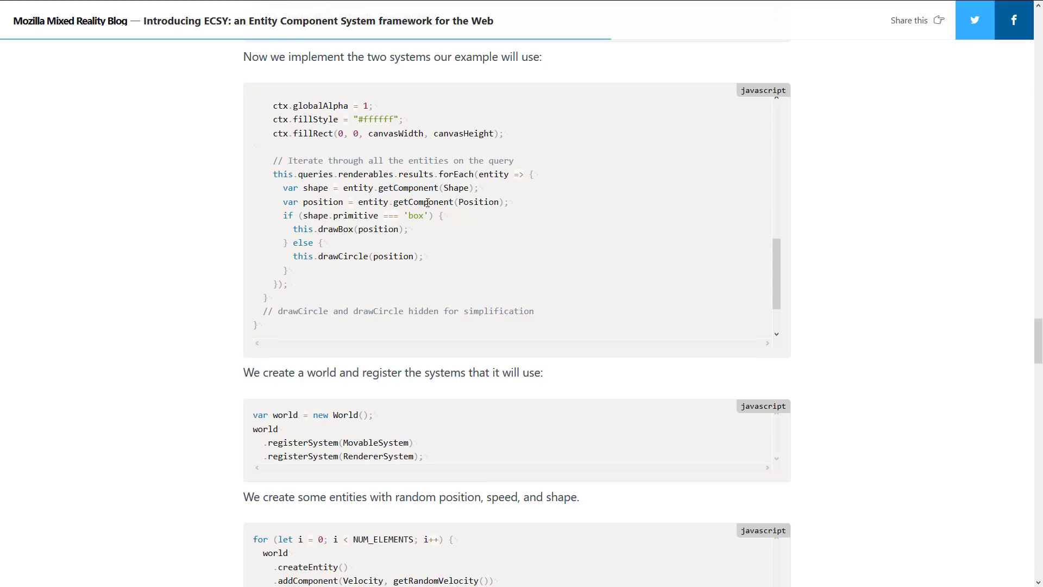
{"action": "double_click", "coordinate": [315, 188]}
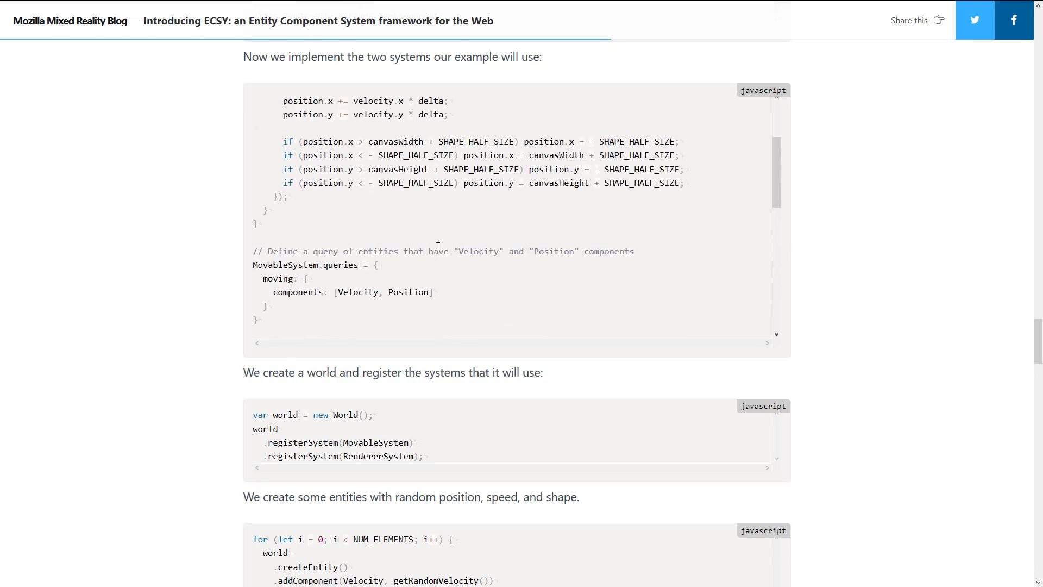
{"action": "scroll", "scroll_direction": "down", "scroll_amount": 3}
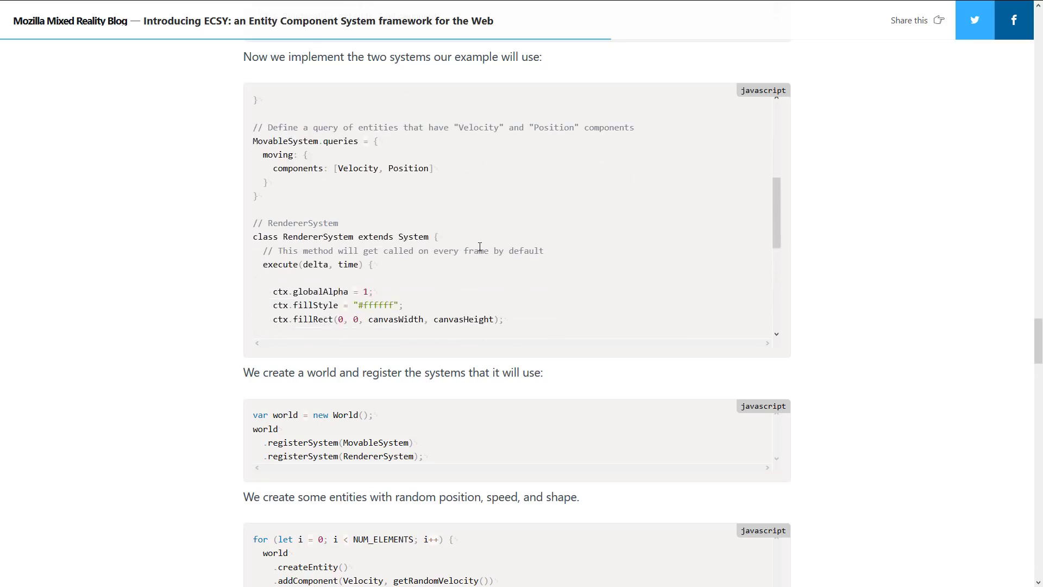
Step: Scroll to the per-frame run() code block and select 'world' in world.execute
{"action": "scroll", "scroll_direction": "down", "scroll_amount": 3}
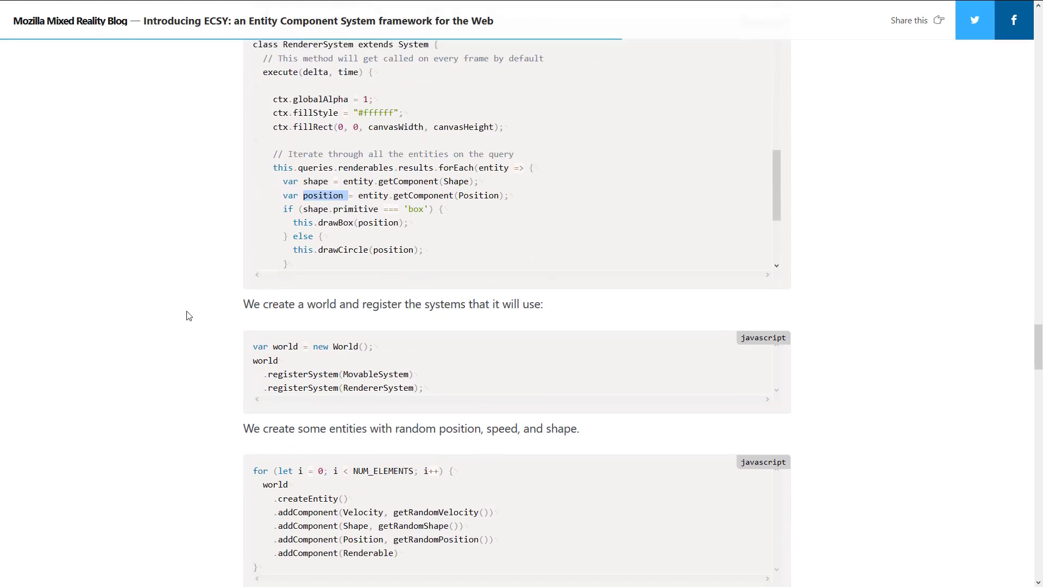
{"action": "scroll", "scroll_direction": "down", "scroll_amount": 3}
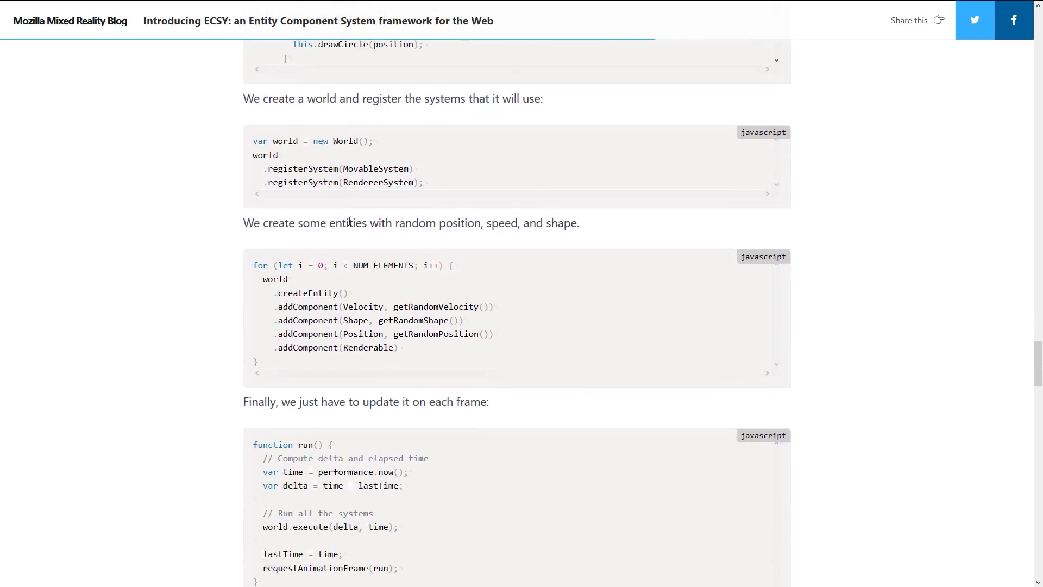
{"action": "scroll", "scroll_direction": "down", "scroll_amount": 3}
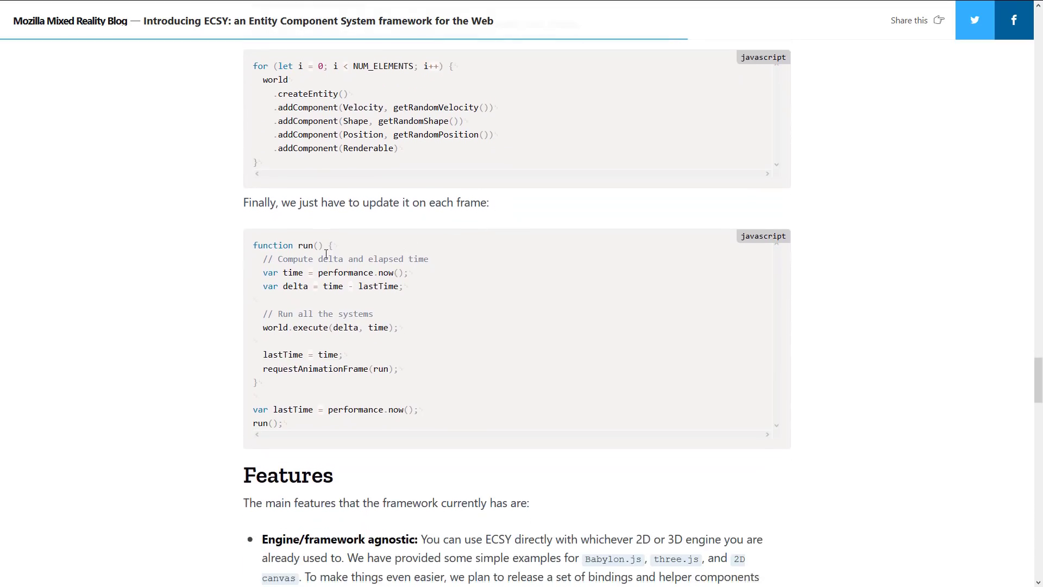
{"action": "scroll", "scroll_direction": "down", "scroll_amount": 3}
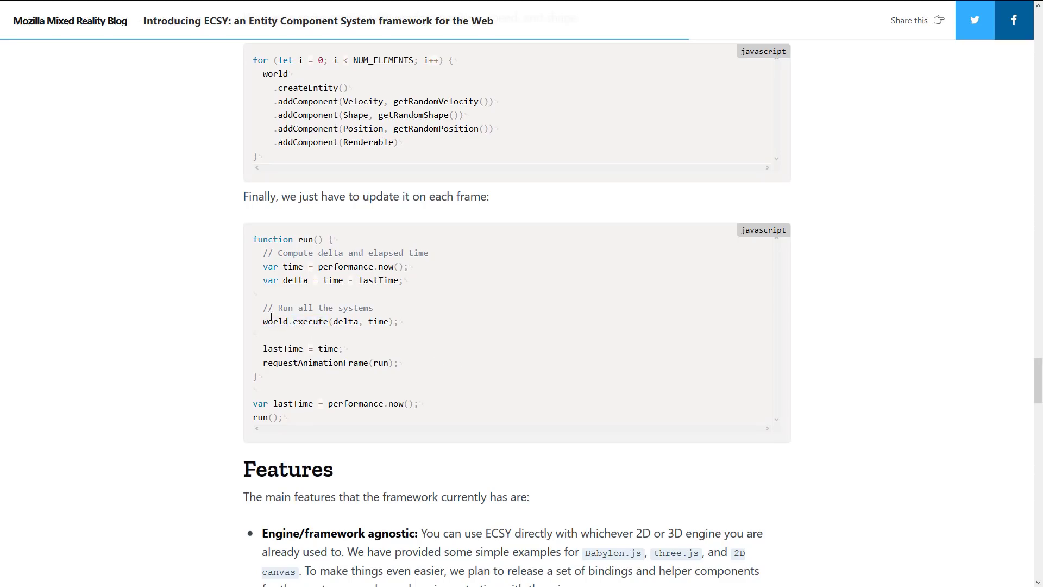
{"action": "double_click", "coordinate": [274, 322]}
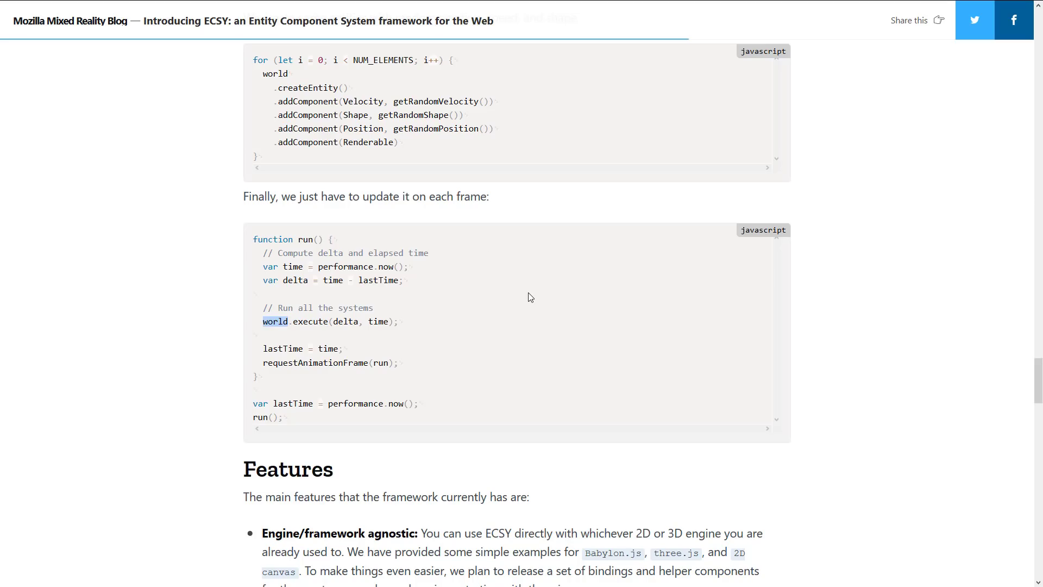
Step: Read down the Features list, highlighting the engine-agnostic sentence, until What's next? appears
{"action": "scroll", "scroll_direction": "down", "scroll_amount": 3}
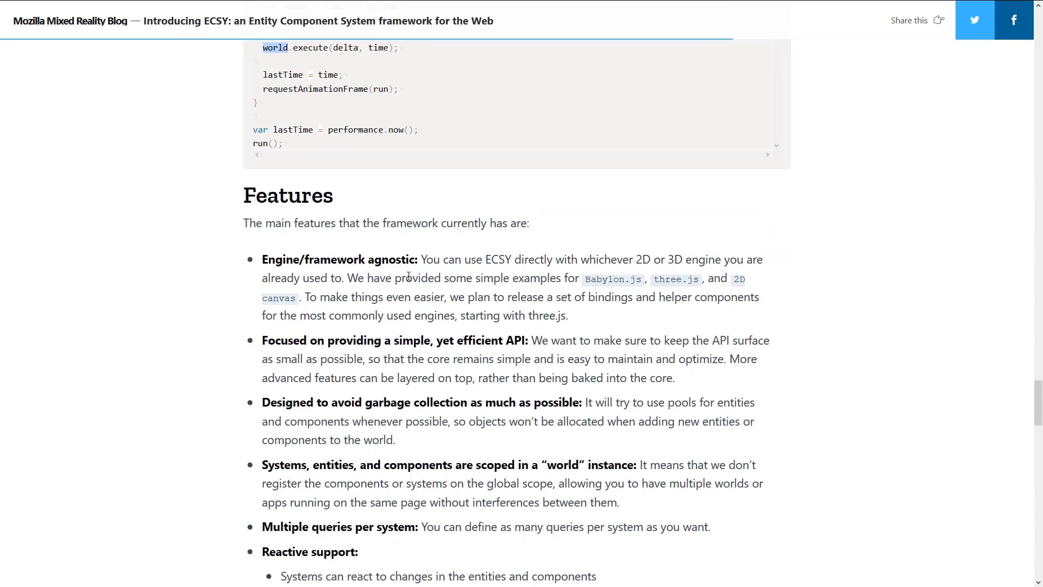
{"action": "left_click_drag", "start_coordinate": [420, 258], "coordinate": [682, 259]}
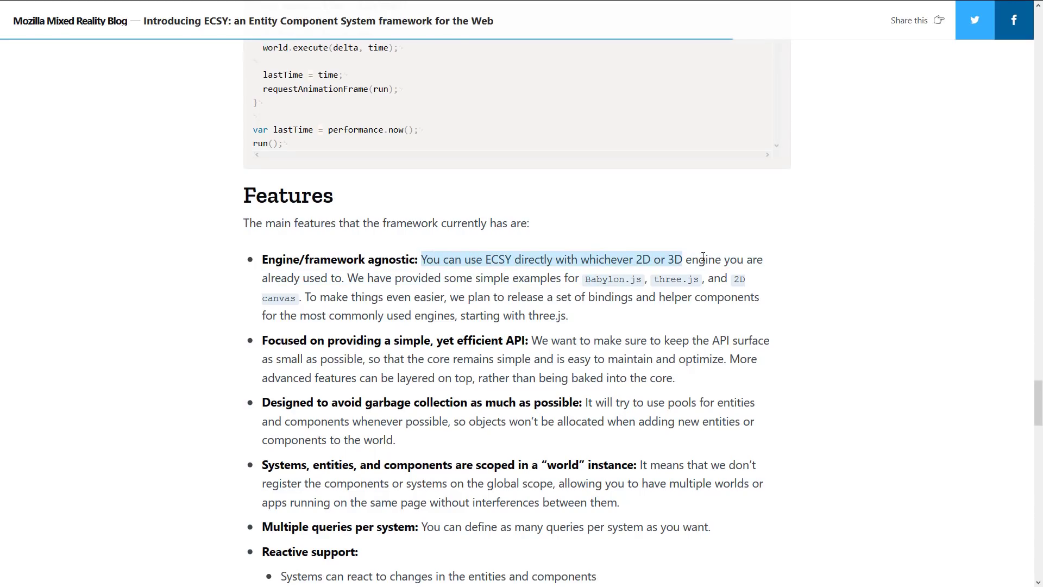
{"action": "left_click", "coordinate": [395, 296]}
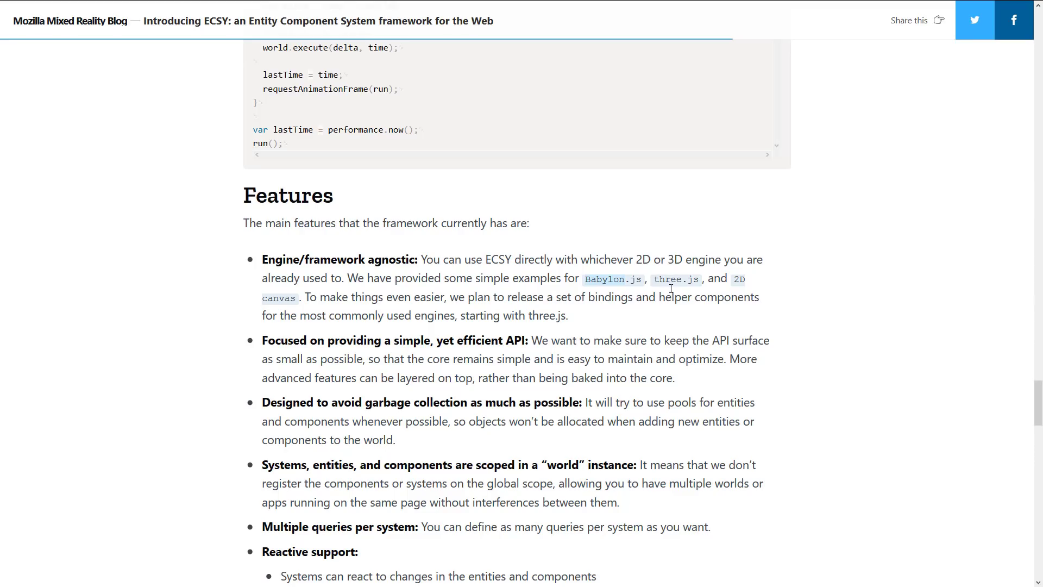
{"action": "scroll", "scroll_direction": "down", "scroll_amount": 3}
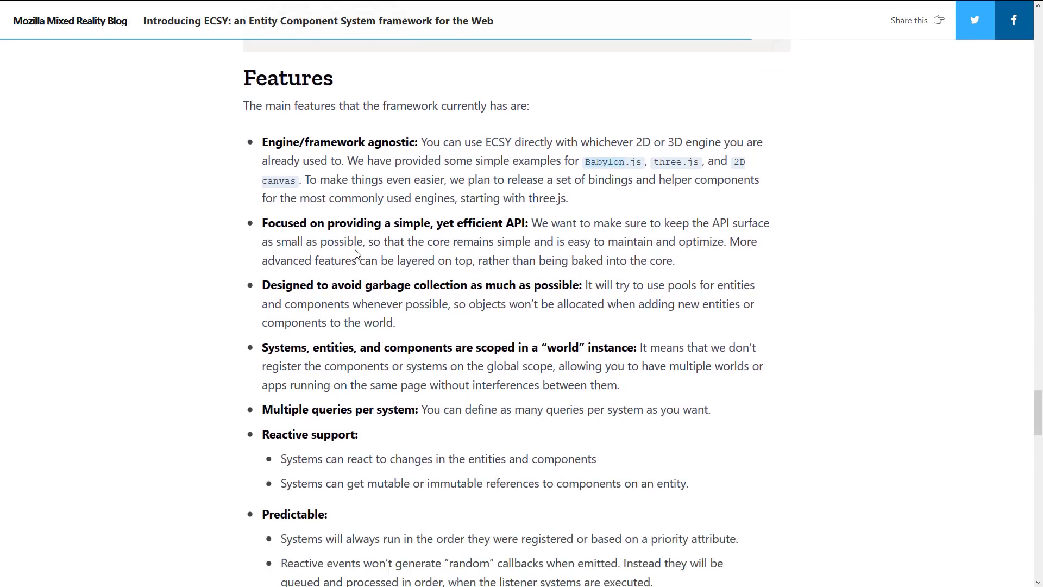
{"action": "scroll", "scroll_direction": "down", "scroll_amount": 3}
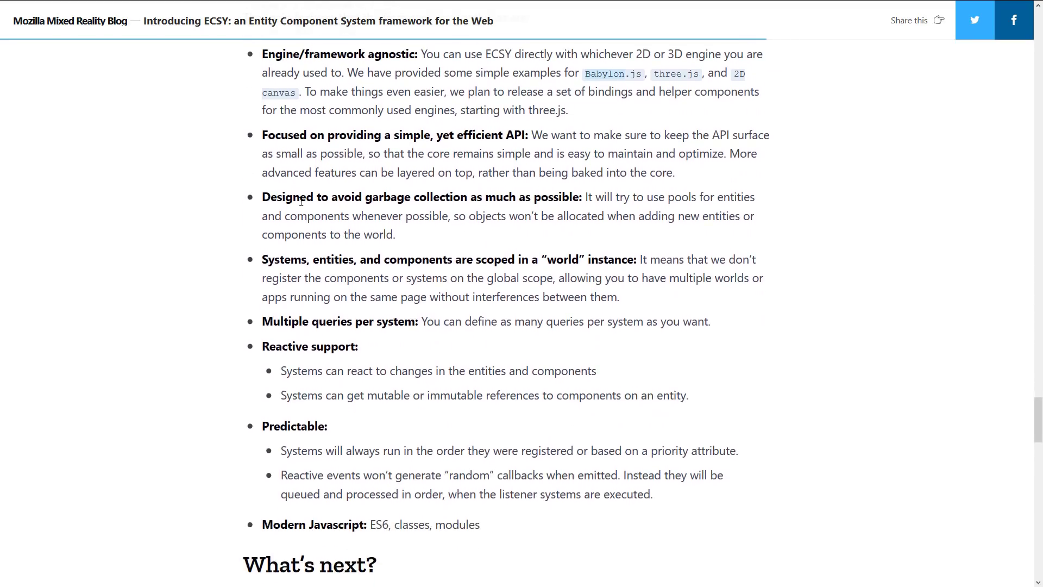
{"action": "scroll", "scroll_direction": "down", "scroll_amount": 3}
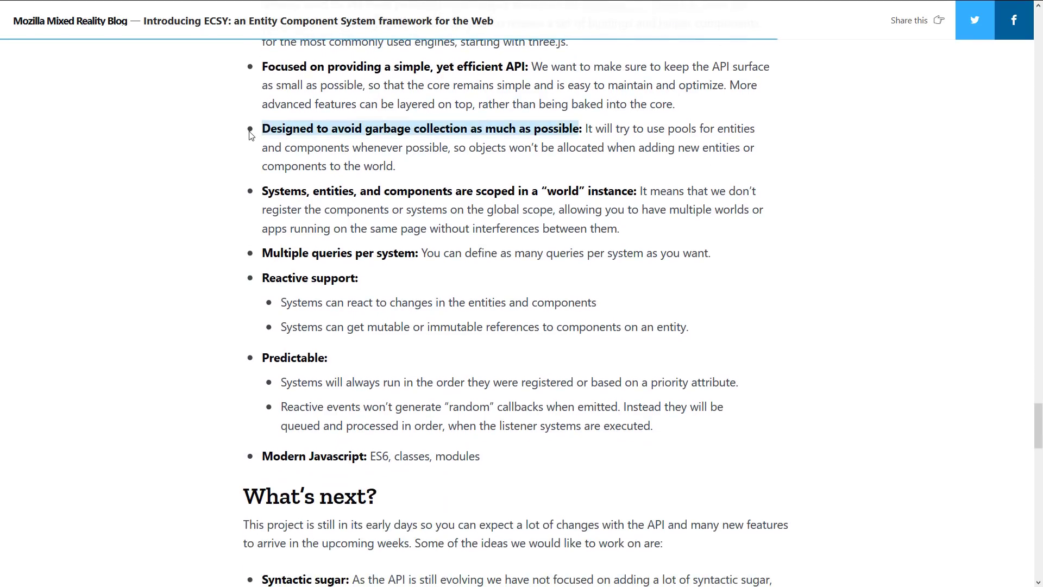
{"action": "scroll", "scroll_direction": "down", "scroll_amount": 3}
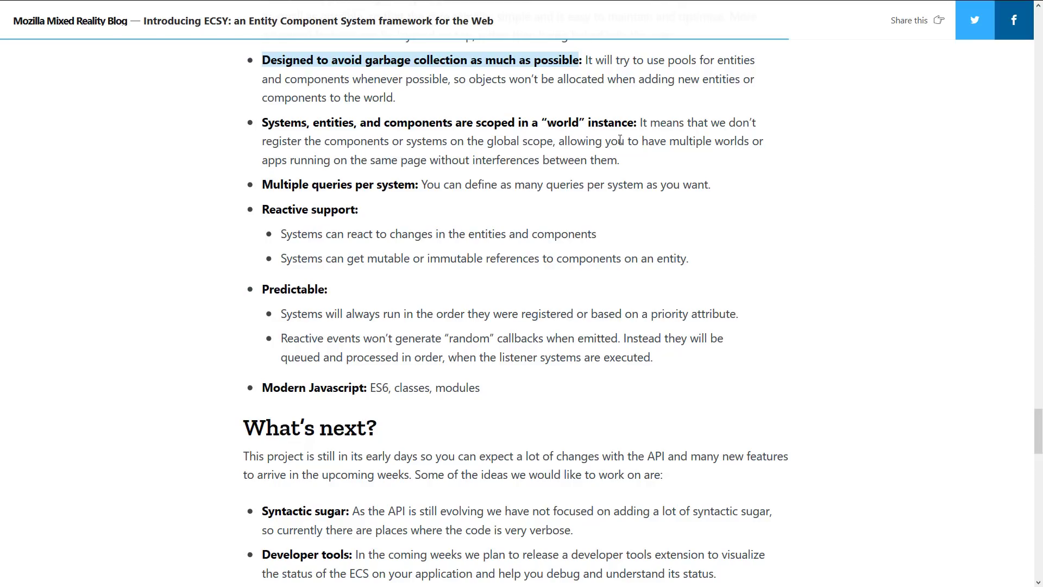
{"action": "mouse_move", "coordinate": [645, 157]}
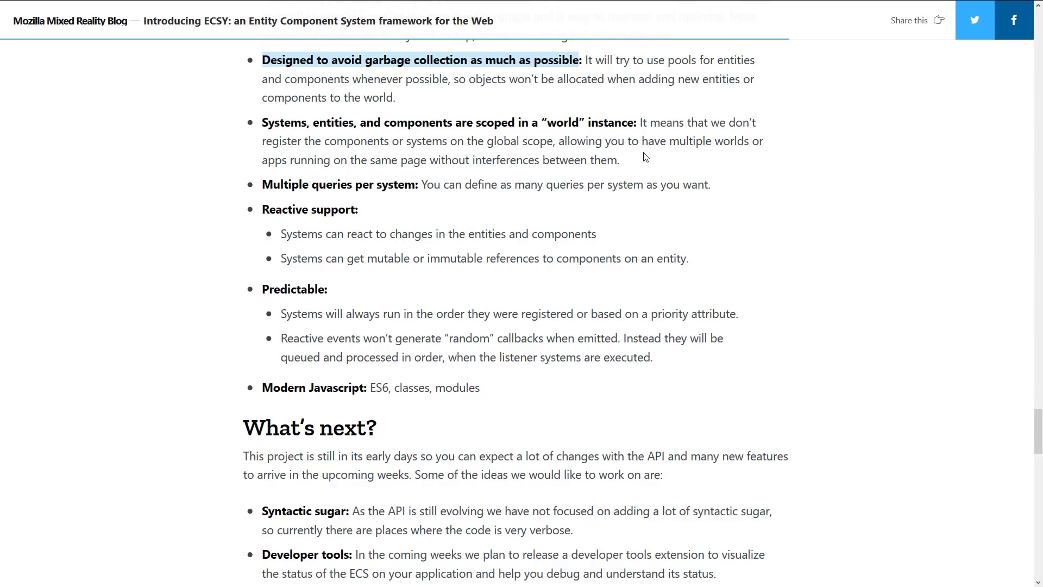
{"action": "mouse_move", "coordinate": [261, 172]}
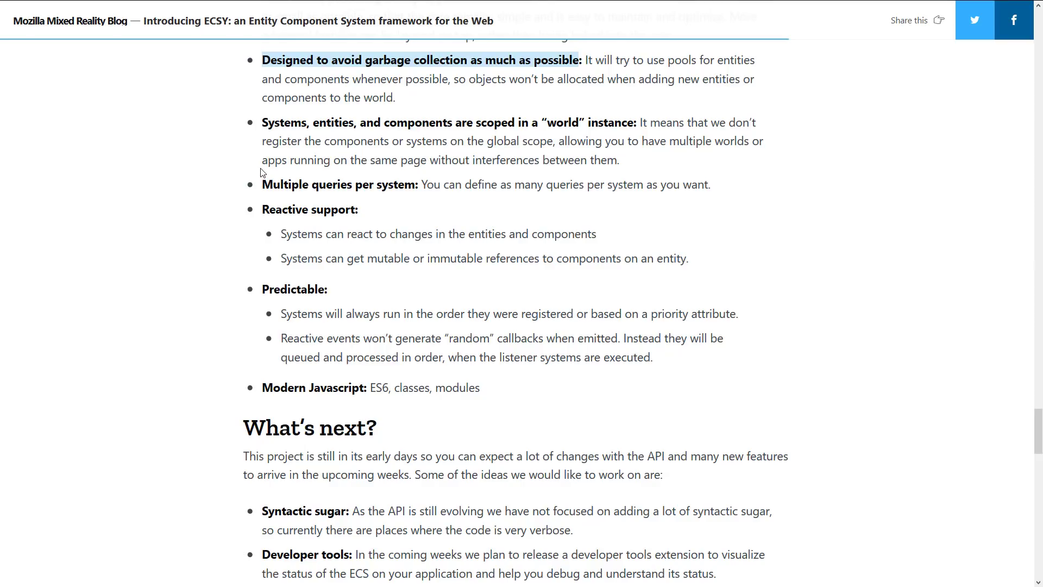
{"action": "mouse_move", "coordinate": [338, 151]}
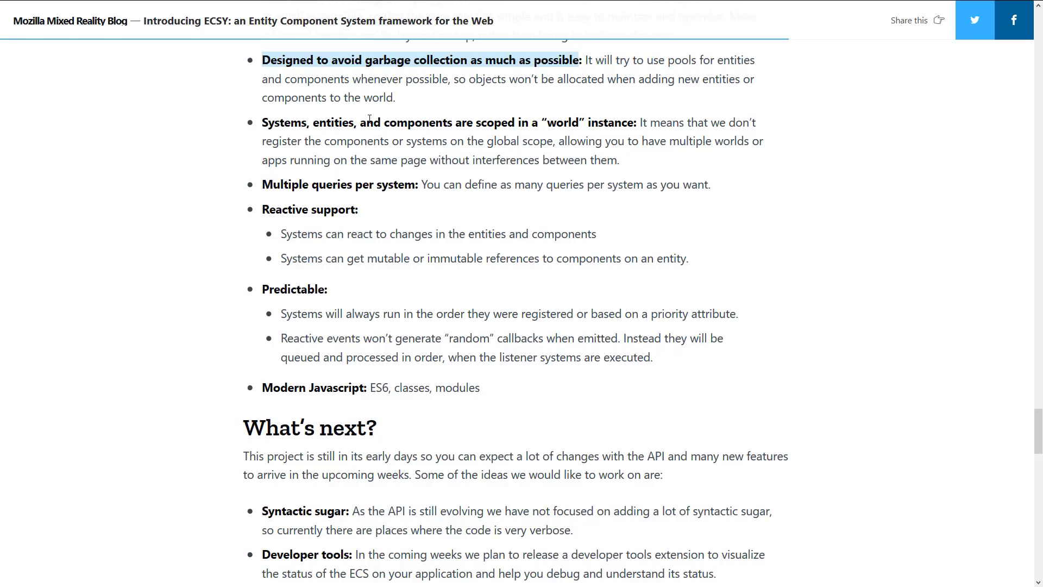
{"action": "scroll", "scroll_direction": "down", "scroll_amount": 3}
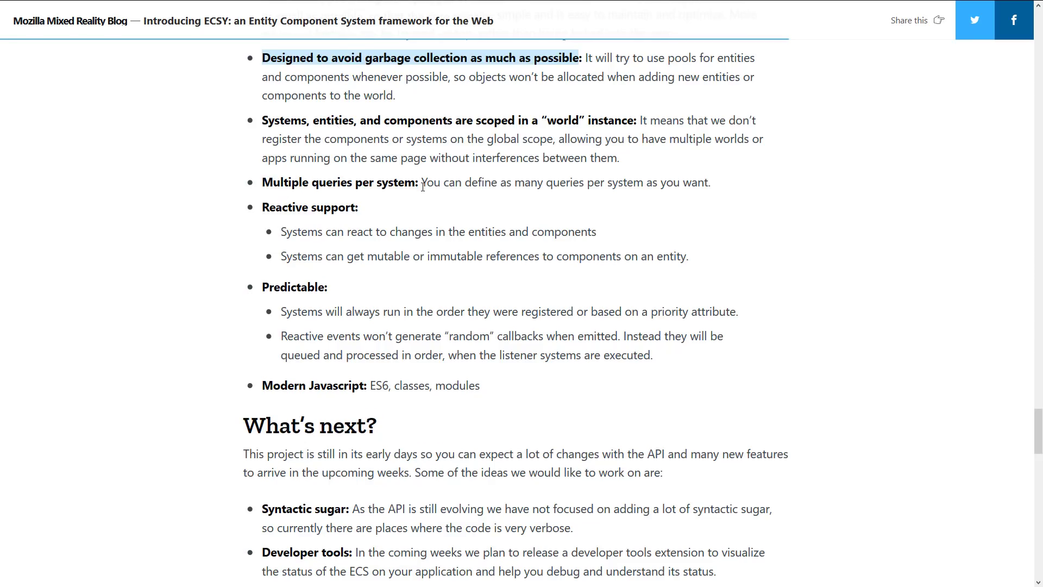
{"action": "scroll", "scroll_direction": "down", "scroll_amount": 3}
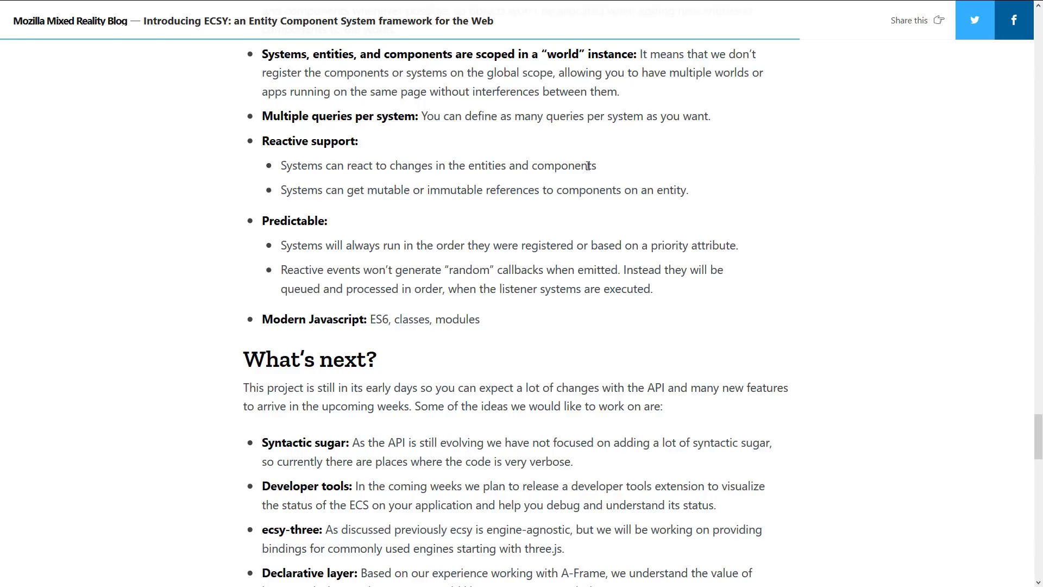
{"action": "mouse_move", "coordinate": [321, 158]}
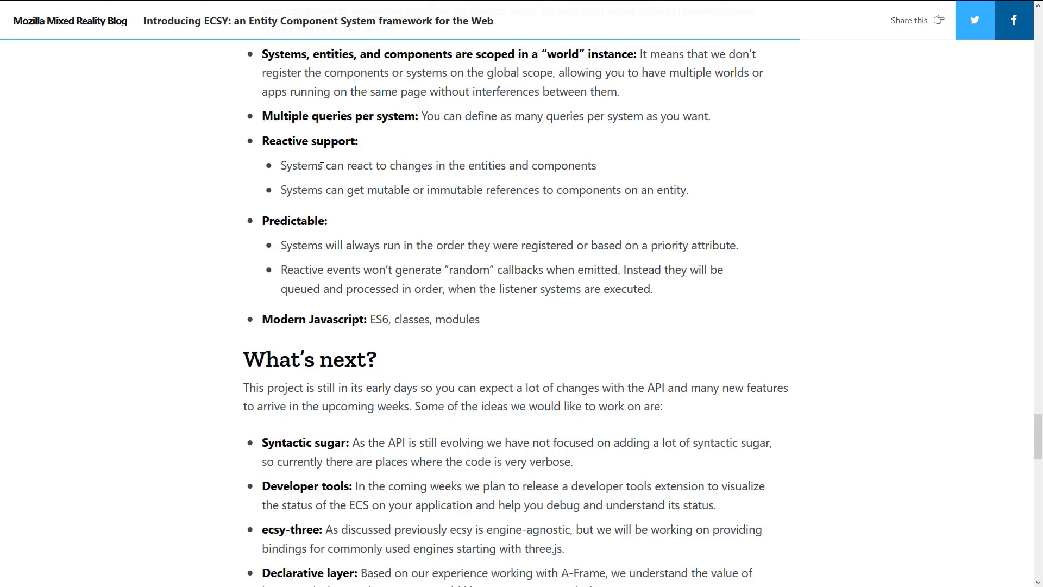
{"action": "mouse_move", "coordinate": [329, 190]}
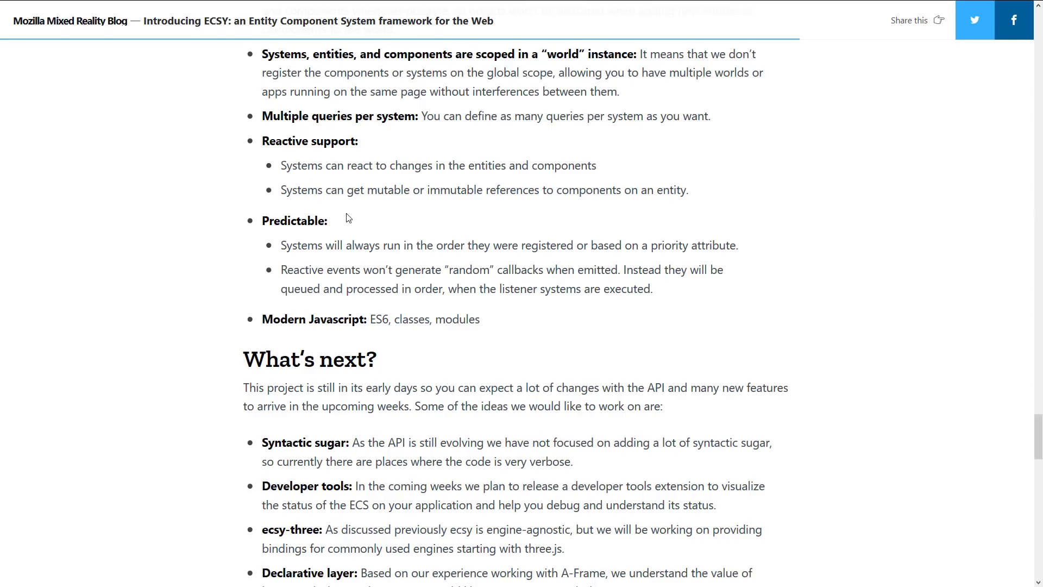
Step: Scroll into the What's next roadmap list, highlighting a line along the way
{"action": "scroll", "scroll_direction": "down", "scroll_amount": 3}
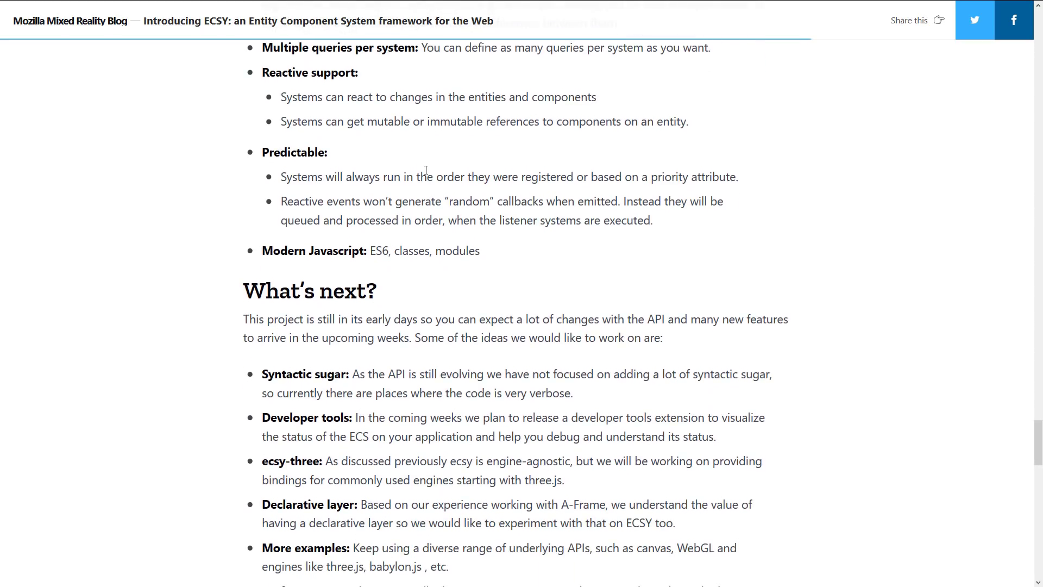
{"action": "mouse_move", "coordinate": [670, 181]}
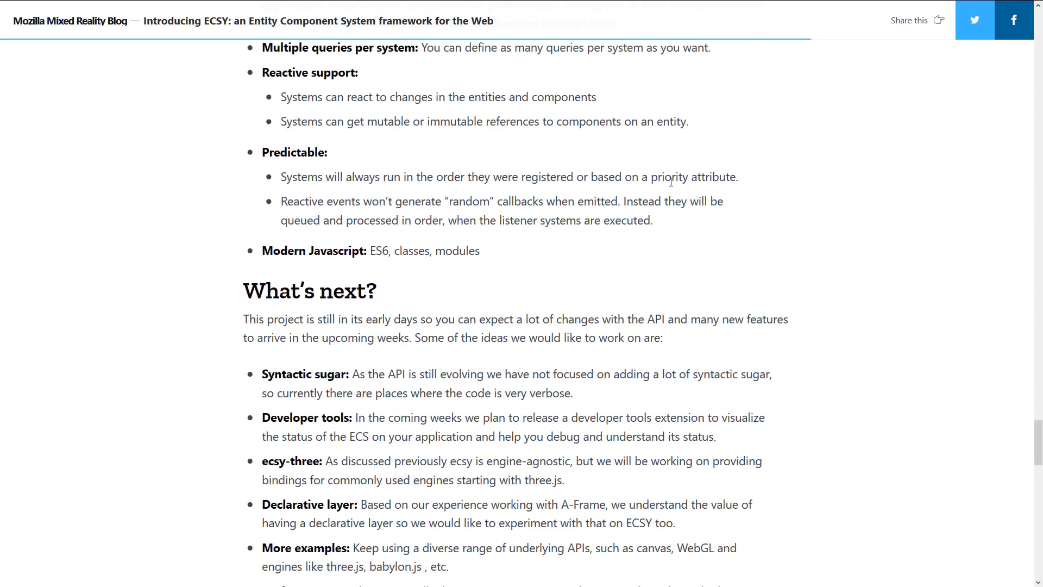
{"action": "scroll", "scroll_direction": "down", "scroll_amount": 3}
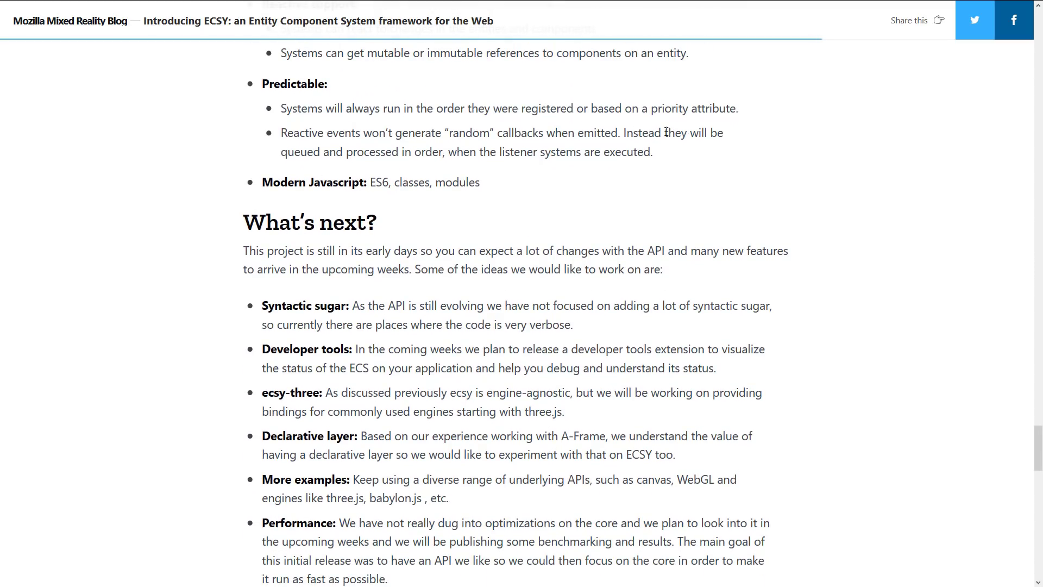
{"action": "mouse_move", "coordinate": [449, 157]}
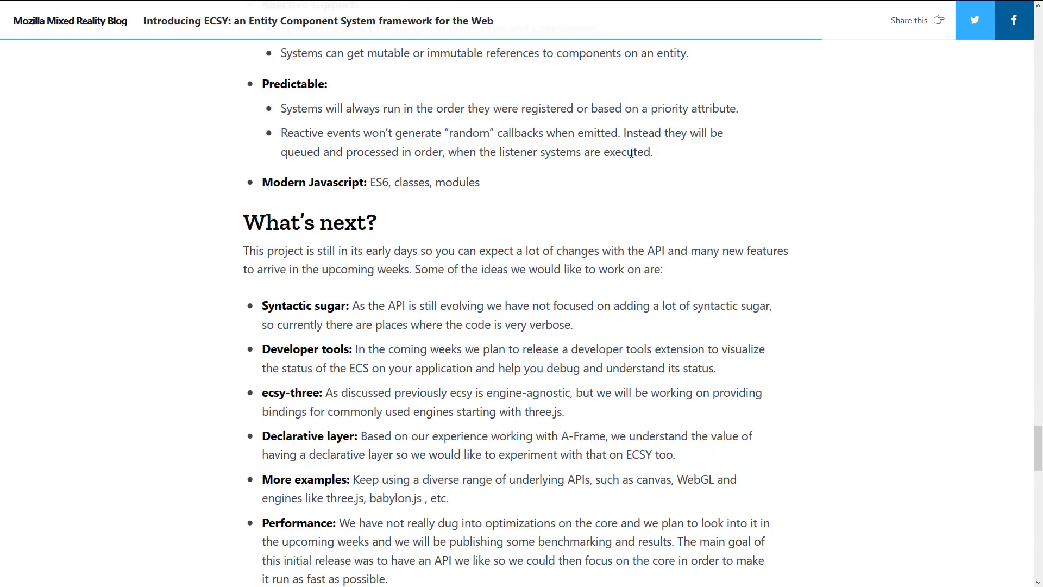
{"action": "left_click_drag", "start_coordinate": [281, 133], "coordinate": [653, 152]}
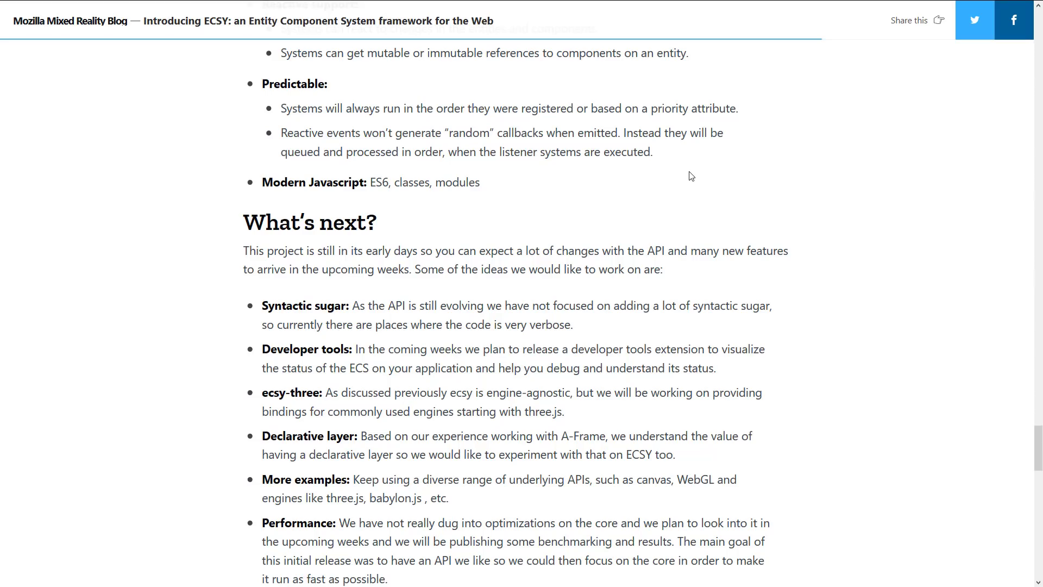
{"action": "scroll", "scroll_direction": "down", "scroll_amount": 3}
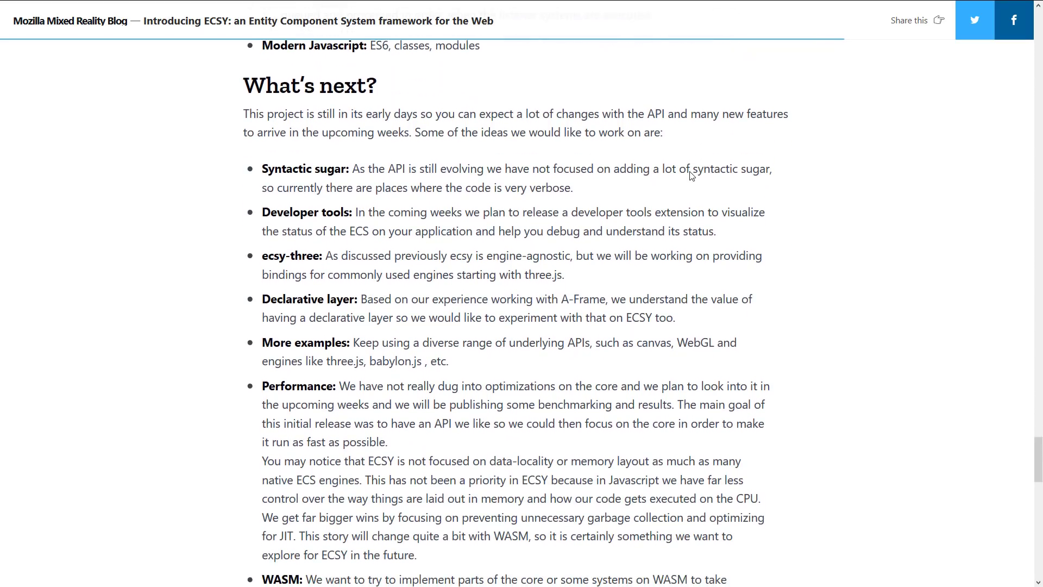
{"action": "scroll", "scroll_direction": "down", "scroll_amount": 3}
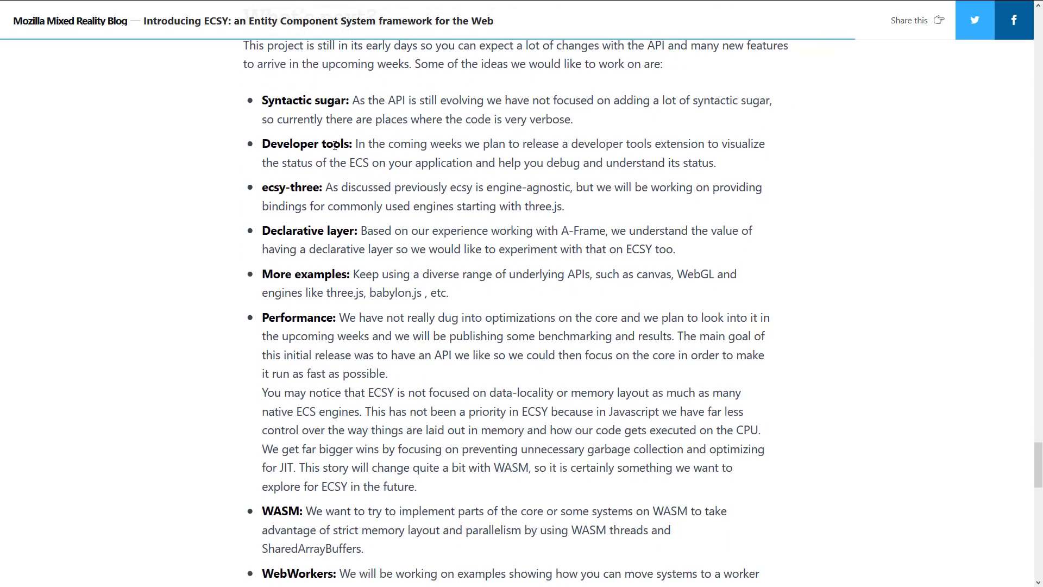
{"action": "scroll", "scroll_direction": "down", "scroll_amount": 3}
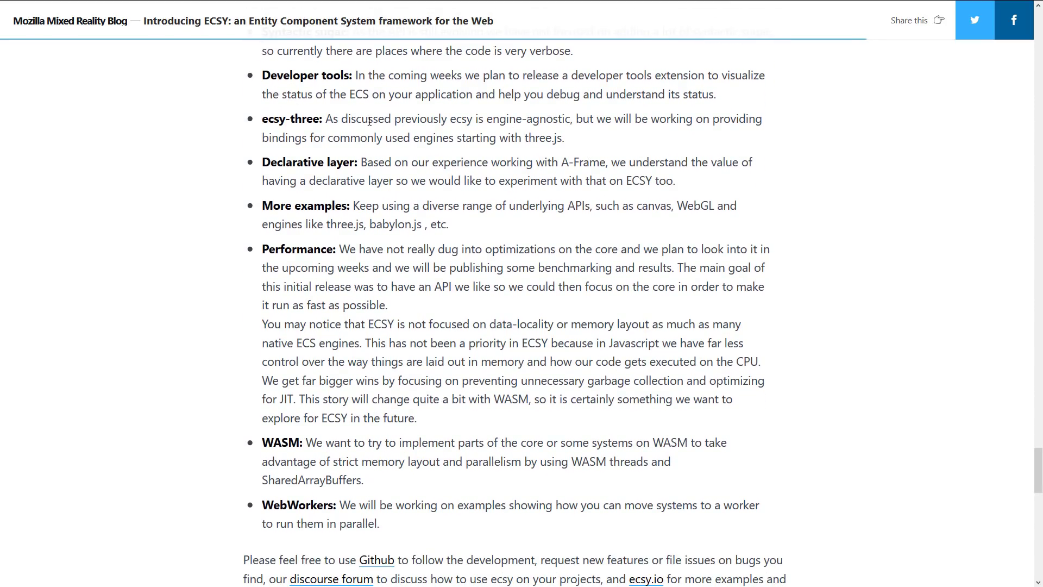
{"action": "scroll", "scroll_direction": "down", "scroll_amount": 3}
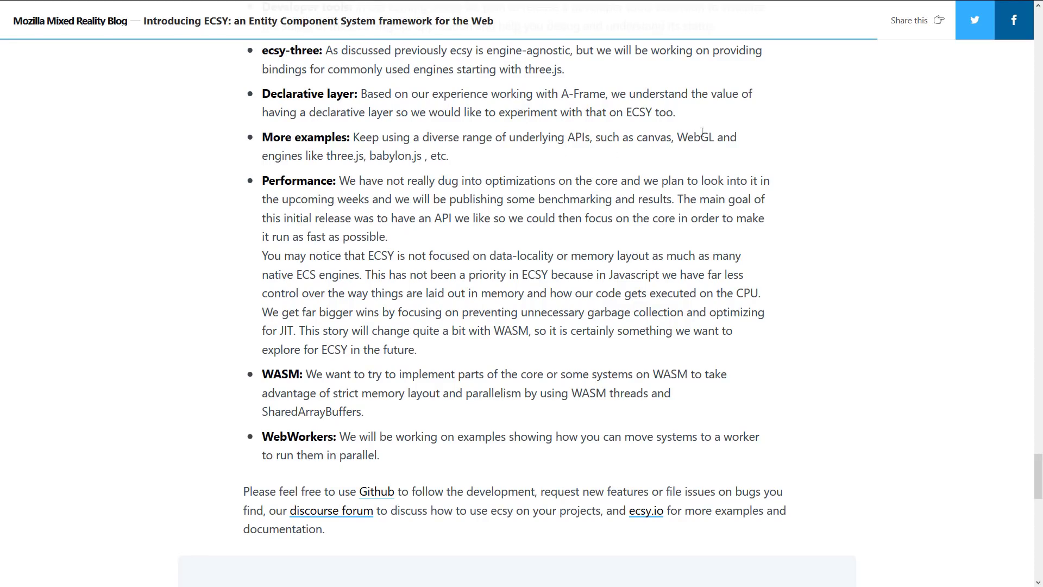
{"action": "mouse_move", "coordinate": [574, 175]}
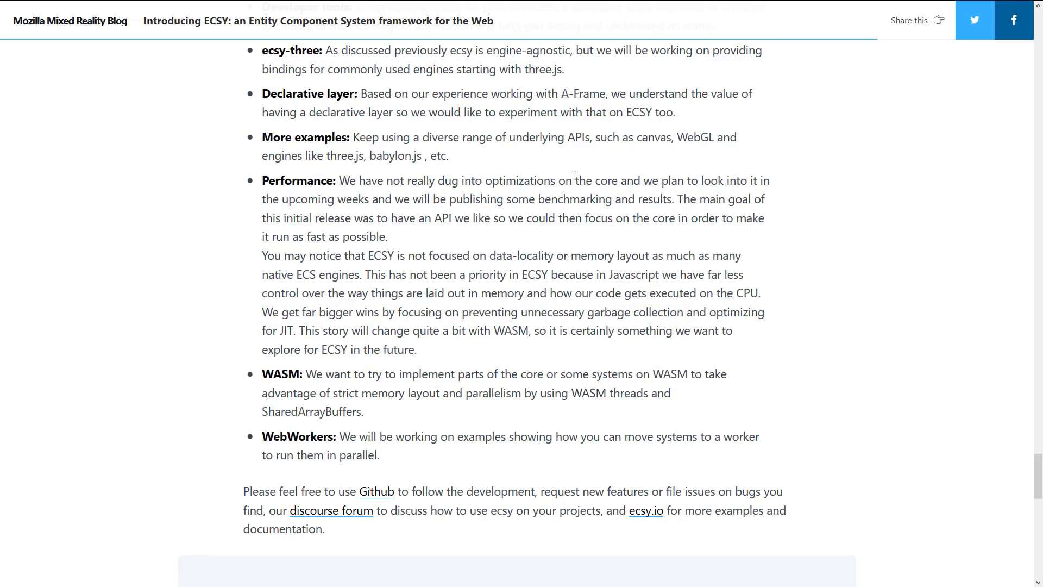
Step: Highlight the WASM and WASM-threads performance plans, then scroll back up to the boxes-and-circles demo
{"action": "scroll", "scroll_direction": "down", "scroll_amount": 3}
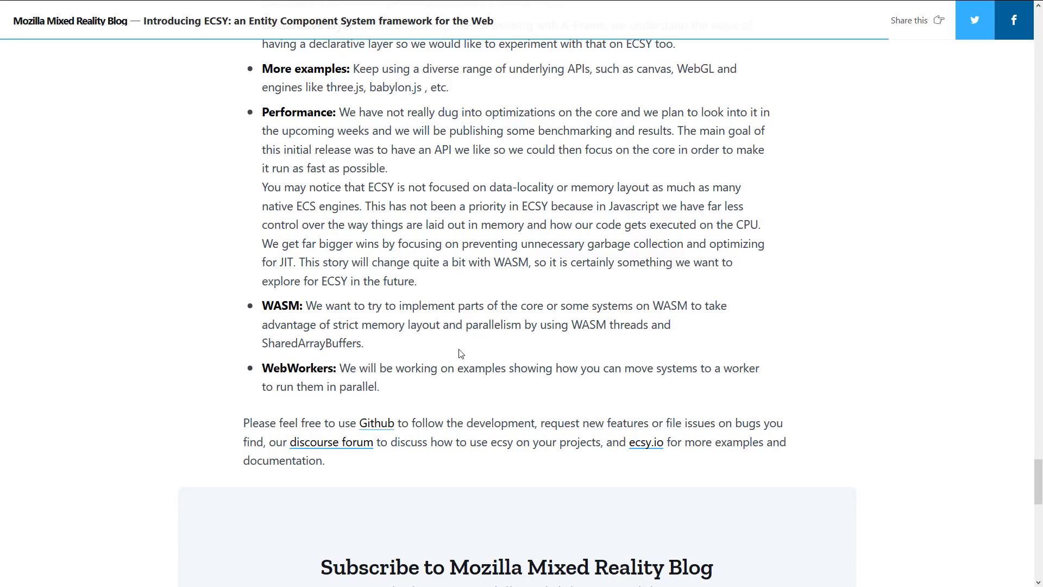
{"action": "double_click", "coordinate": [511, 261]}
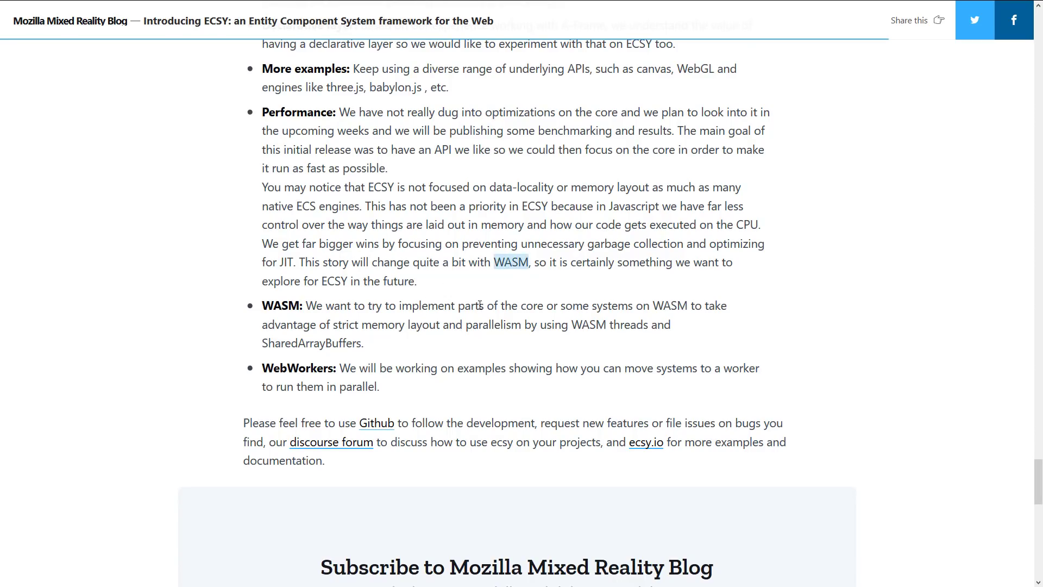
{"action": "scroll", "scroll_direction": "down", "scroll_amount": 3}
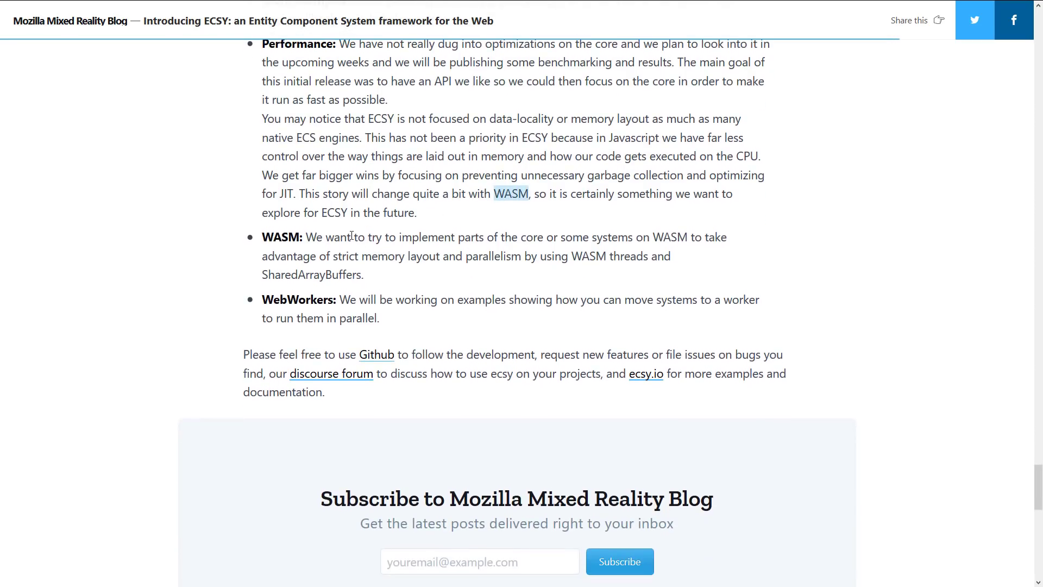
{"action": "left_click_drag", "start_coordinate": [348, 237], "coordinate": [610, 237]}
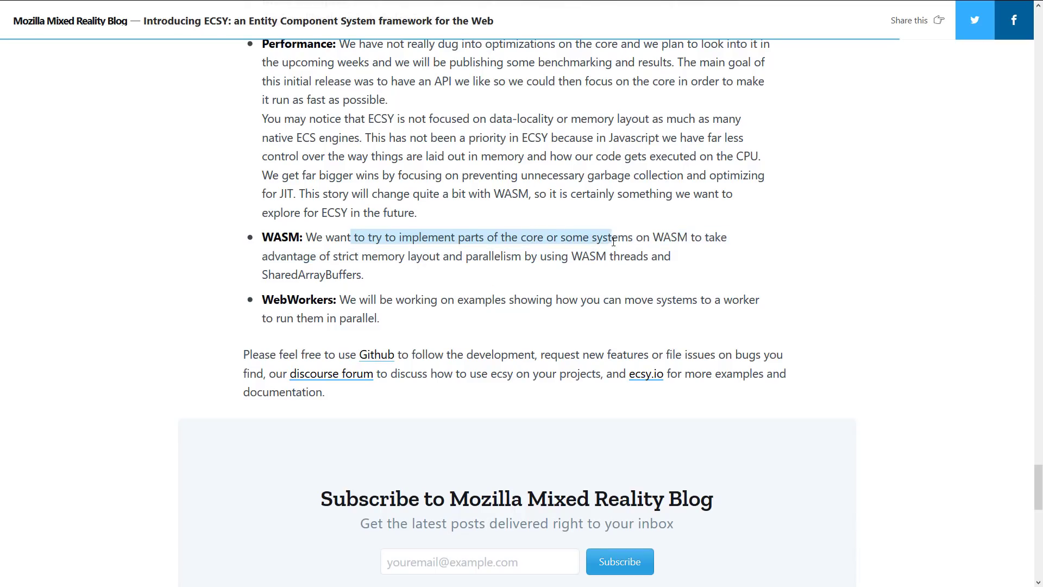
{"action": "left_click_drag", "start_coordinate": [611, 237], "coordinate": [392, 256]}
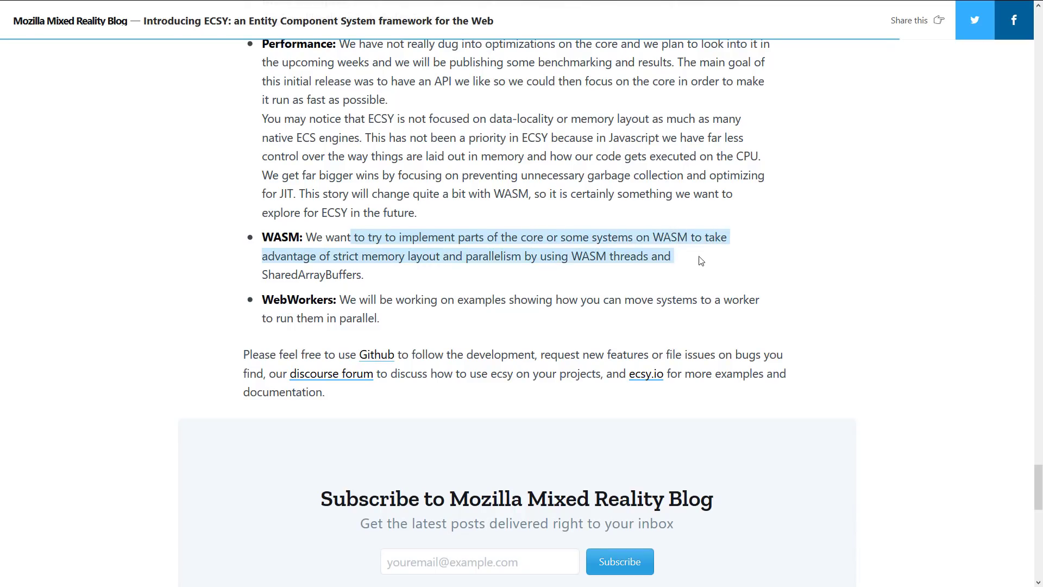
{"action": "scroll", "scroll_direction": "down", "scroll_amount": 3}
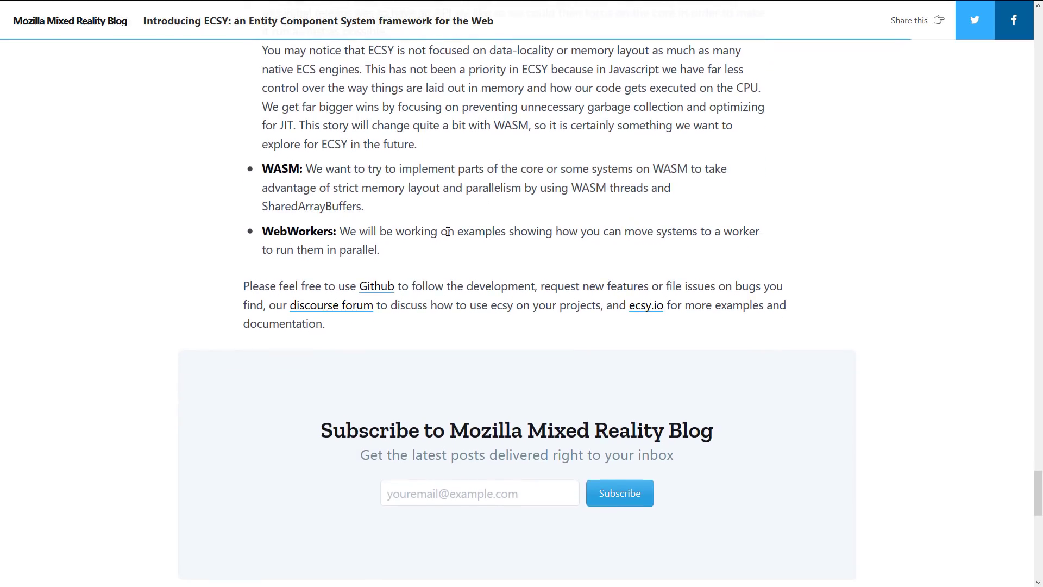
{"action": "mouse_move", "coordinate": [364, 264]}
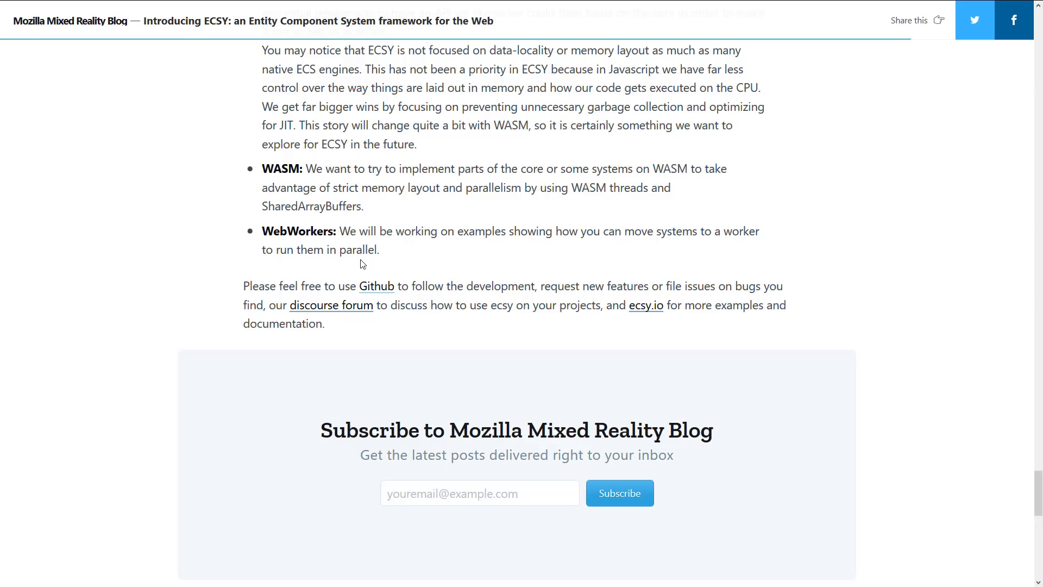
{"action": "scroll", "scroll_direction": "up", "scroll_amount": 3}
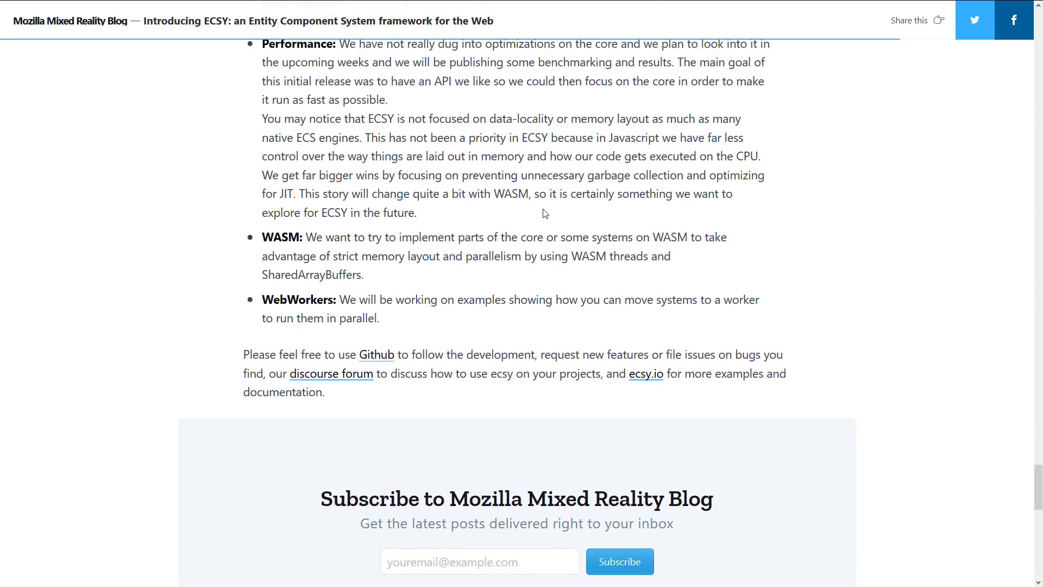
{"action": "scroll", "scroll_direction": "up", "scroll_amount": 3}
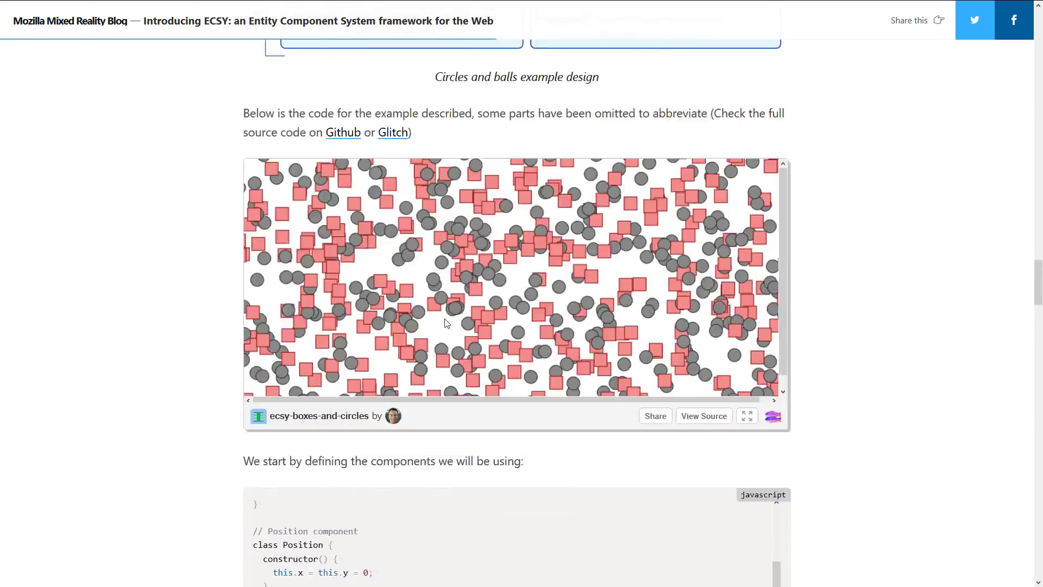
Step: Scroll back to the top of the ECSY post, showing its banner and title
{"action": "scroll", "scroll_direction": "up", "scroll_amount": 3}
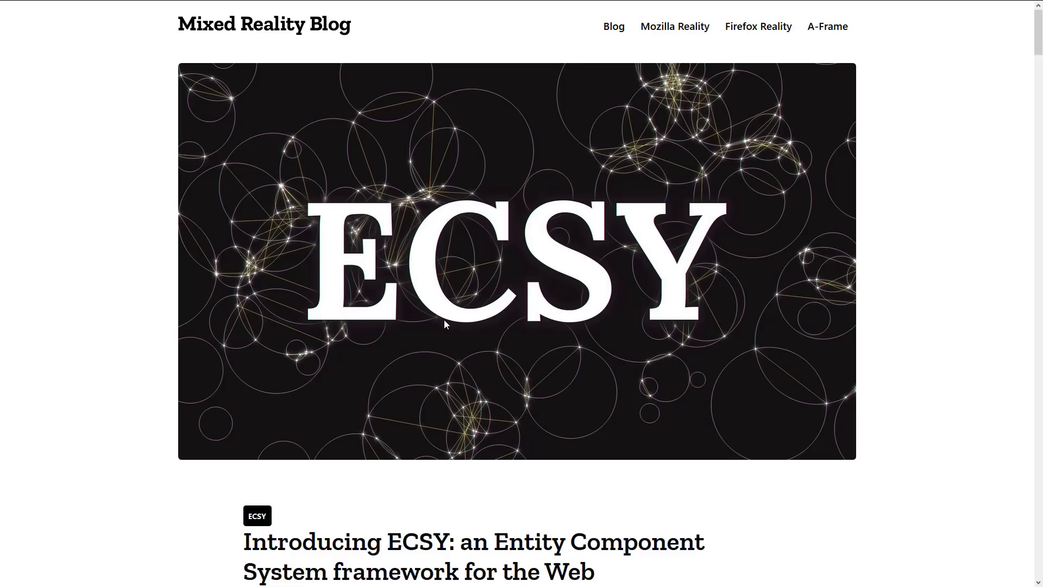
{"action": "mouse_move", "coordinate": [614, 390]}
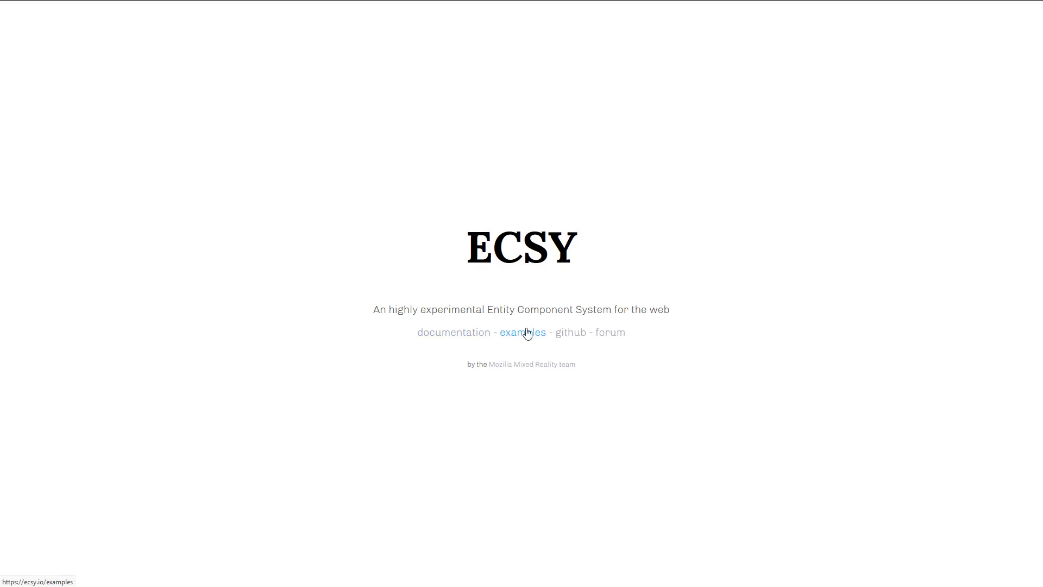
Step: Open the ECSY GitHub repo from ecsy.io and scroll to the README Examples list
{"action": "left_click", "coordinate": [571, 332]}
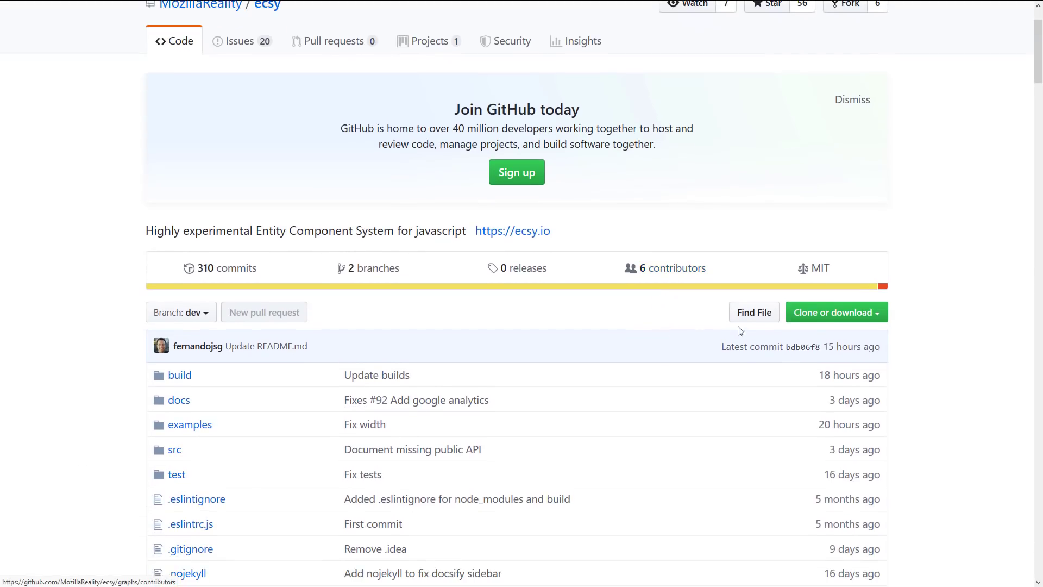
{"action": "mouse_move", "coordinate": [820, 268]}
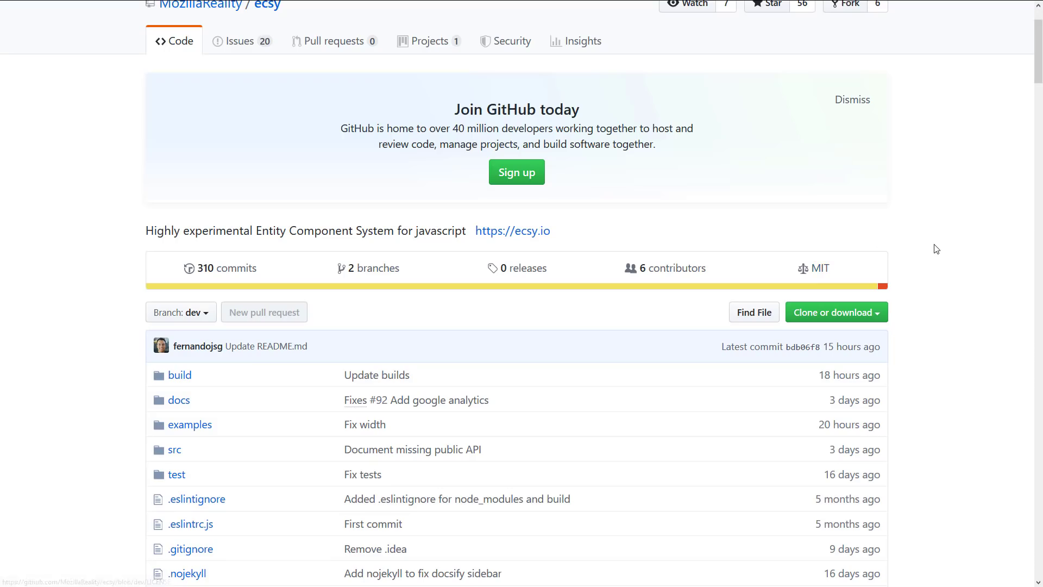
{"action": "scroll", "scroll_direction": "down", "scroll_amount": 3}
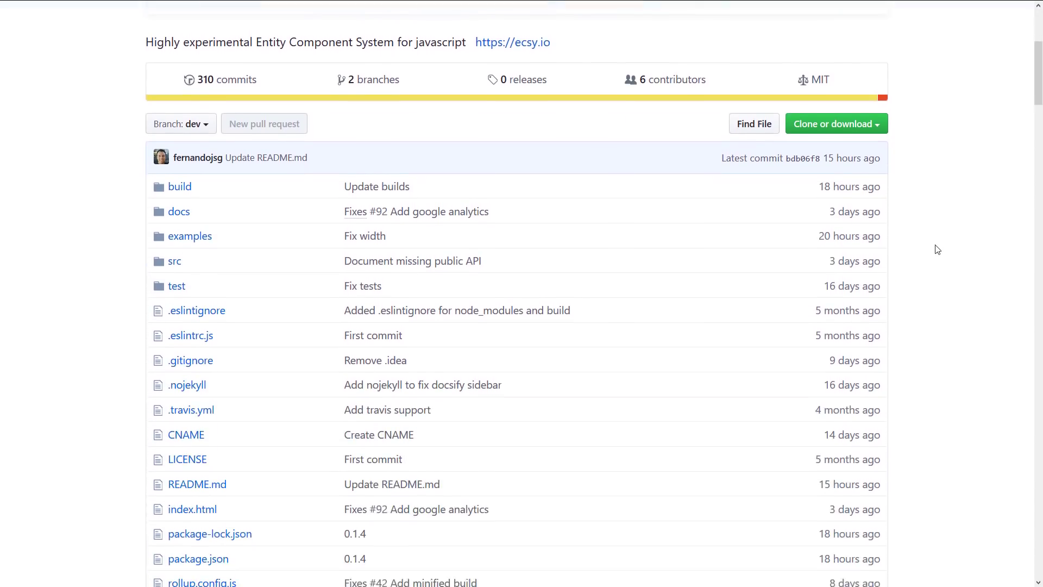
{"action": "scroll", "scroll_direction": "down", "scroll_amount": 3}
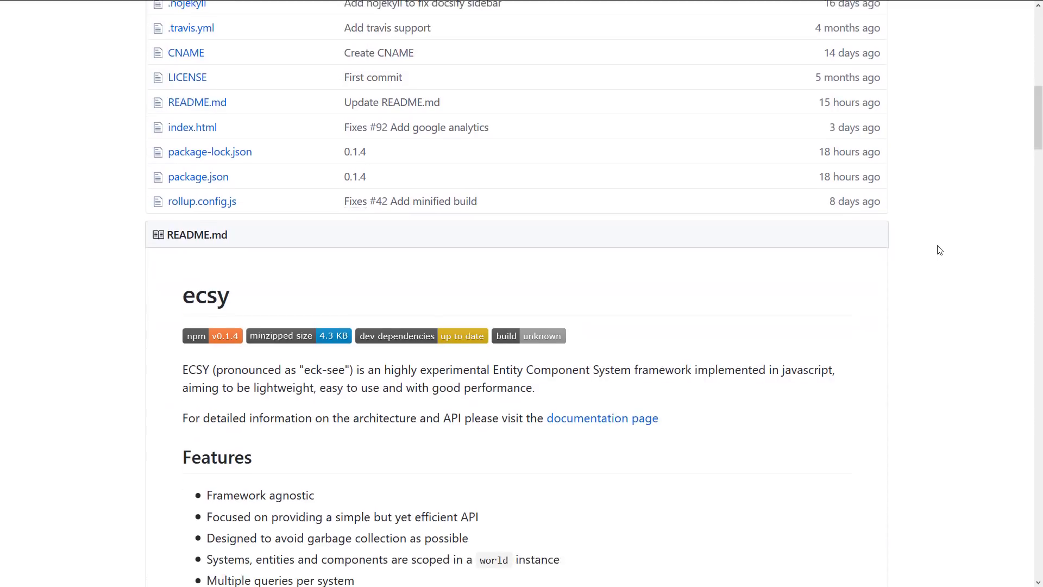
{"action": "scroll", "scroll_direction": "down", "scroll_amount": 3}
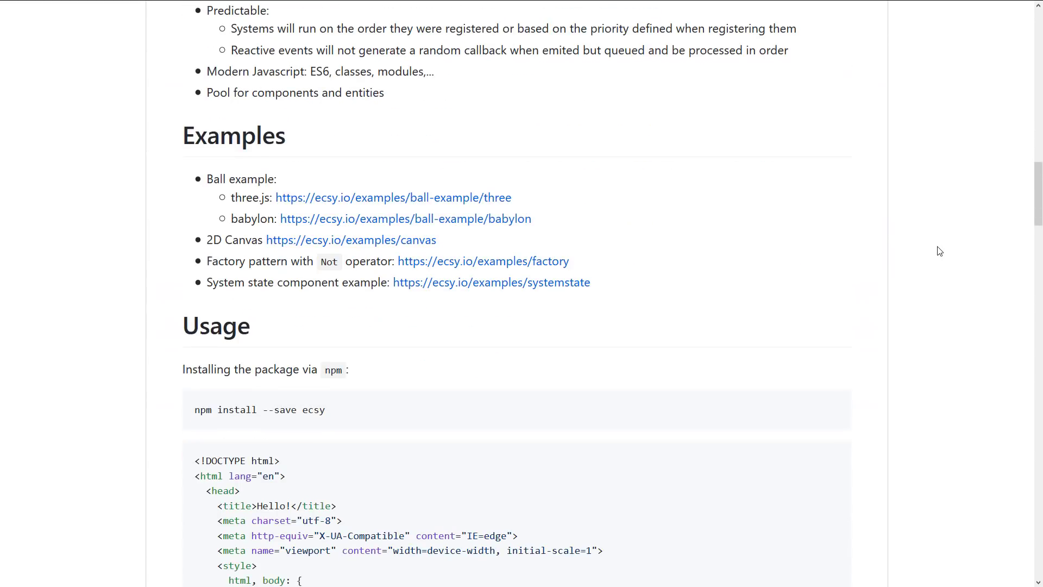
{"action": "scroll", "scroll_direction": "down", "scroll_amount": 3}
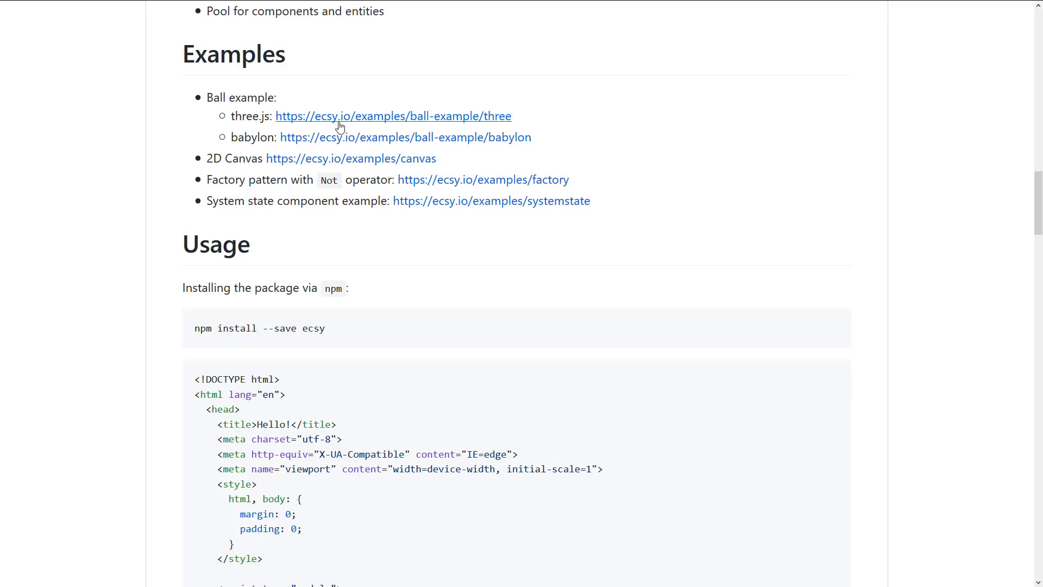
{"action": "mouse_move", "coordinate": [393, 115]}
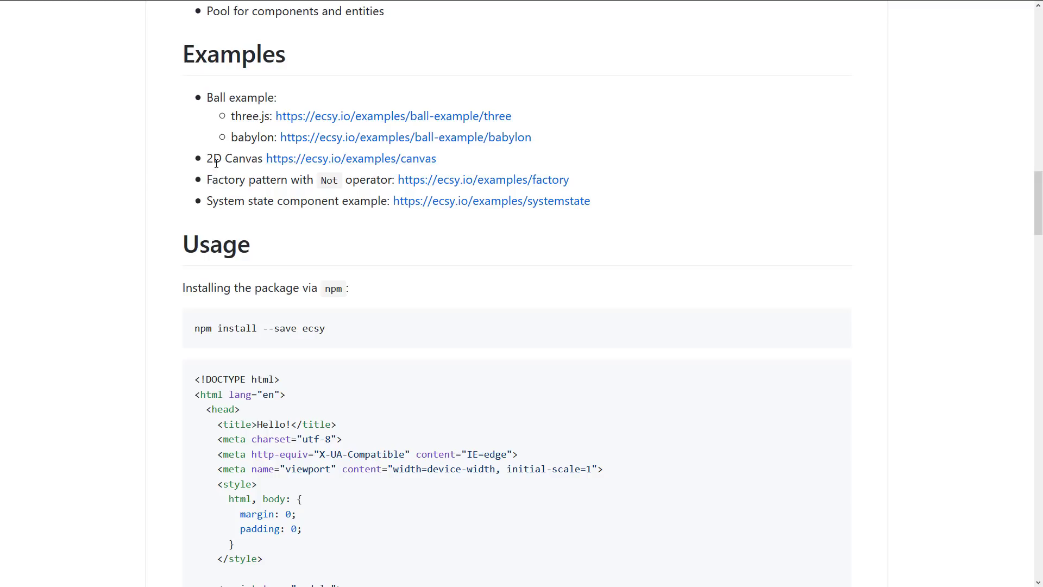
{"action": "mouse_move", "coordinate": [286, 207]}
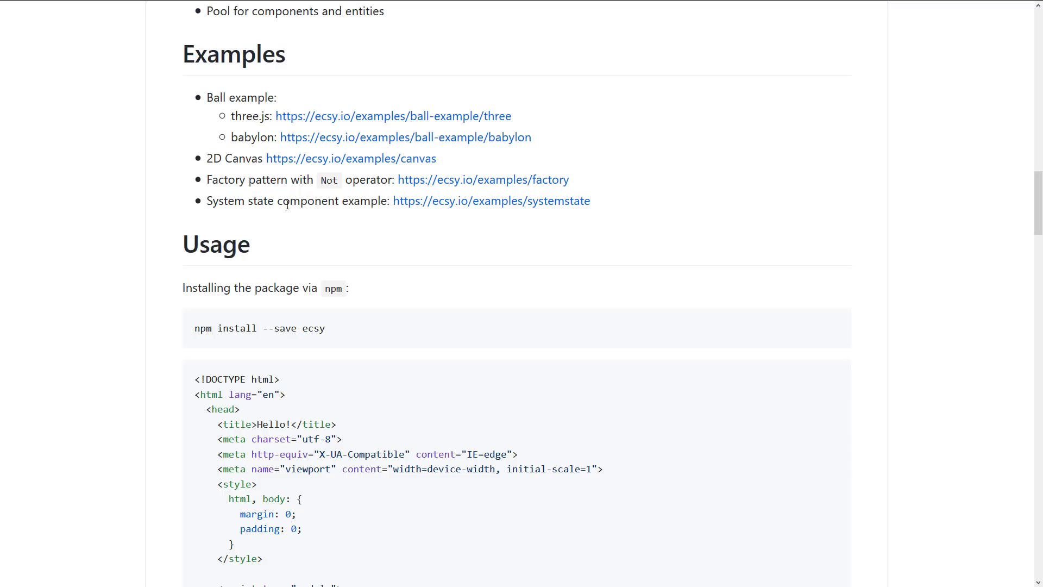
{"action": "mouse_move", "coordinate": [494, 148]}
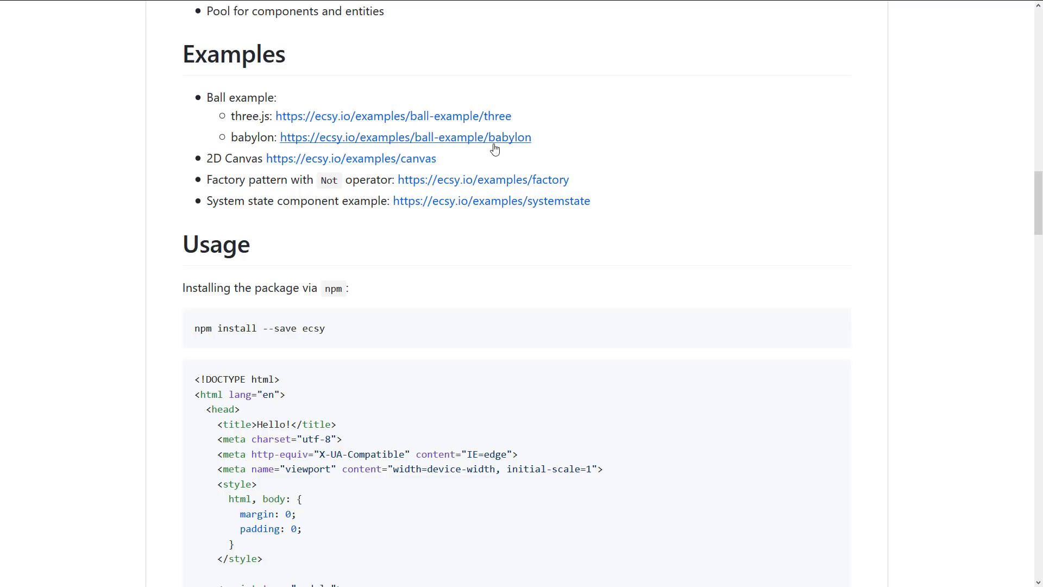
Step: Follow the babylon ball example link, then open the repo's examples folder
{"action": "left_click", "coordinate": [404, 137]}
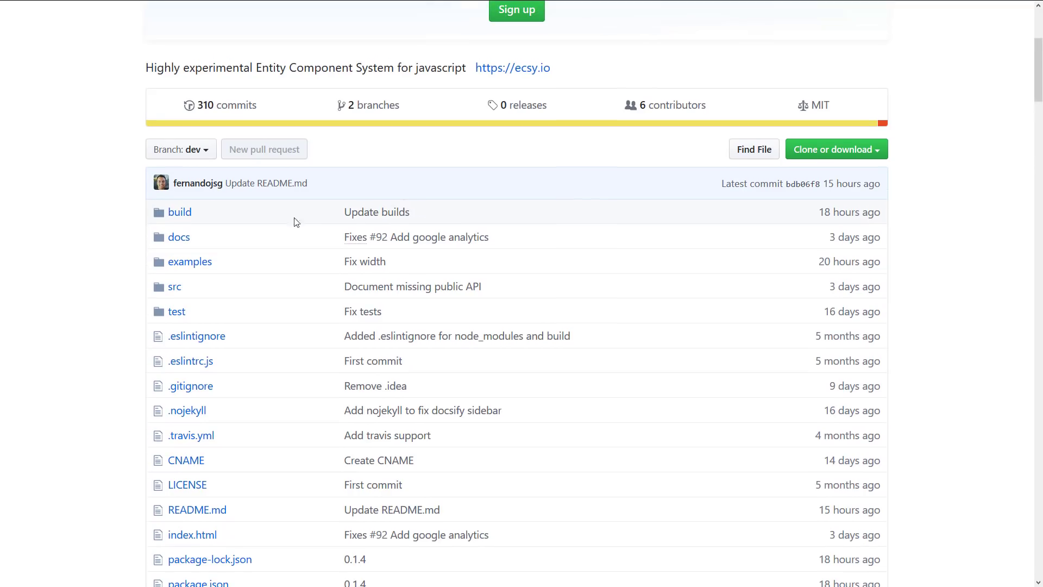
{"action": "left_click", "coordinate": [189, 261]}
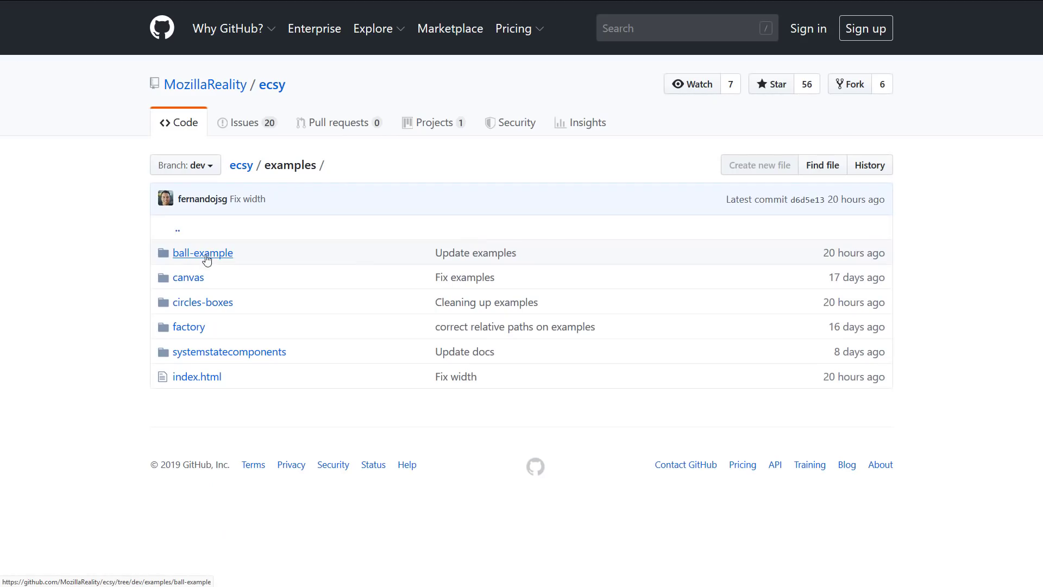
{"action": "mouse_move", "coordinate": [189, 277]}
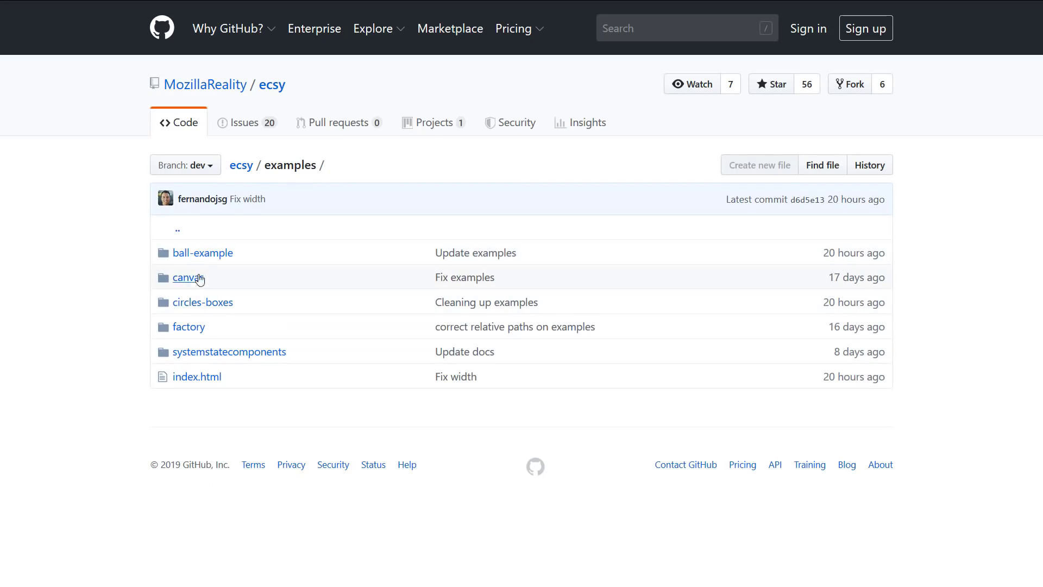
{"action": "mouse_move", "coordinate": [188, 326]}
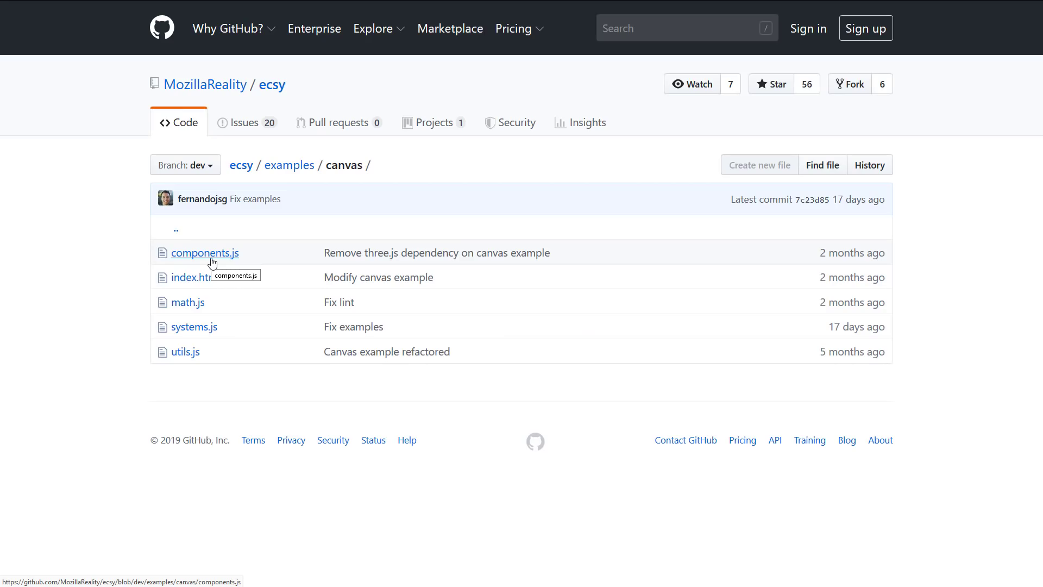
{"action": "left_click", "coordinate": [205, 252]}
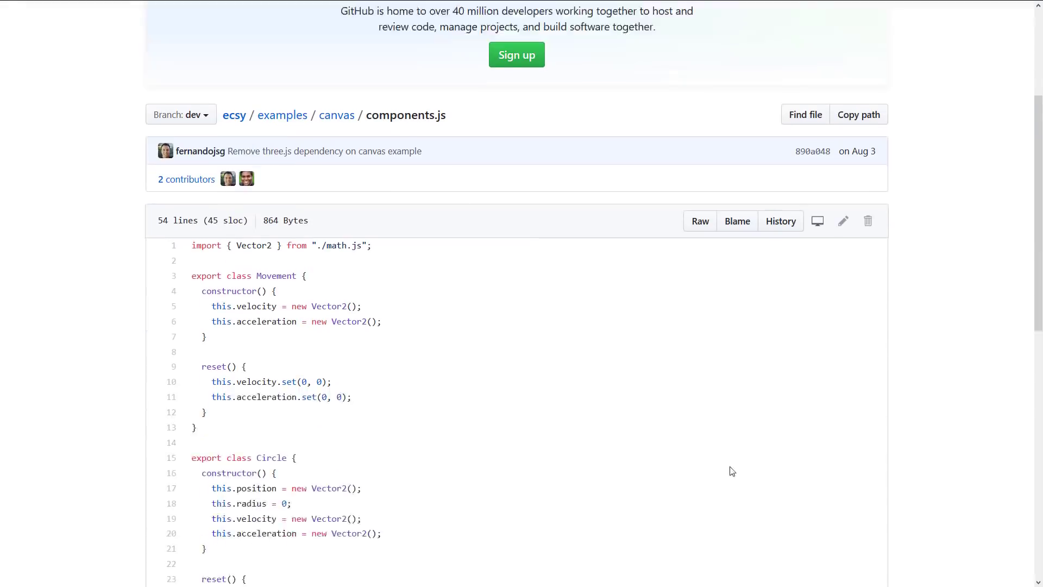
{"action": "scroll", "scroll_direction": "down", "scroll_amount": 3}
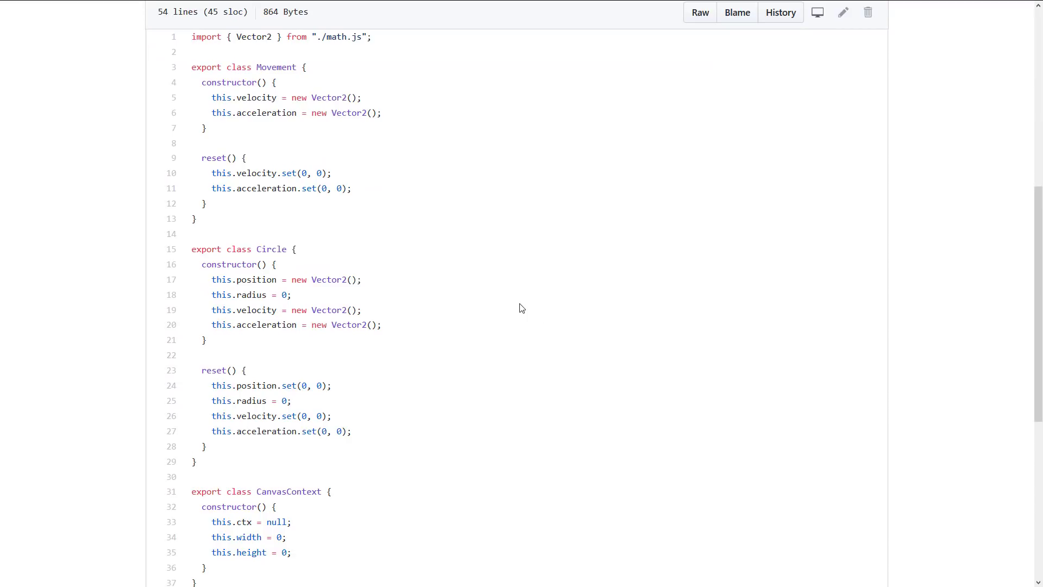
{"action": "scroll", "scroll_direction": "down", "scroll_amount": 3}
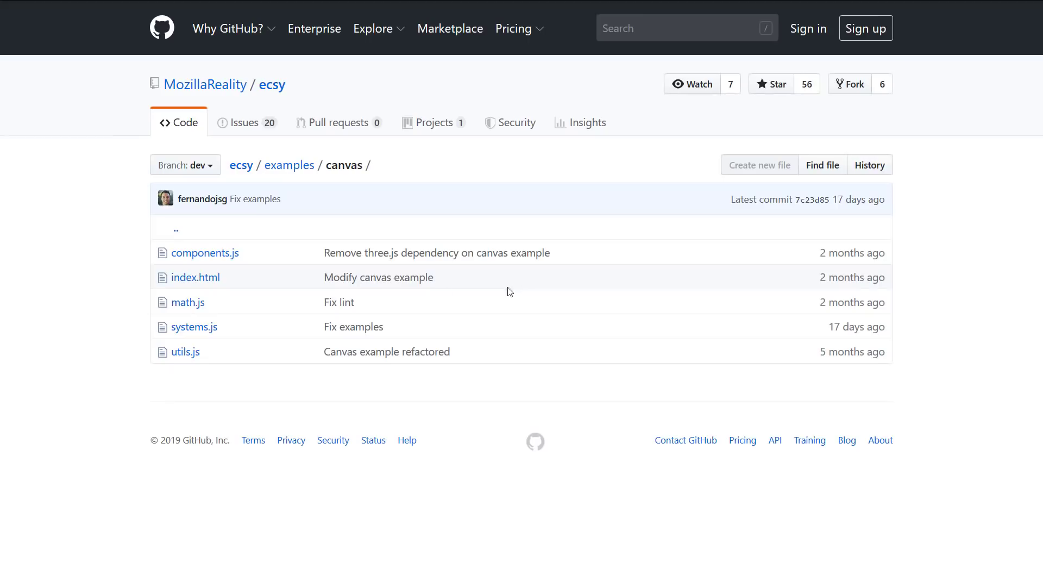
{"action": "left_click", "coordinate": [194, 326]}
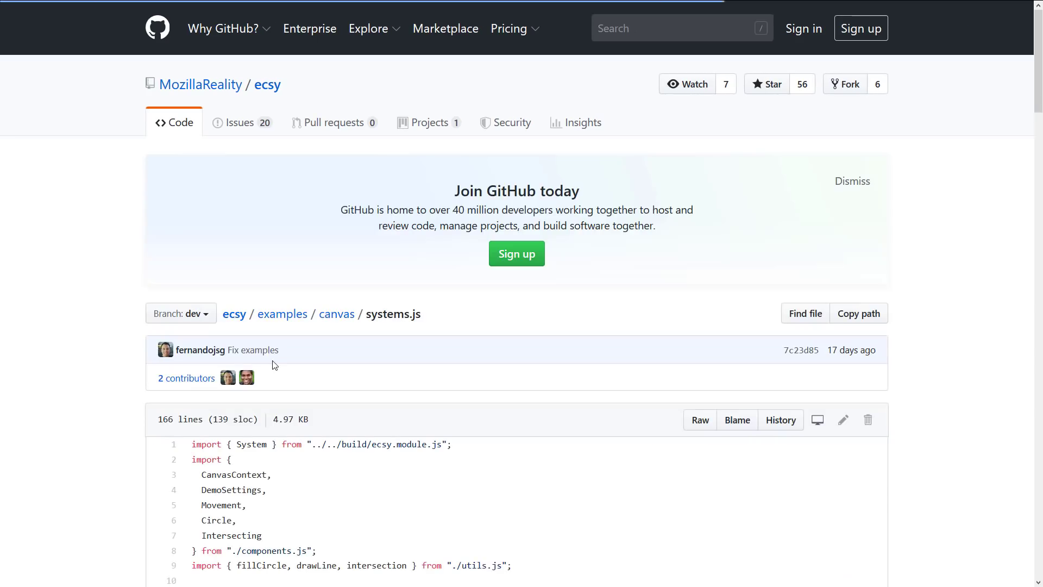
{"action": "scroll", "scroll_direction": "down", "scroll_amount": 3}
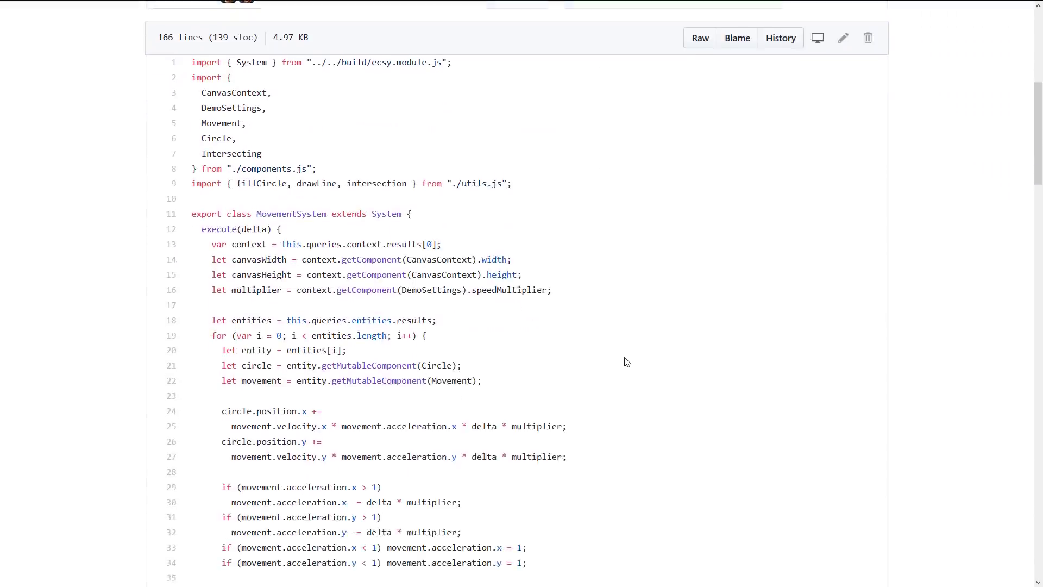
{"action": "scroll", "scroll_direction": "down", "scroll_amount": 3}
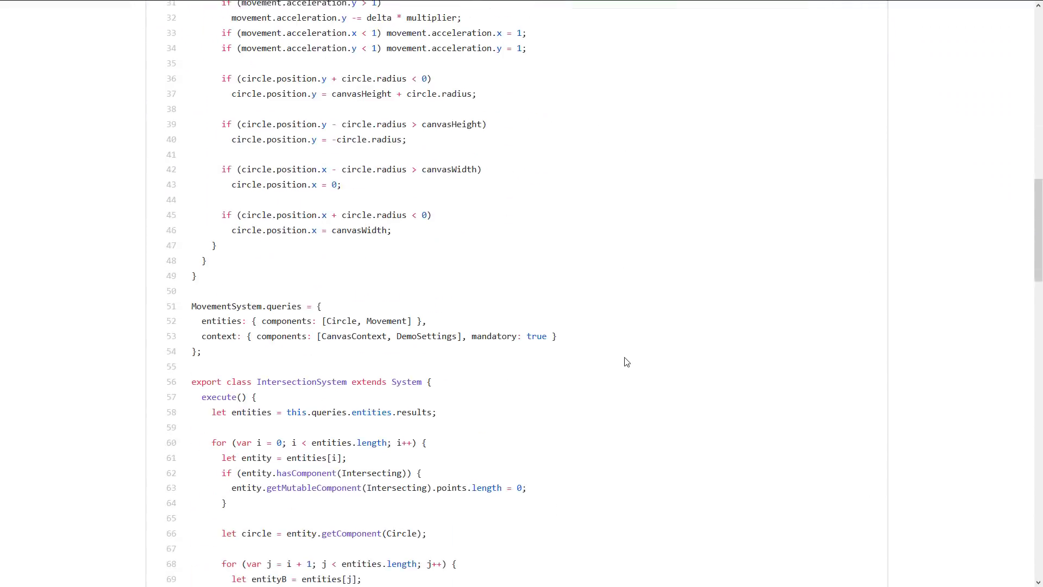
{"action": "scroll", "scroll_direction": "down", "scroll_amount": 3}
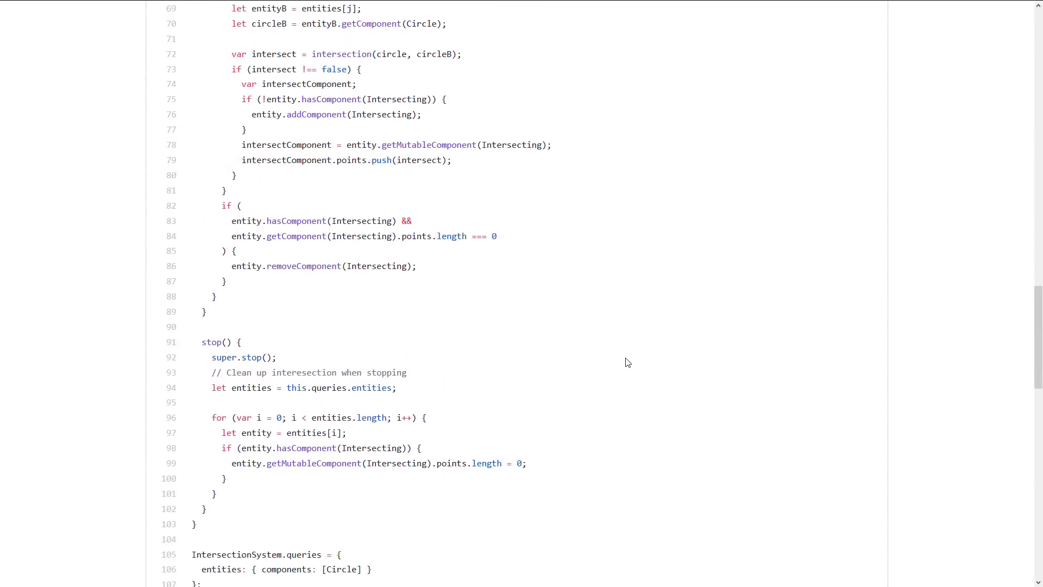
{"action": "scroll", "scroll_direction": "down", "scroll_amount": 3}
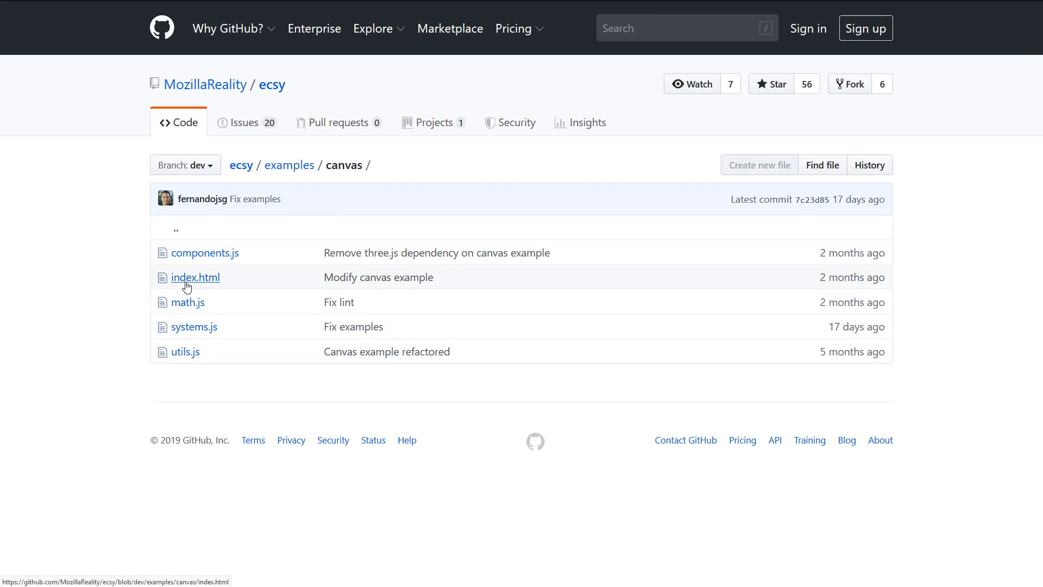
Step: Open the canvas example's index.html and scroll down toward its update() function
{"action": "left_click", "coordinate": [196, 277]}
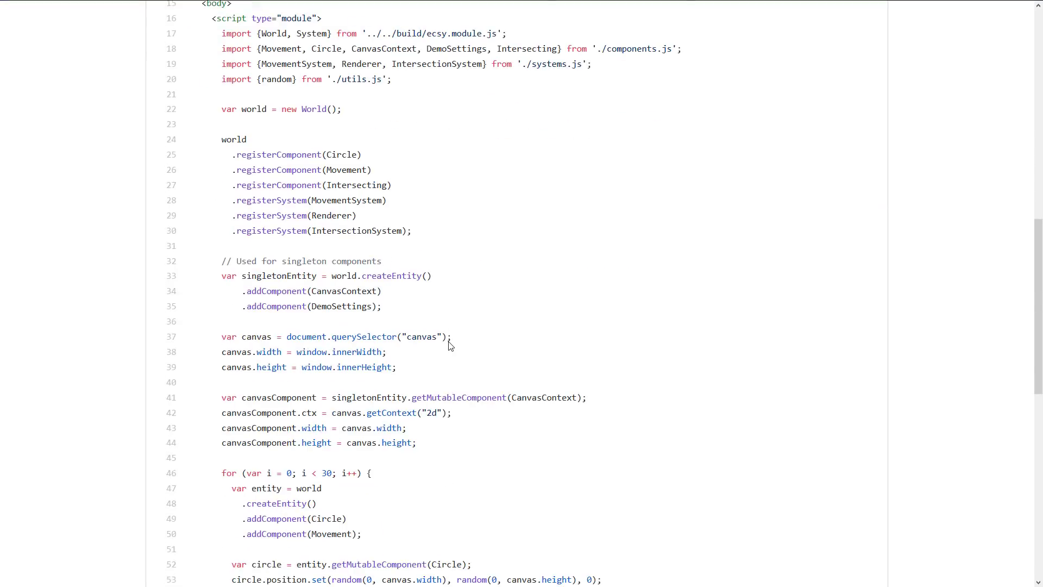
{"action": "scroll", "scroll_direction": "down", "scroll_amount": 3}
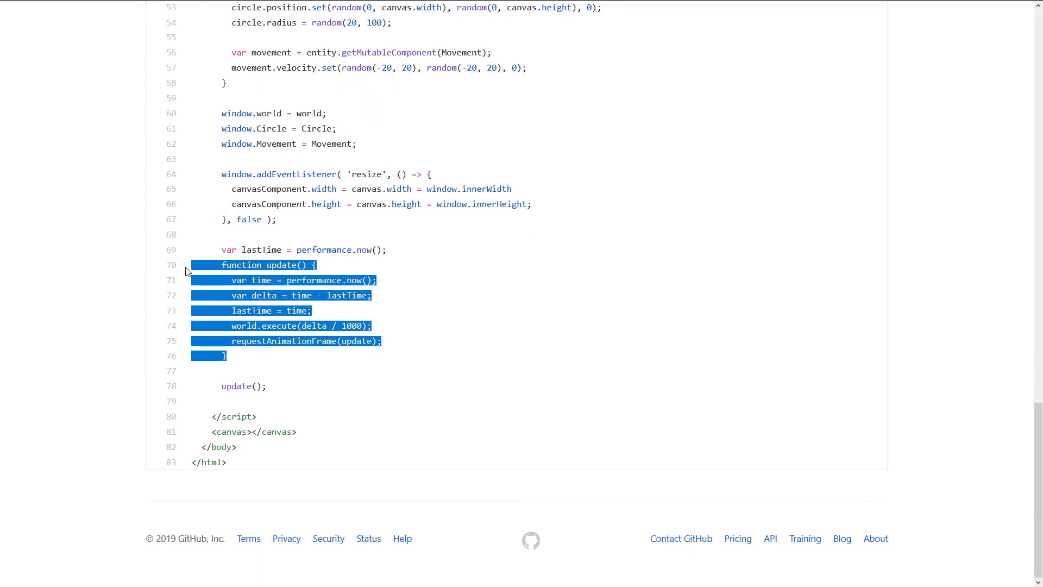
{"action": "mouse_move", "coordinate": [311, 331]}
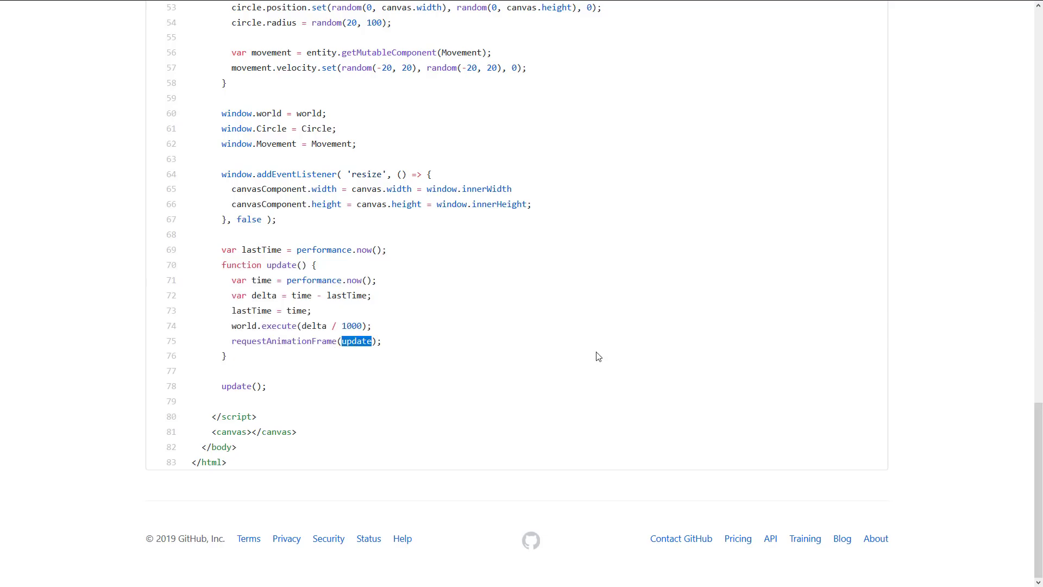
{"action": "mouse_move", "coordinate": [361, 340]}
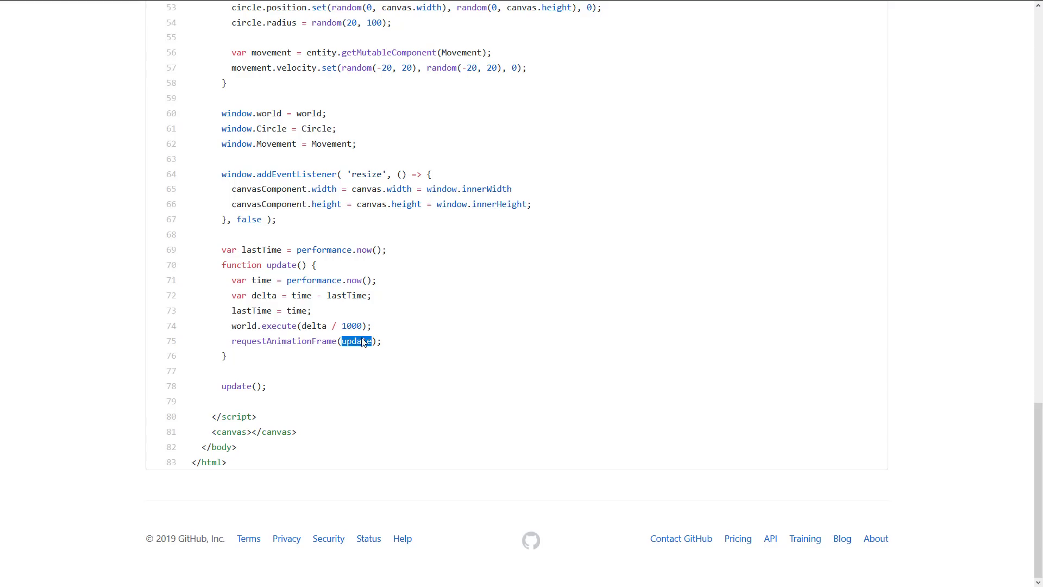